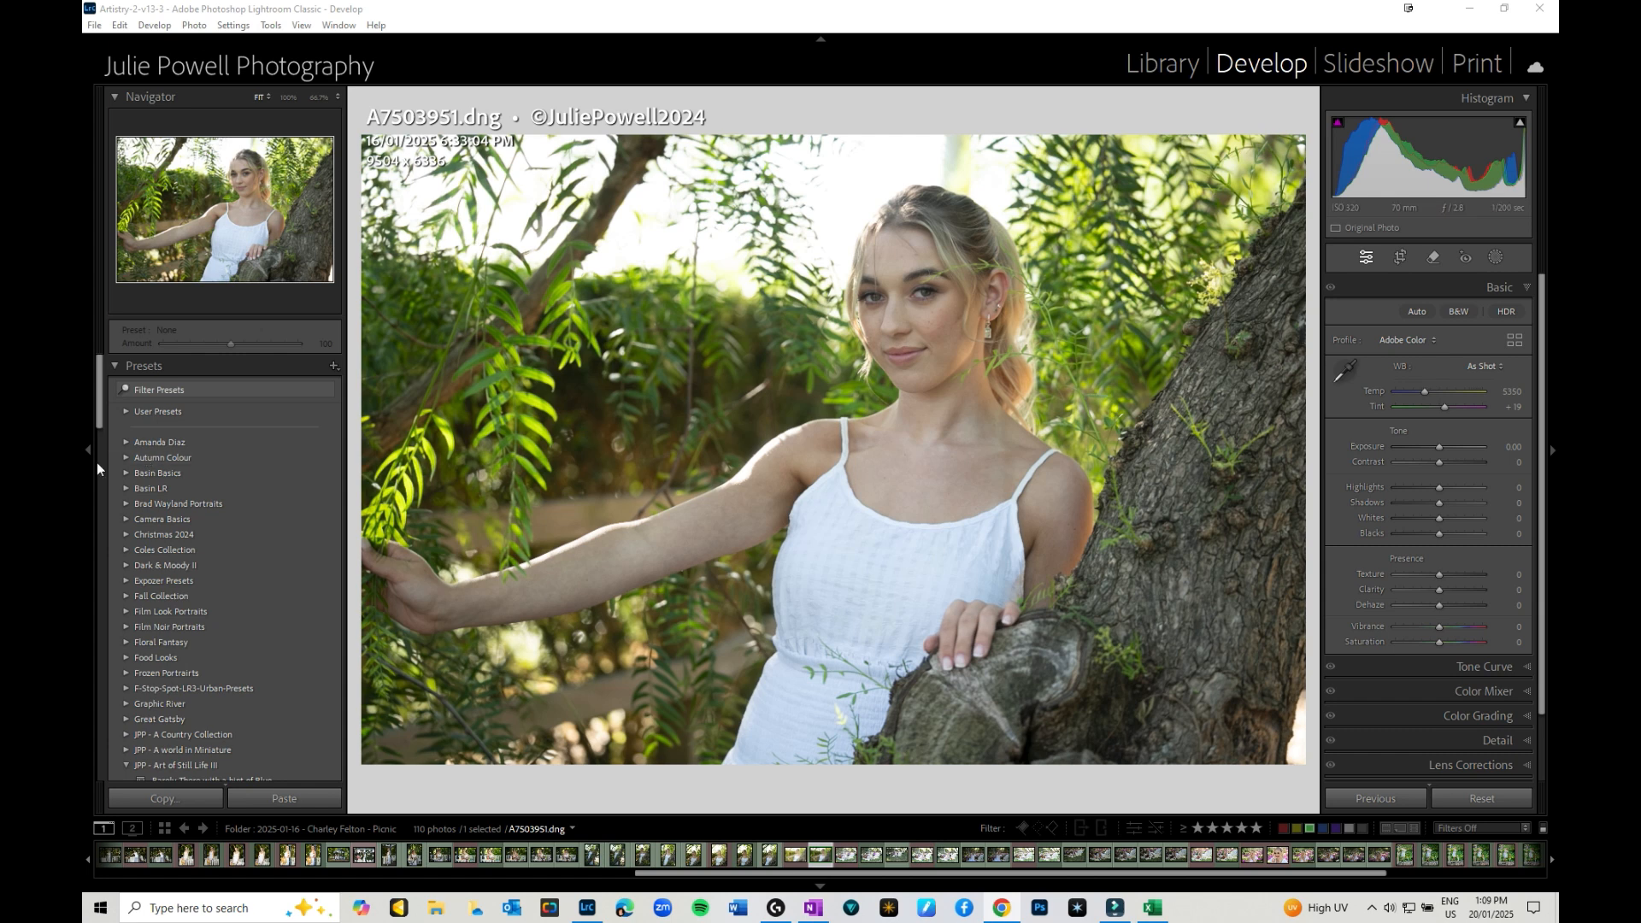
{"action": "mouse_move", "coordinate": [958, 591]}
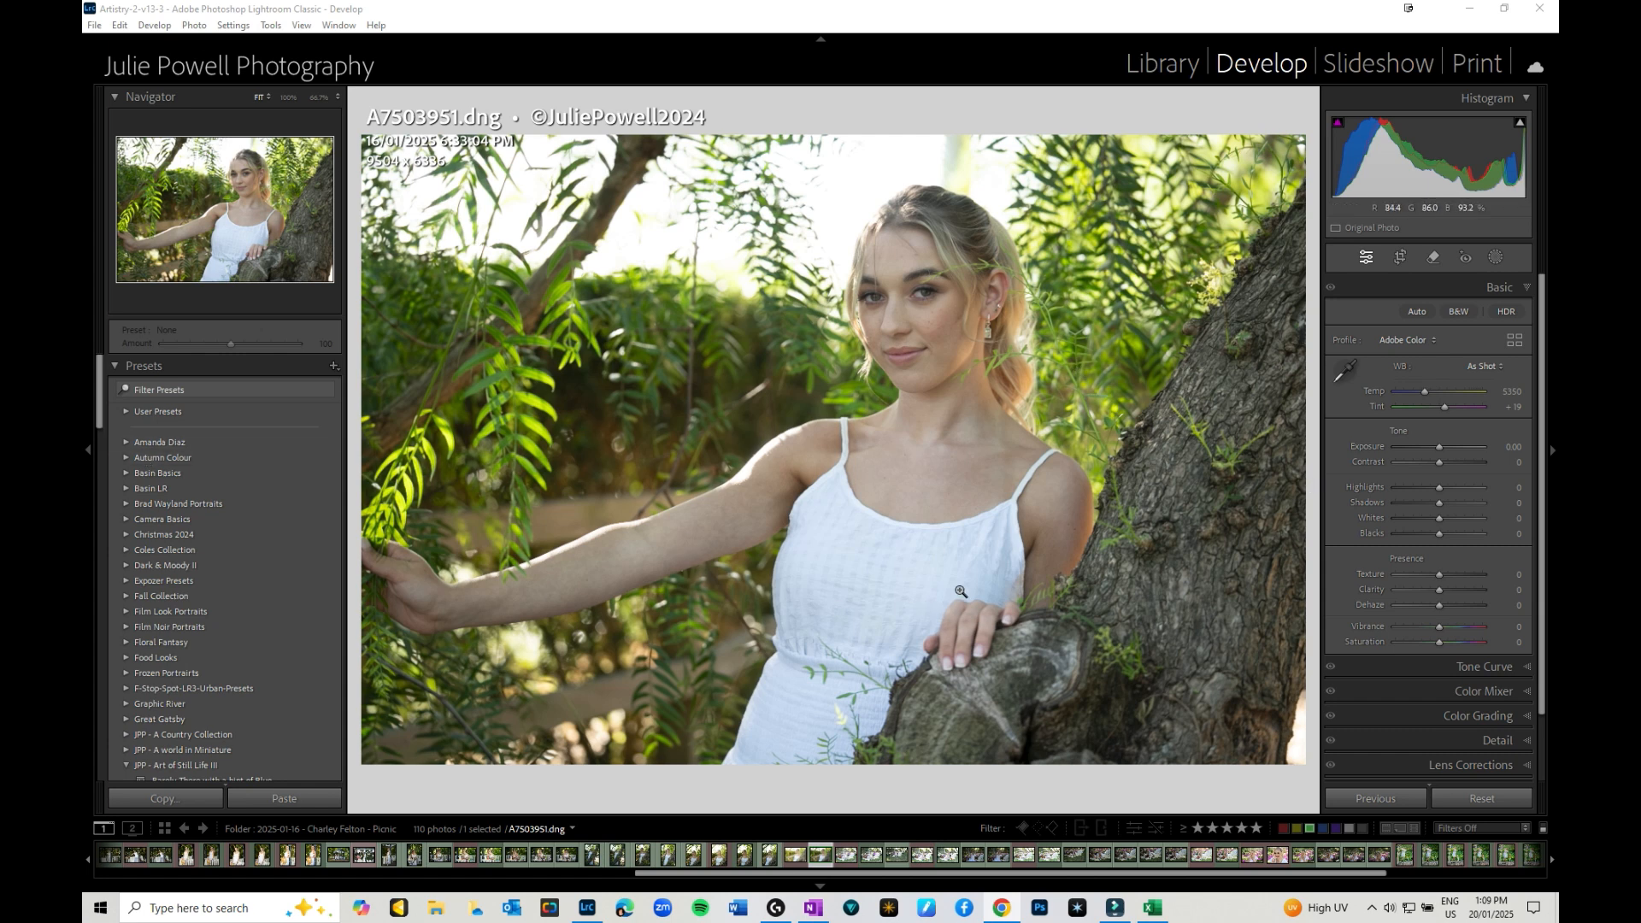
{"action": "mouse_move", "coordinate": [739, 284]}
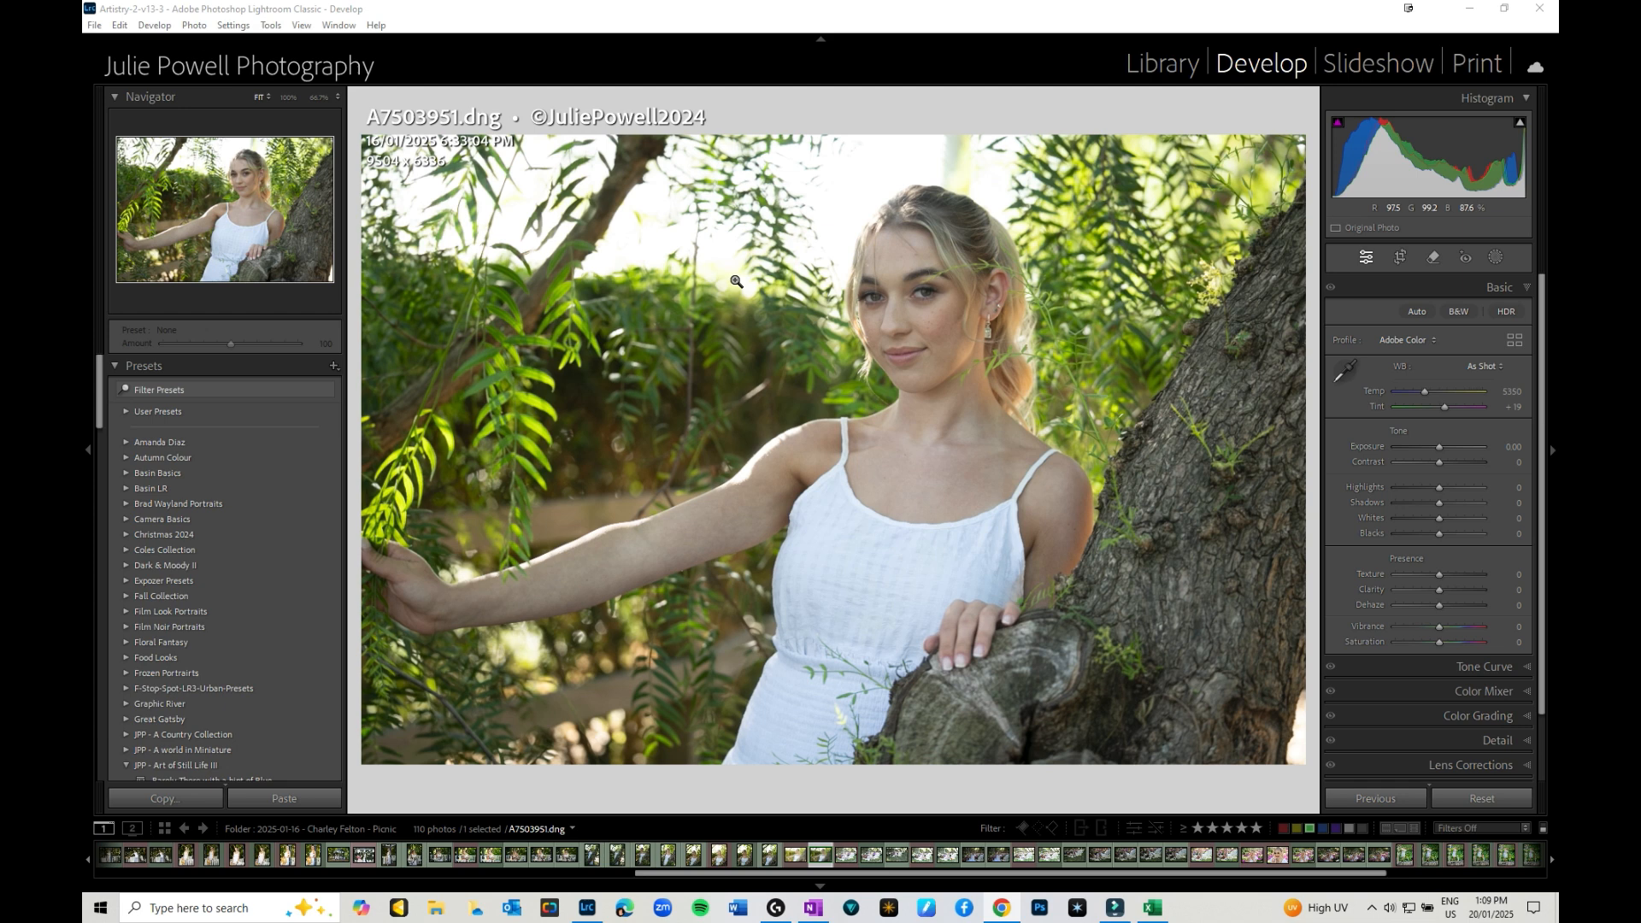
{"action": "mouse_move", "coordinate": [825, 180]}
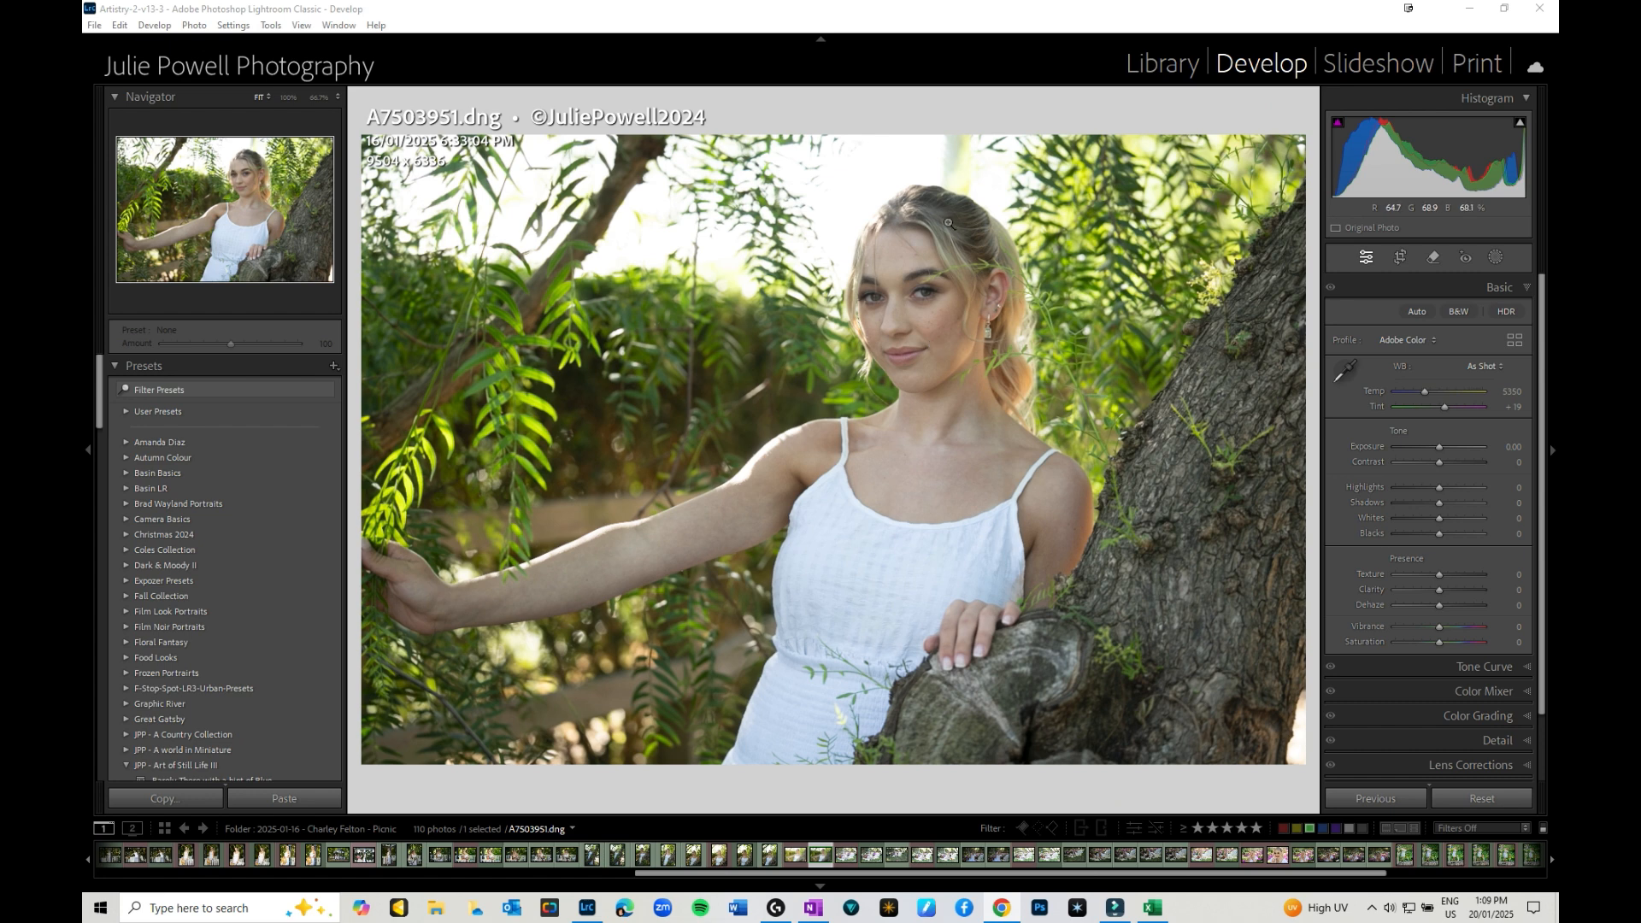
{"action": "mouse_move", "coordinate": [915, 385]}
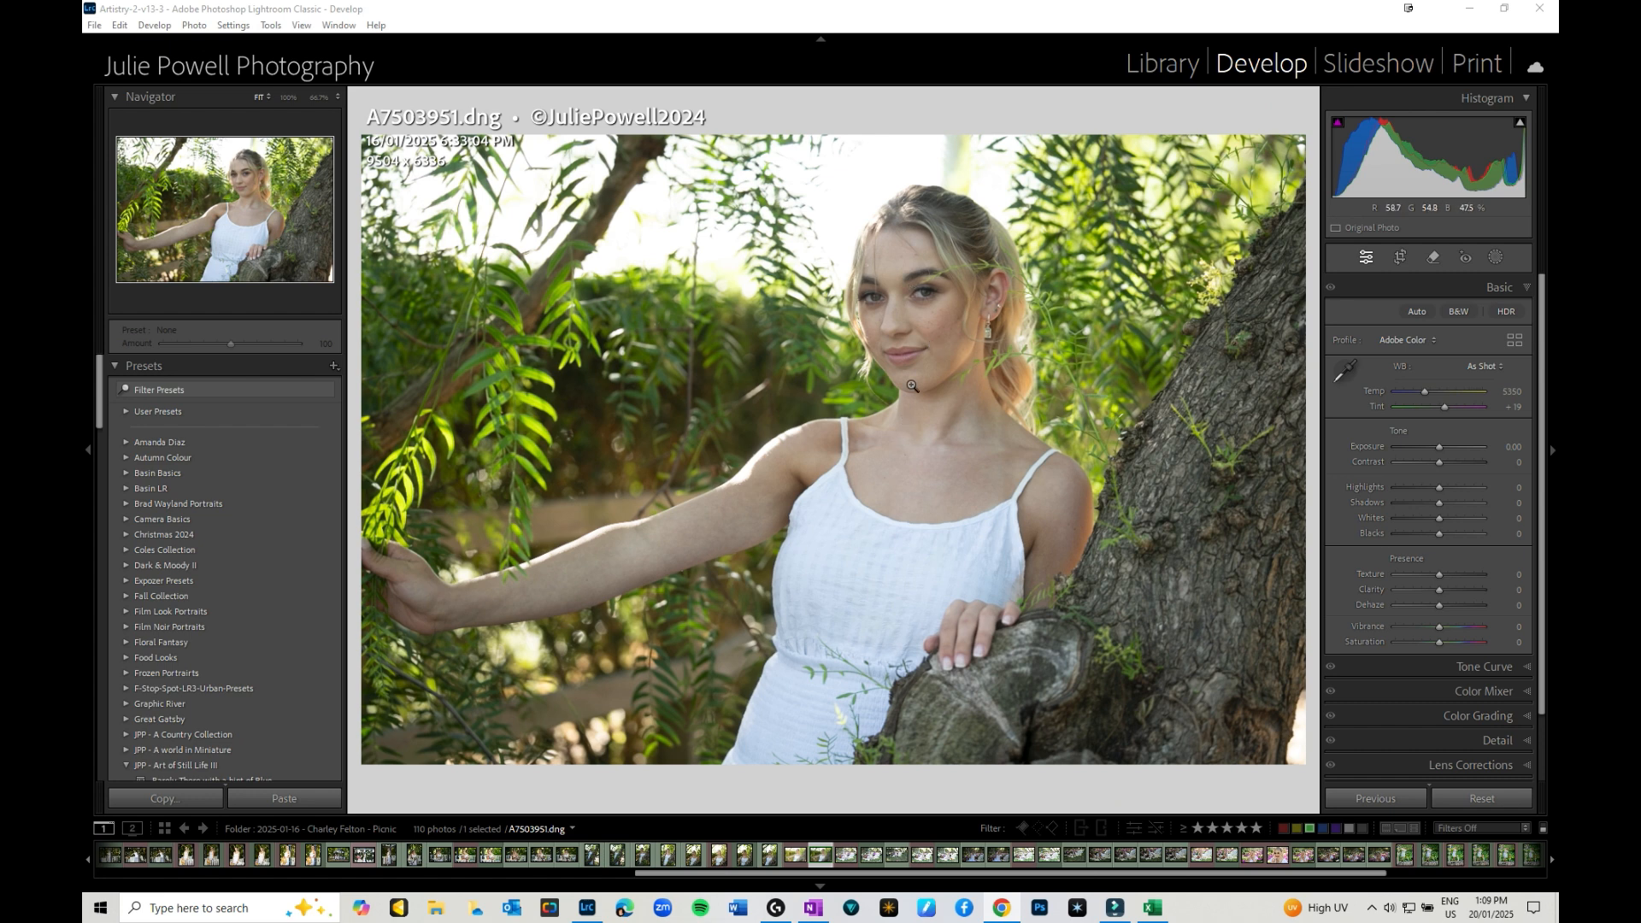
{"action": "mouse_move", "coordinate": [1094, 159]}
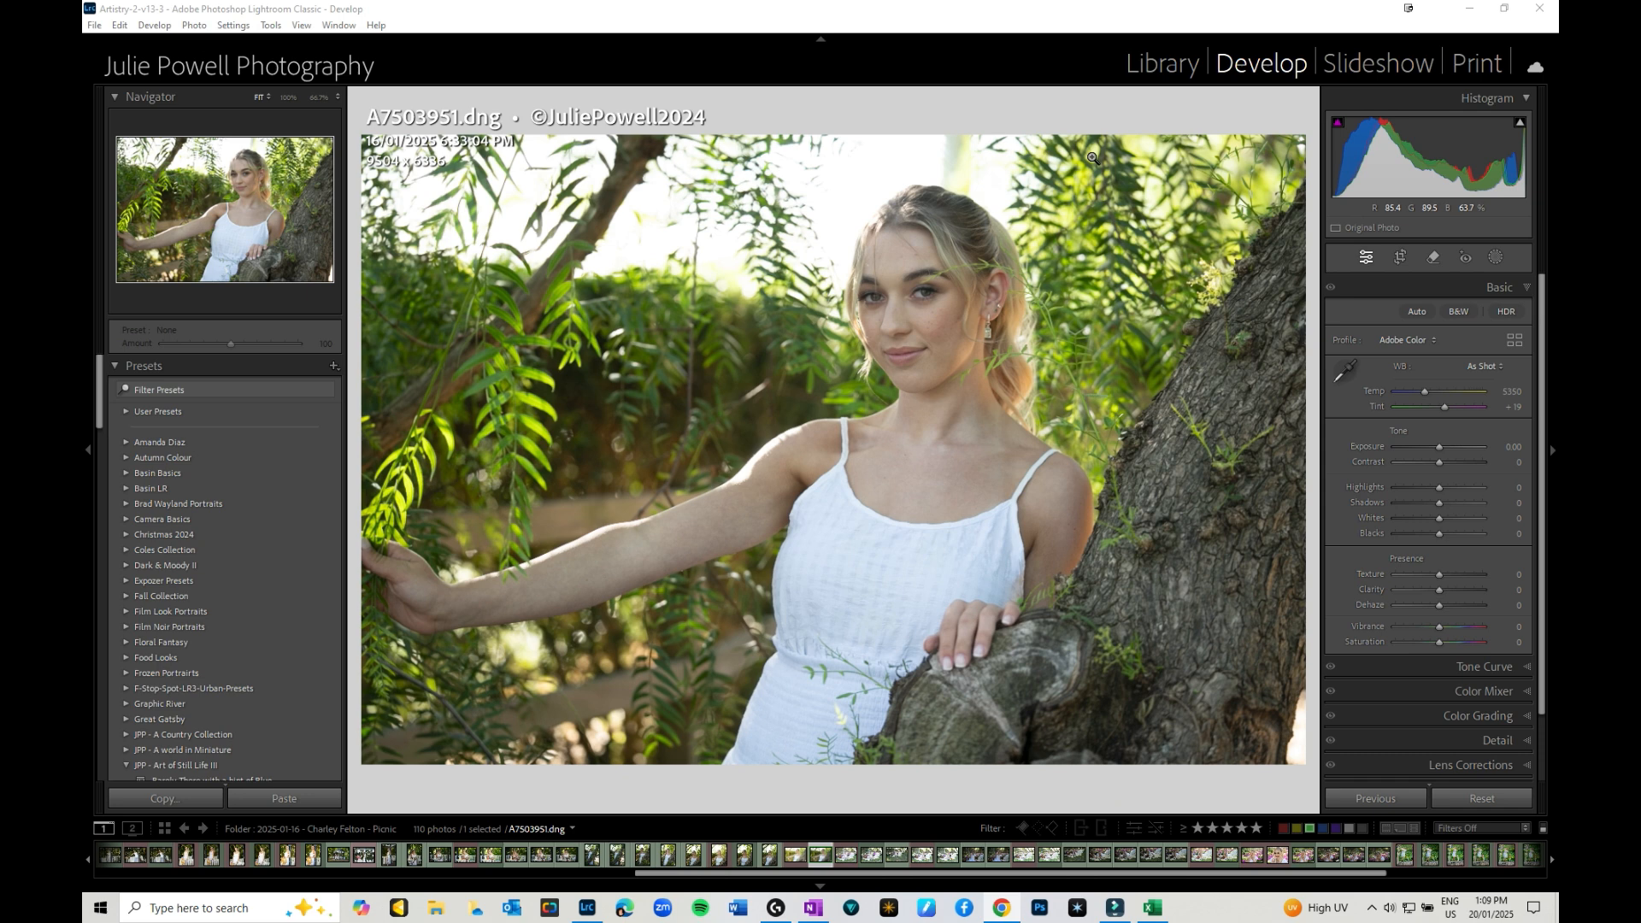
{"action": "mouse_move", "coordinate": [730, 204]}
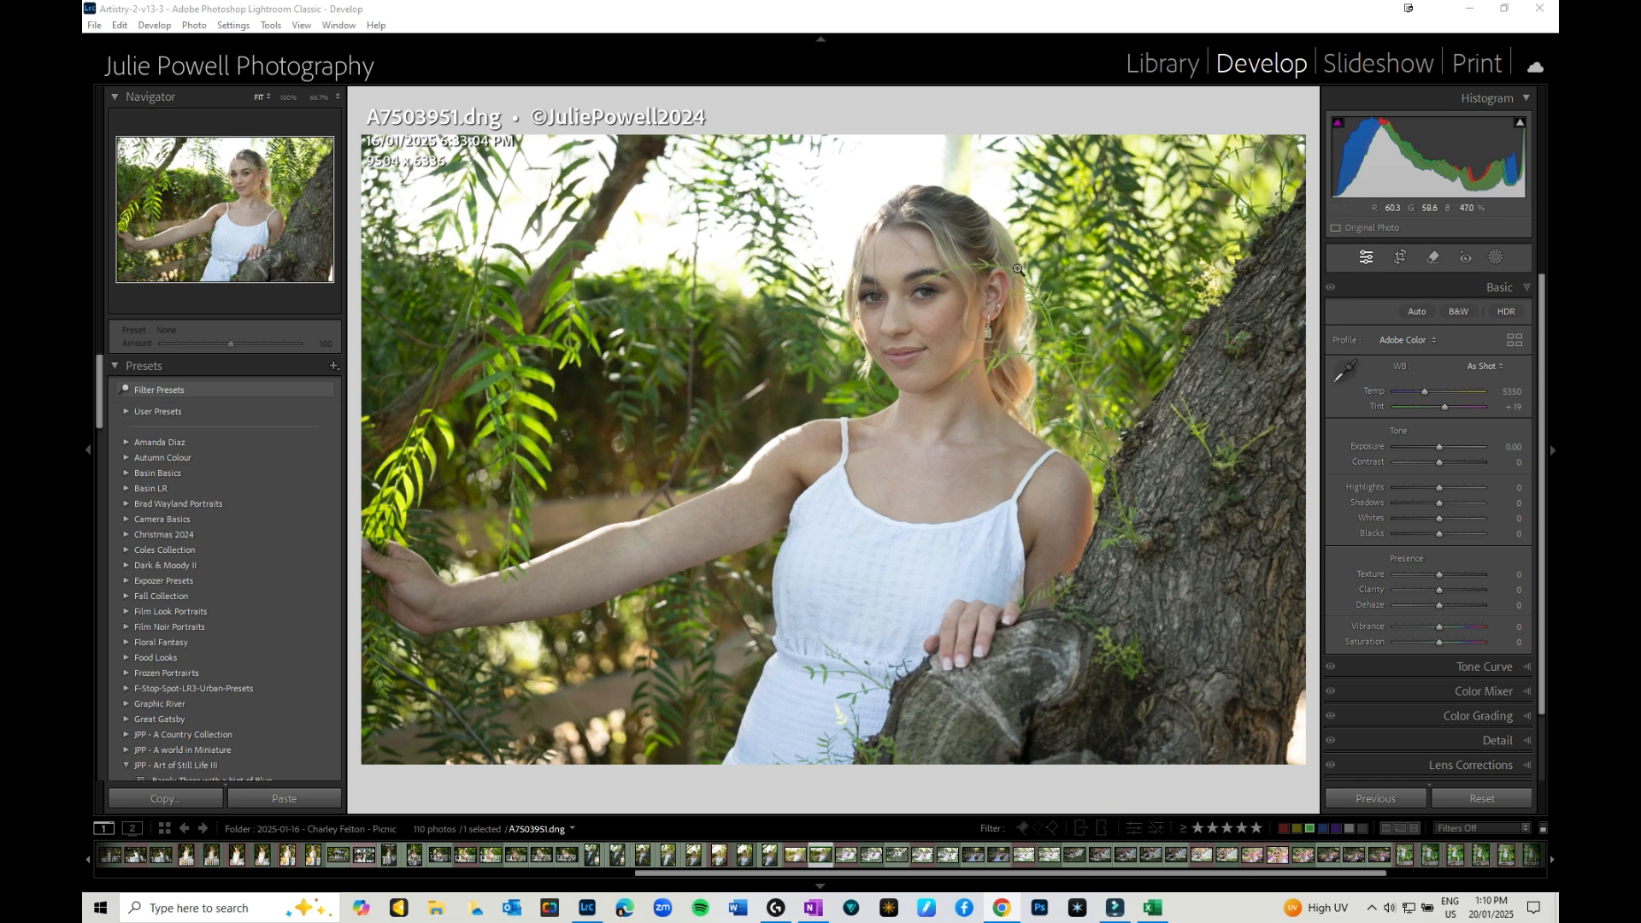
{"action": "mouse_move", "coordinate": [958, 390]}
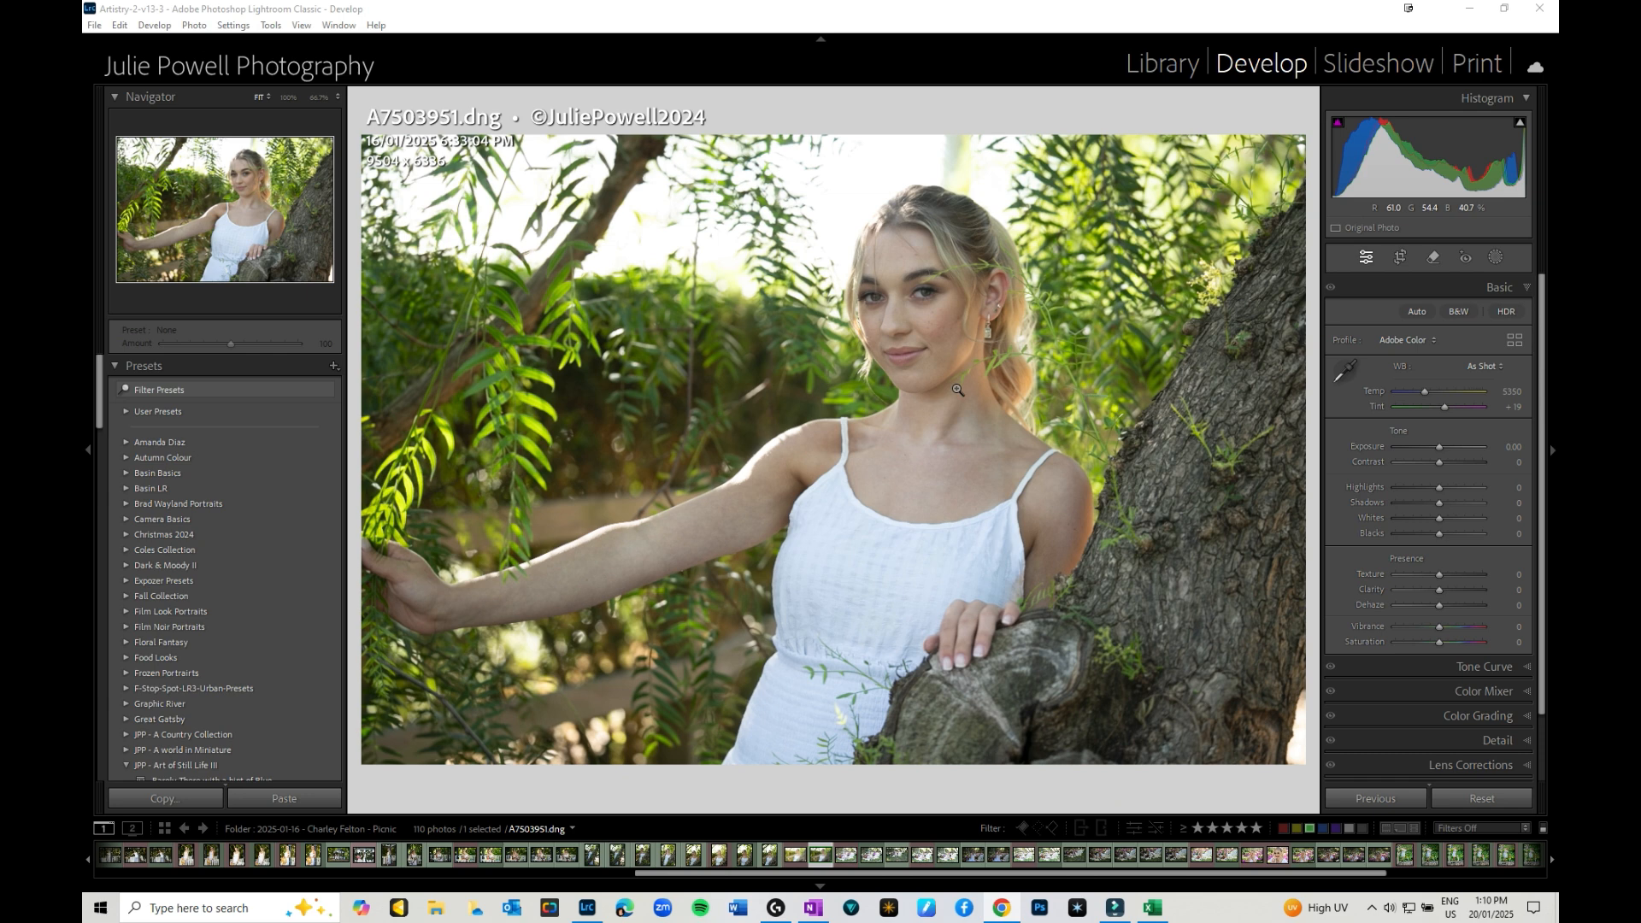
{"action": "mouse_move", "coordinate": [1034, 368]}
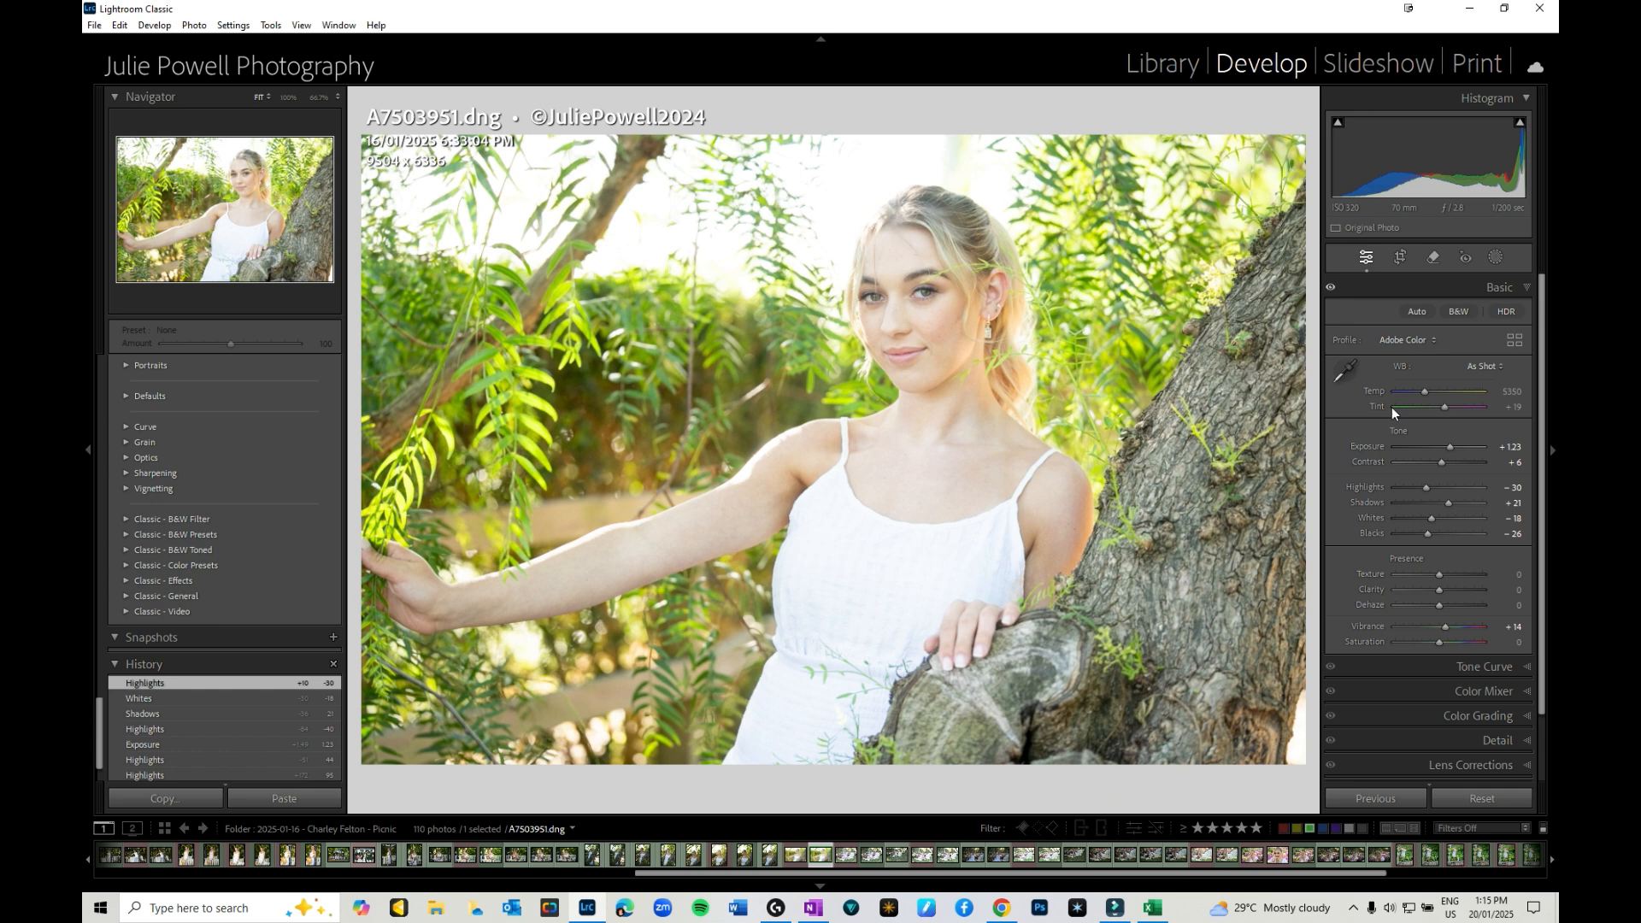
{"action": "mouse_move", "coordinate": [1448, 502]}
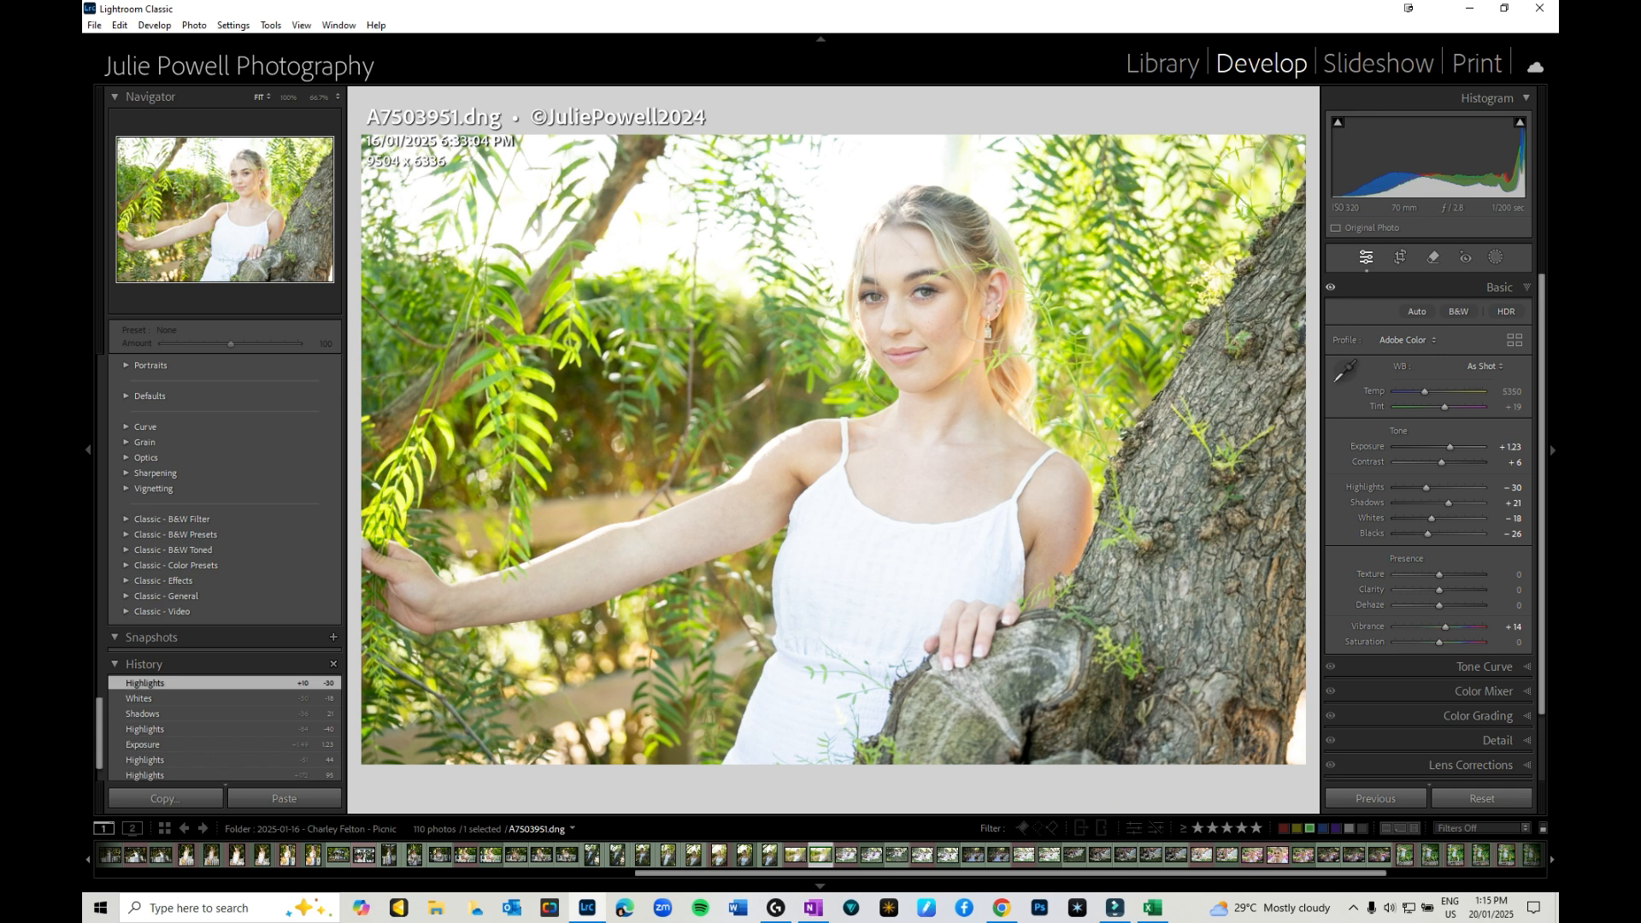
{"action": "mouse_move", "coordinate": [1463, 462]}
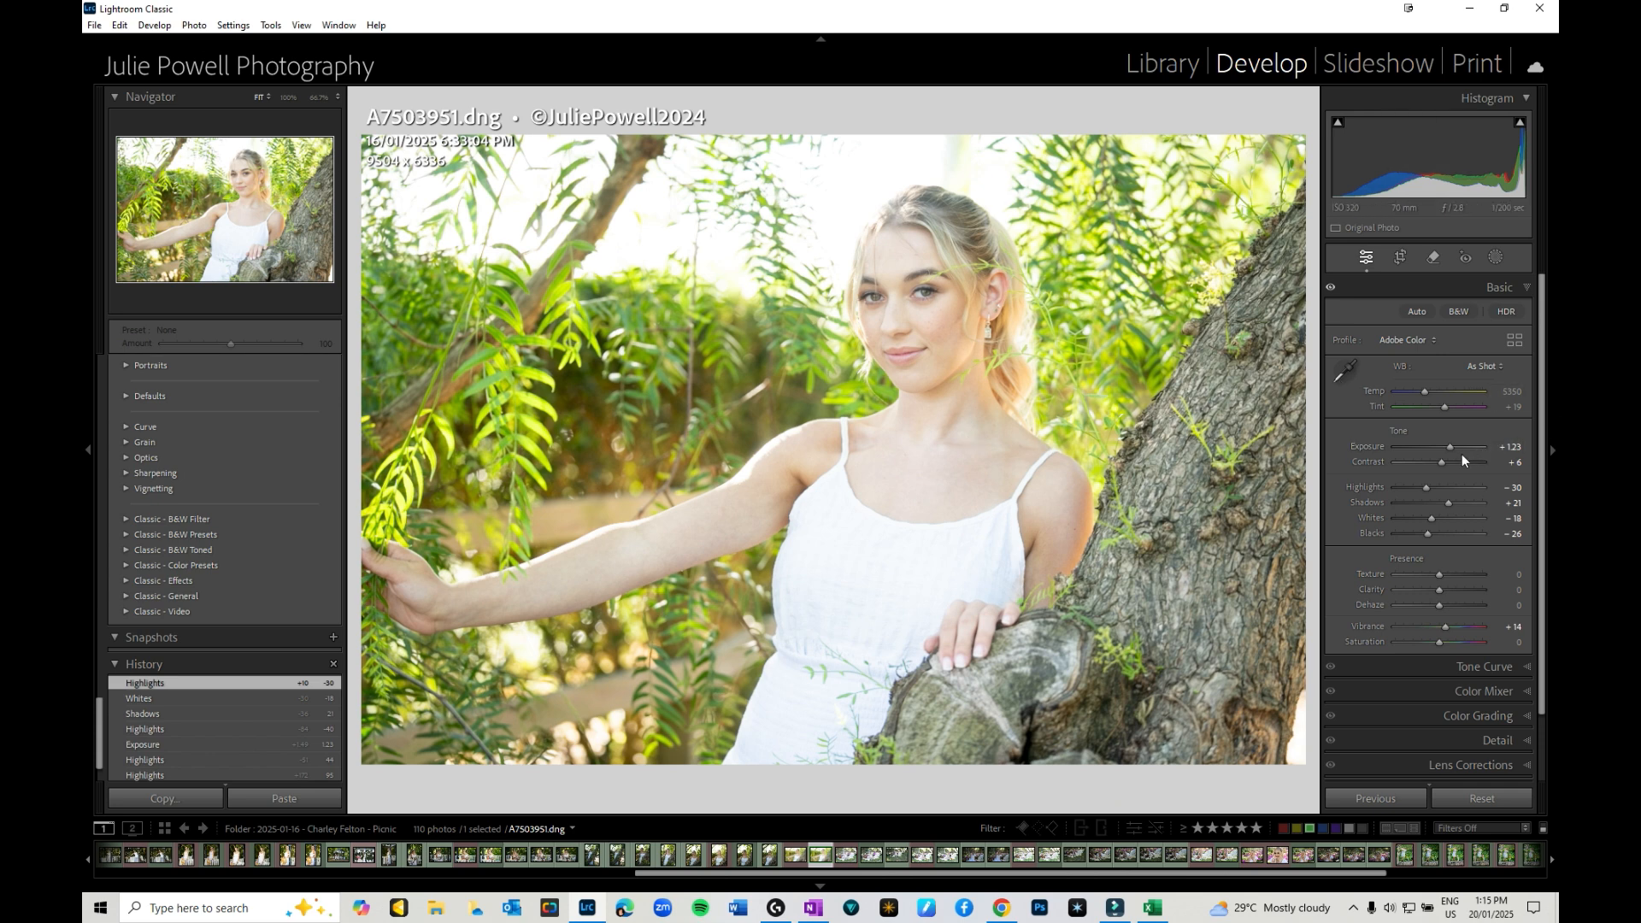
{"action": "mouse_move", "coordinate": [1453, 462]}
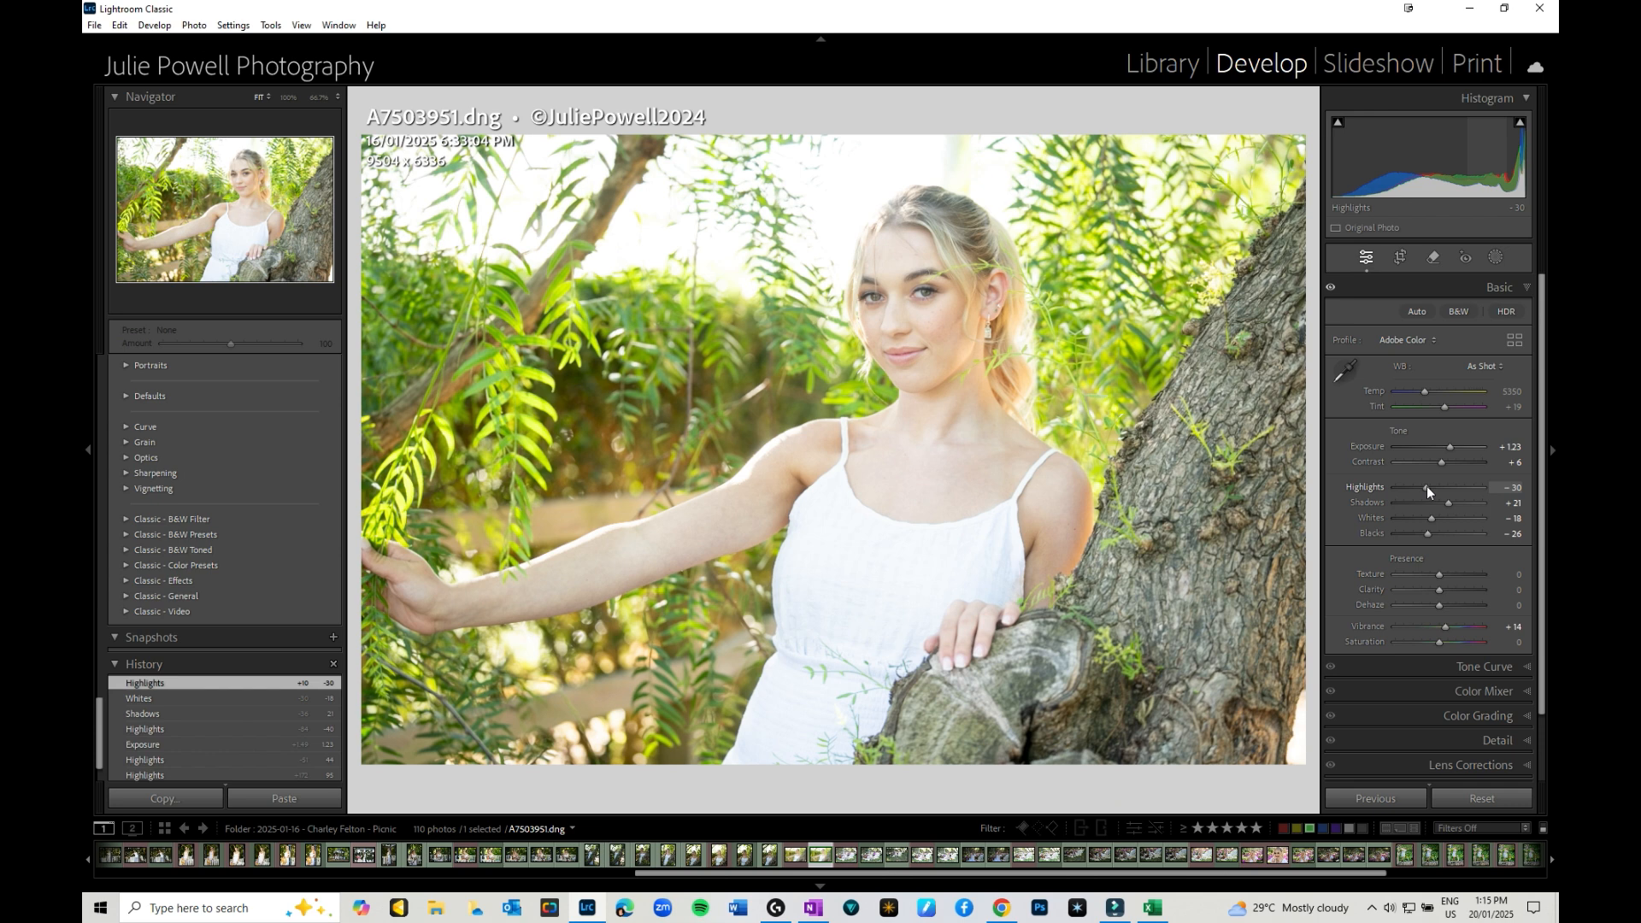
Push Highlights up to about +77 for comparison, then bring them back down to -32.
{"action": "left_click_drag", "start_coordinate": [1426, 487], "coordinate": [1453, 487]}
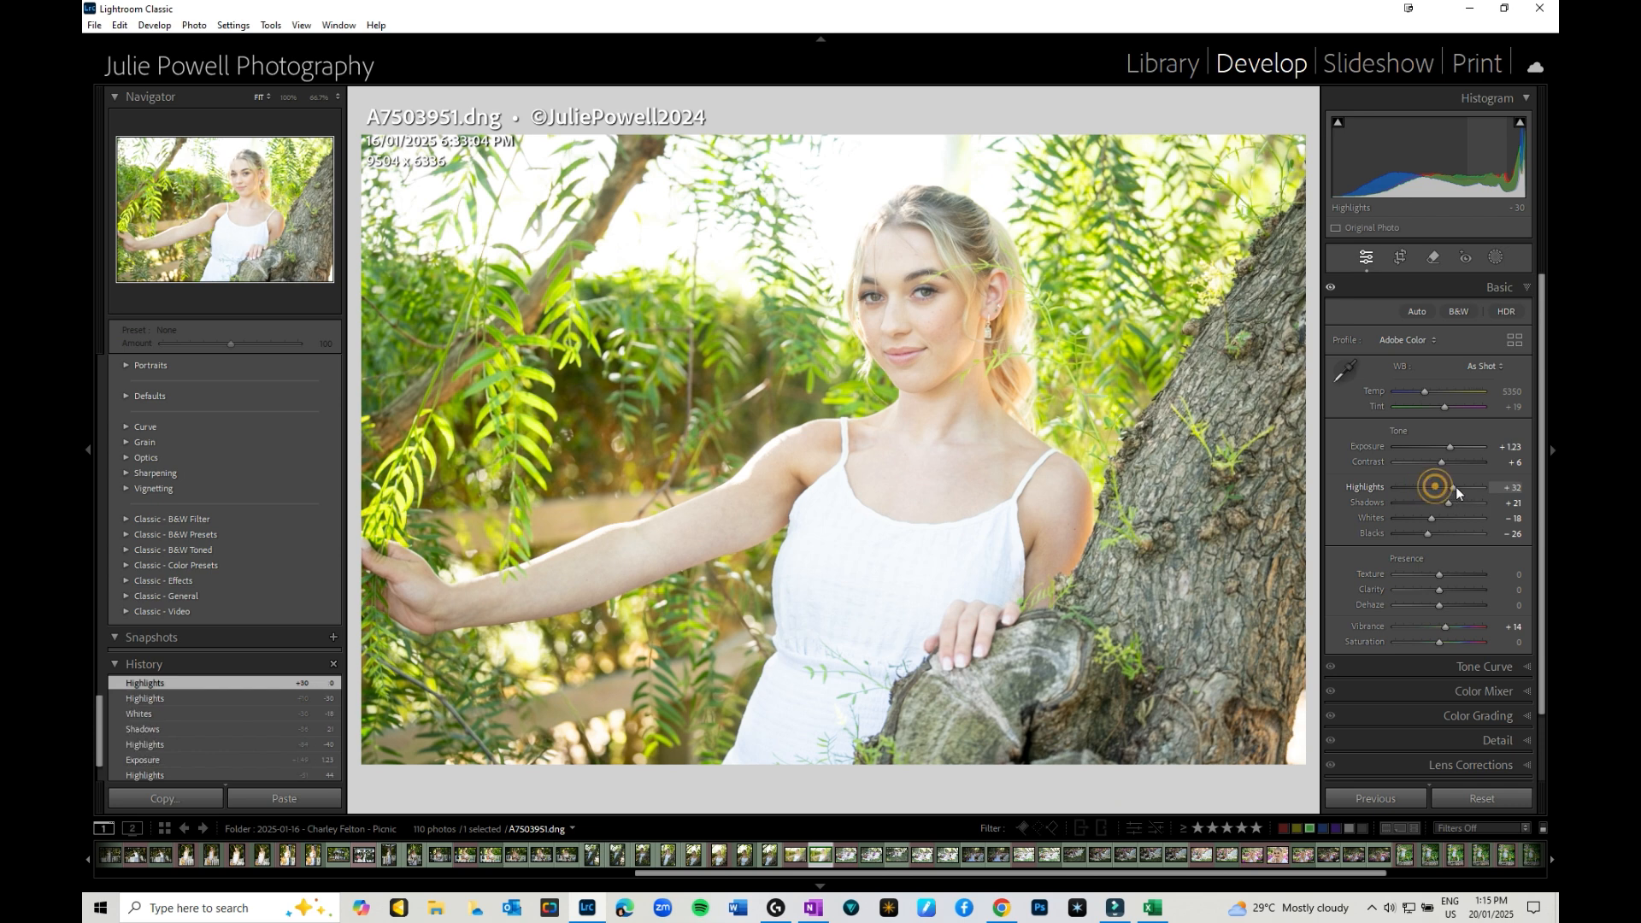
{"action": "left_click_drag", "start_coordinate": [1453, 487], "coordinate": [1473, 487]}
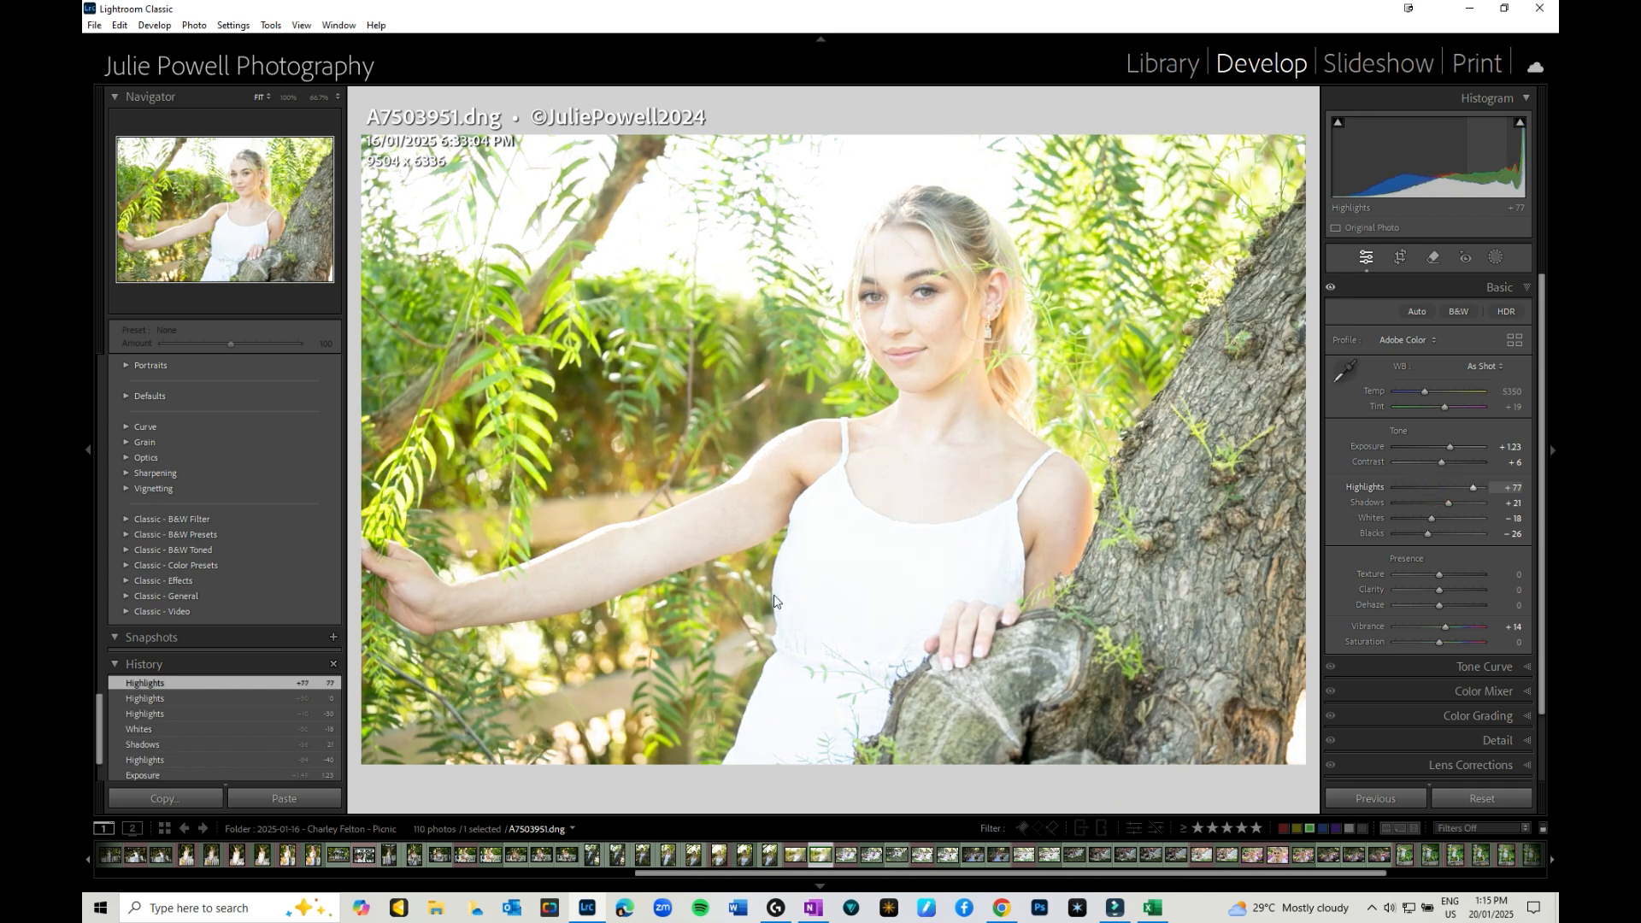
{"action": "mouse_move", "coordinate": [1474, 492]}
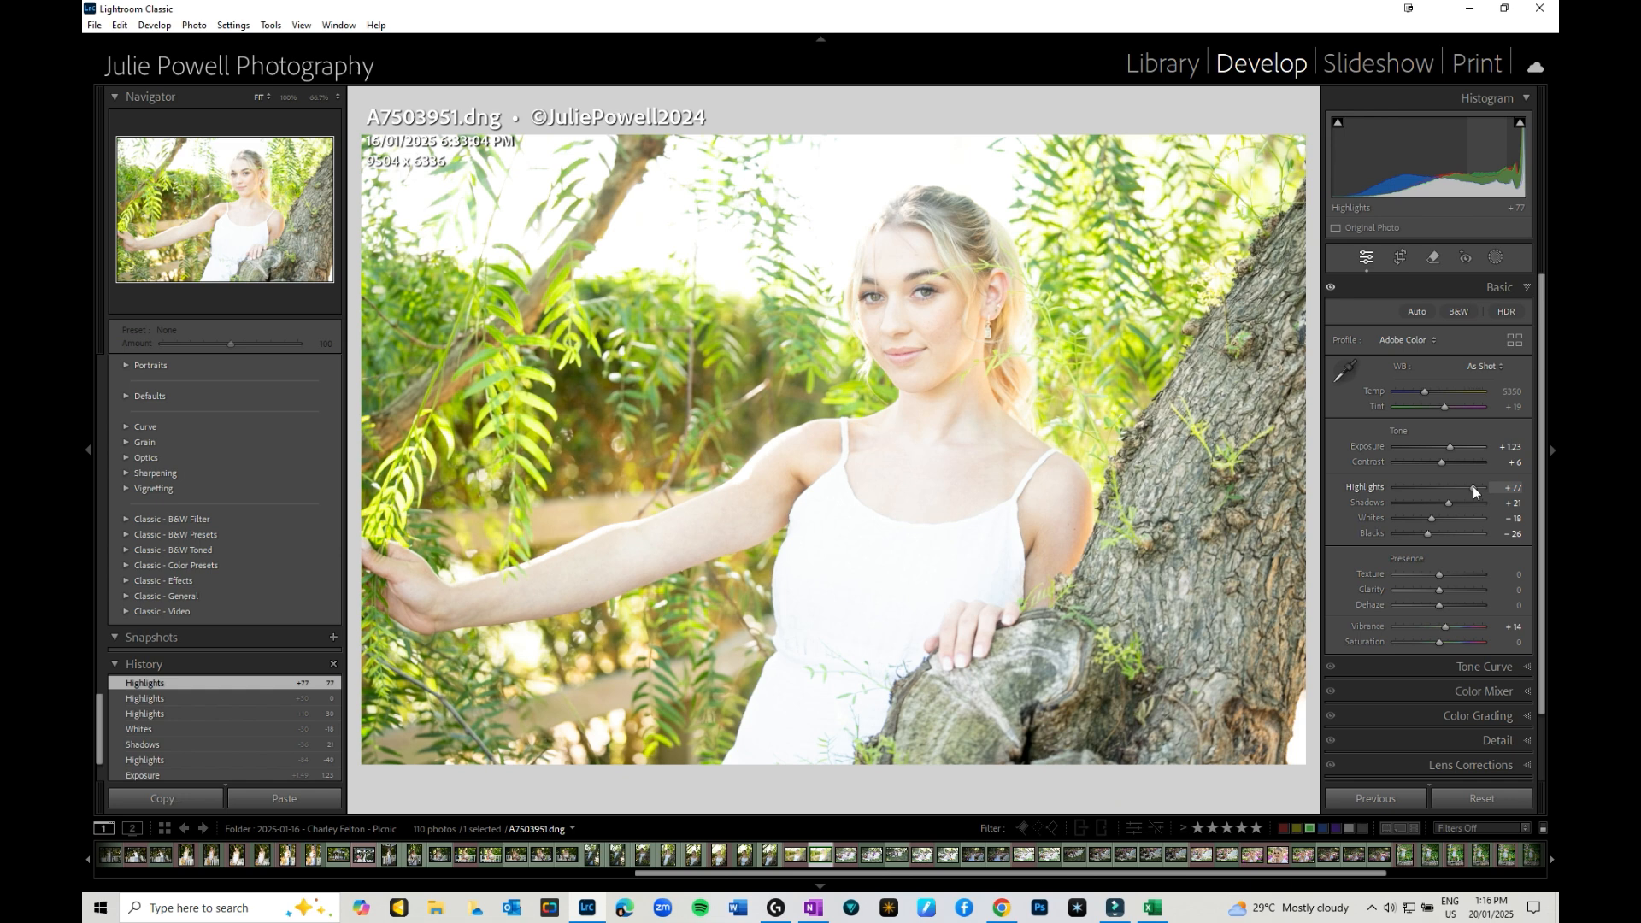
{"action": "left_click_drag", "start_coordinate": [1470, 487], "coordinate": [1424, 487]}
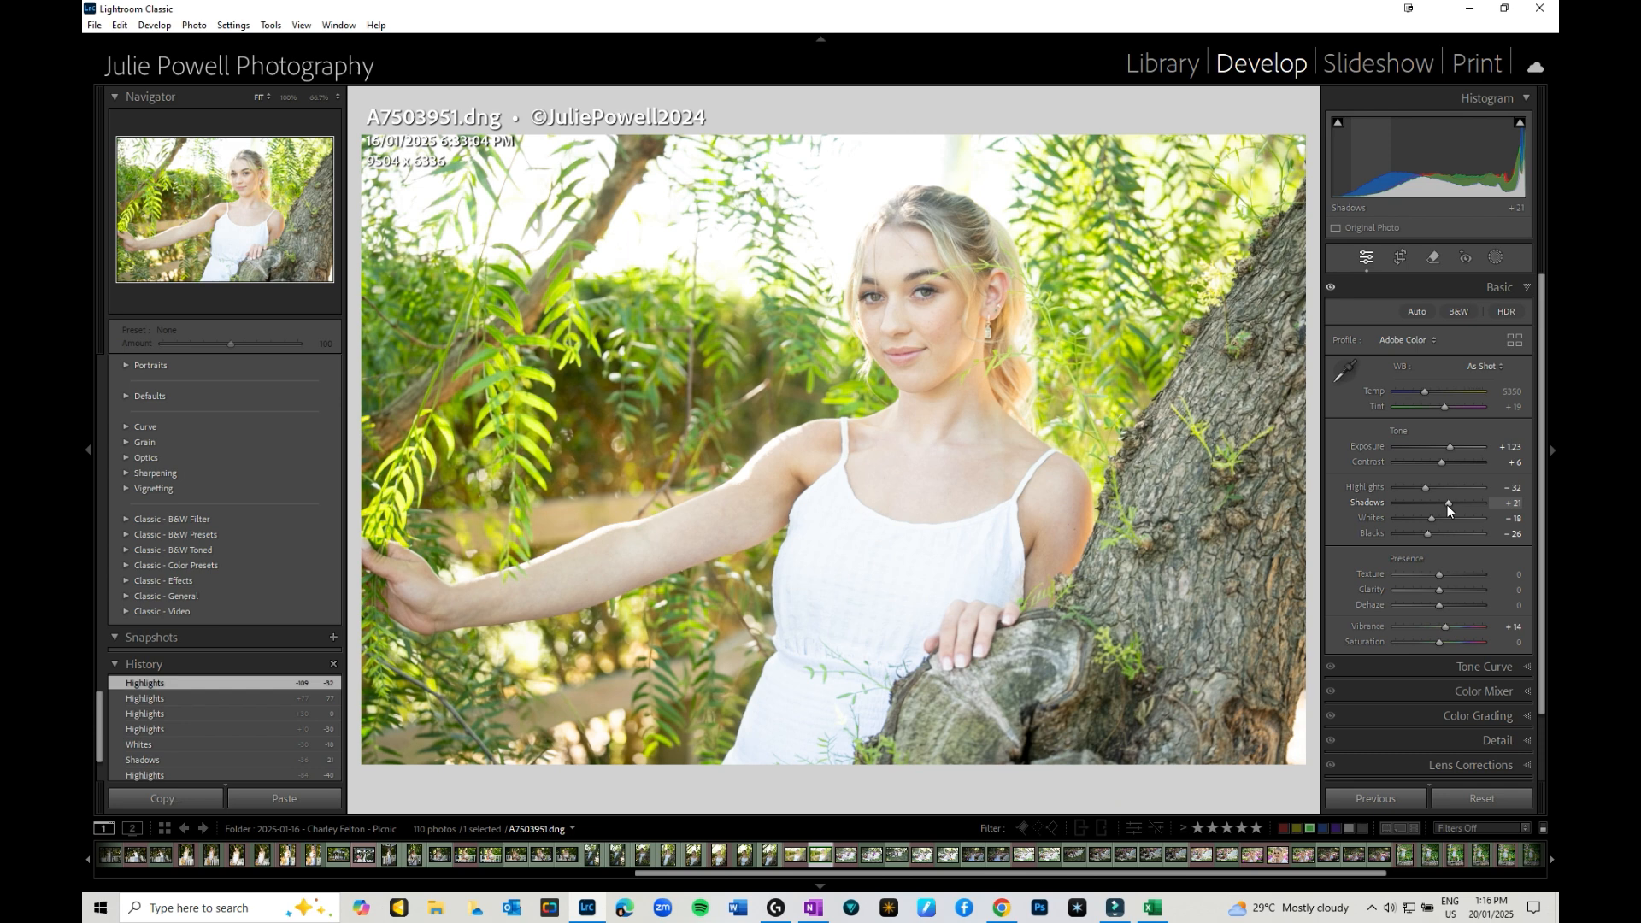
{"action": "mouse_move", "coordinate": [1435, 523]}
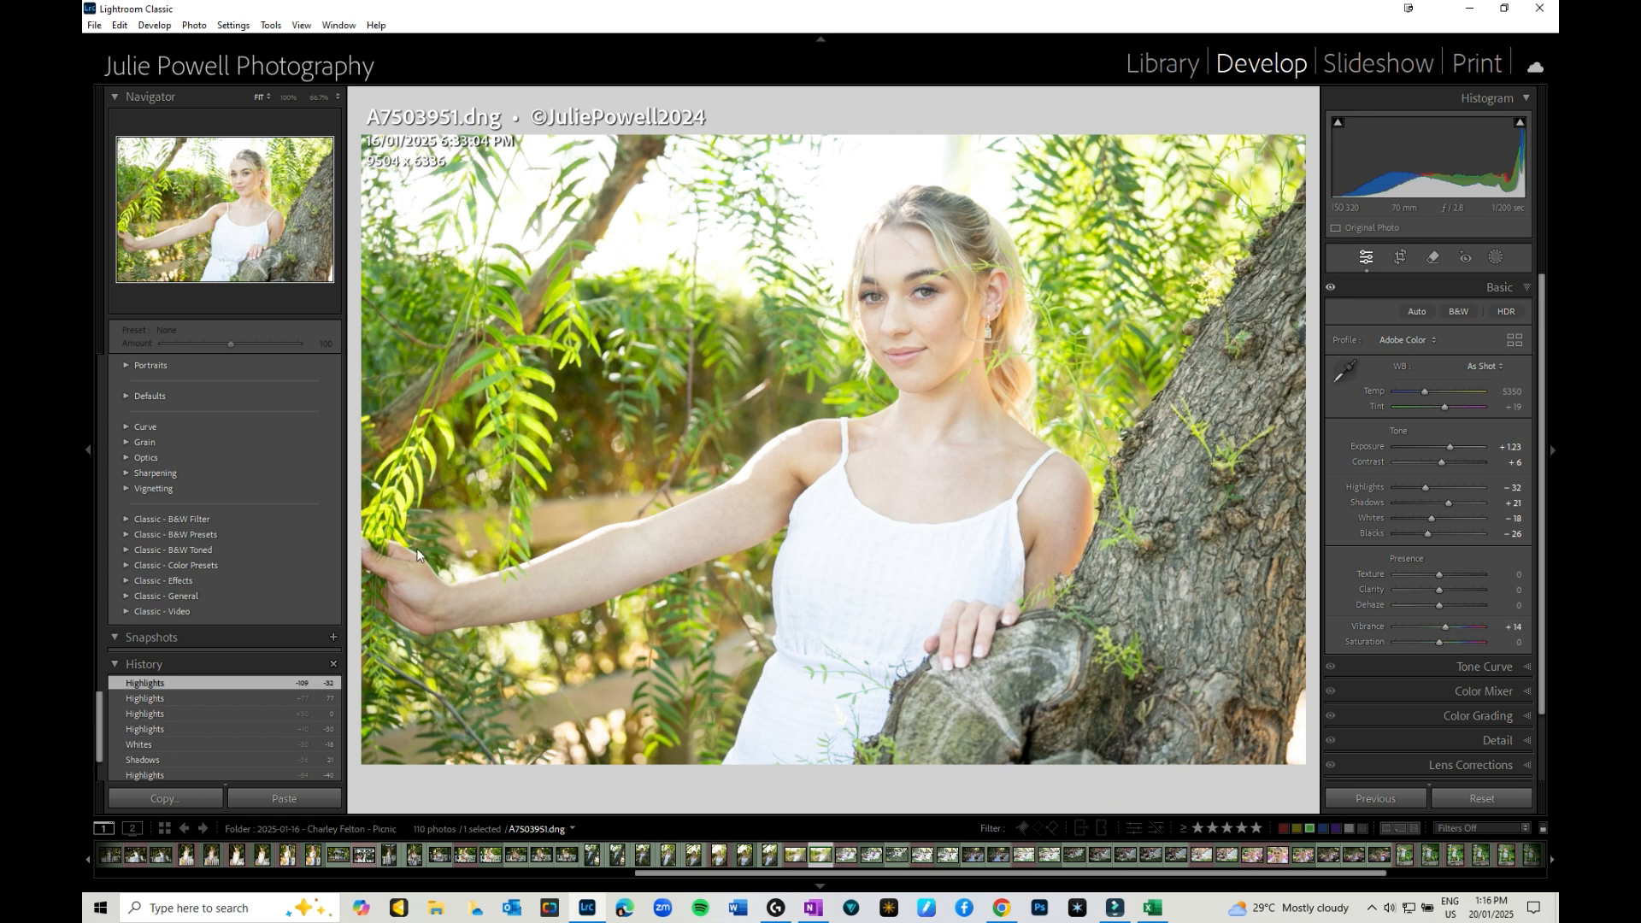
{"action": "mouse_move", "coordinate": [1273, 283]}
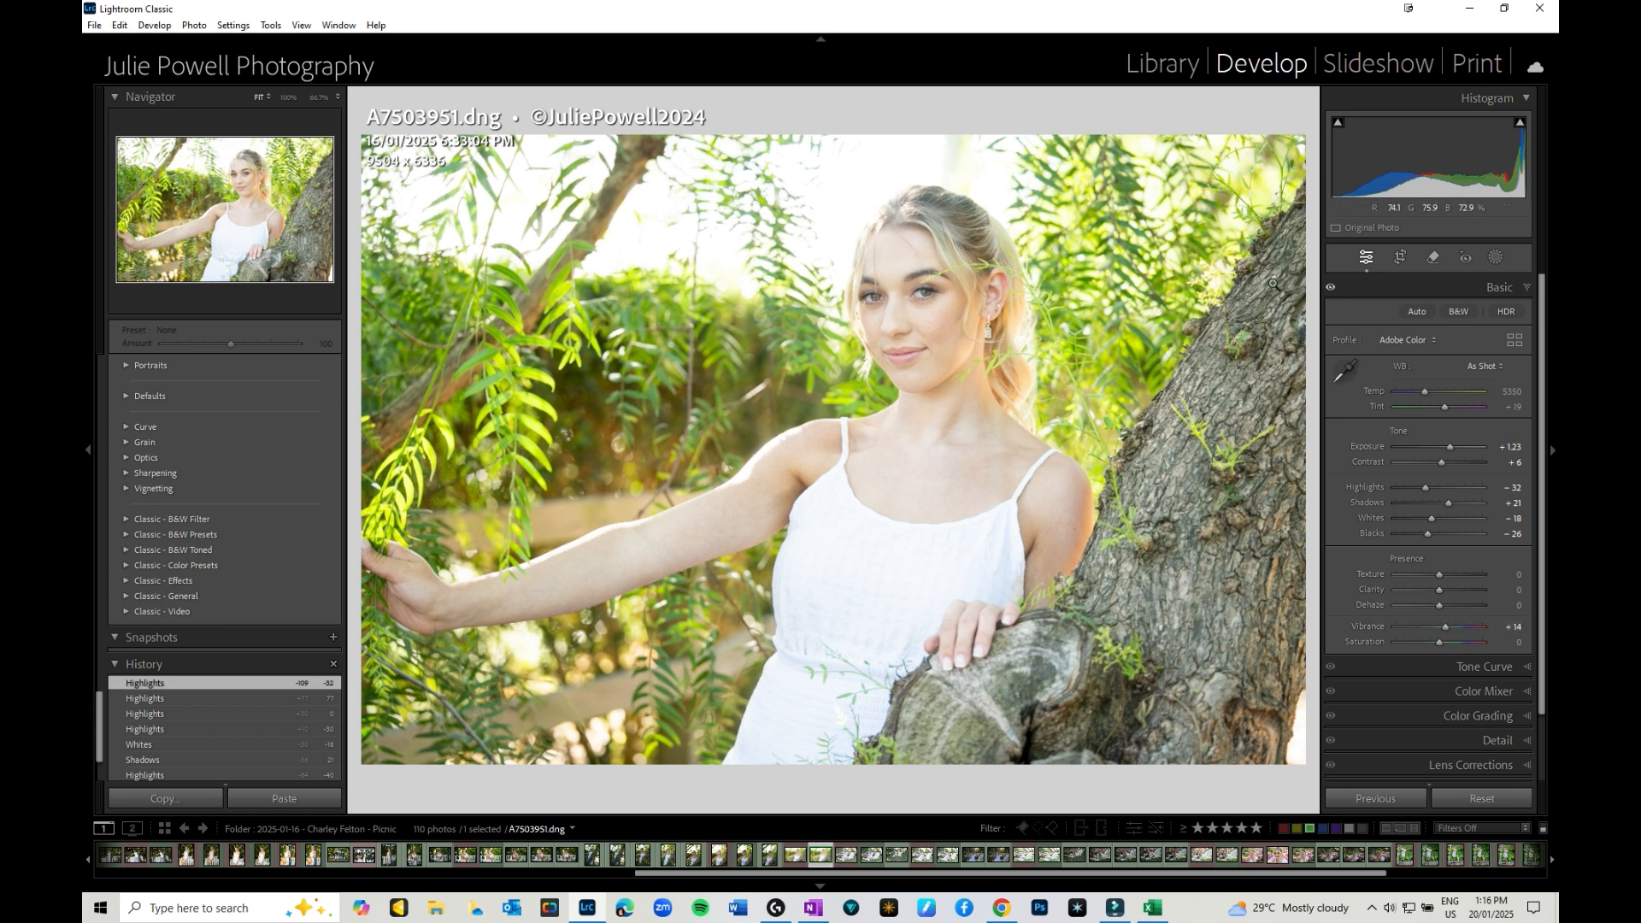
Test Vibrance at low and high extremes, then settle it at +26 for richer foliage and skin.
{"action": "left_click_drag", "start_coordinate": [1456, 626], "coordinate": [1439, 625]}
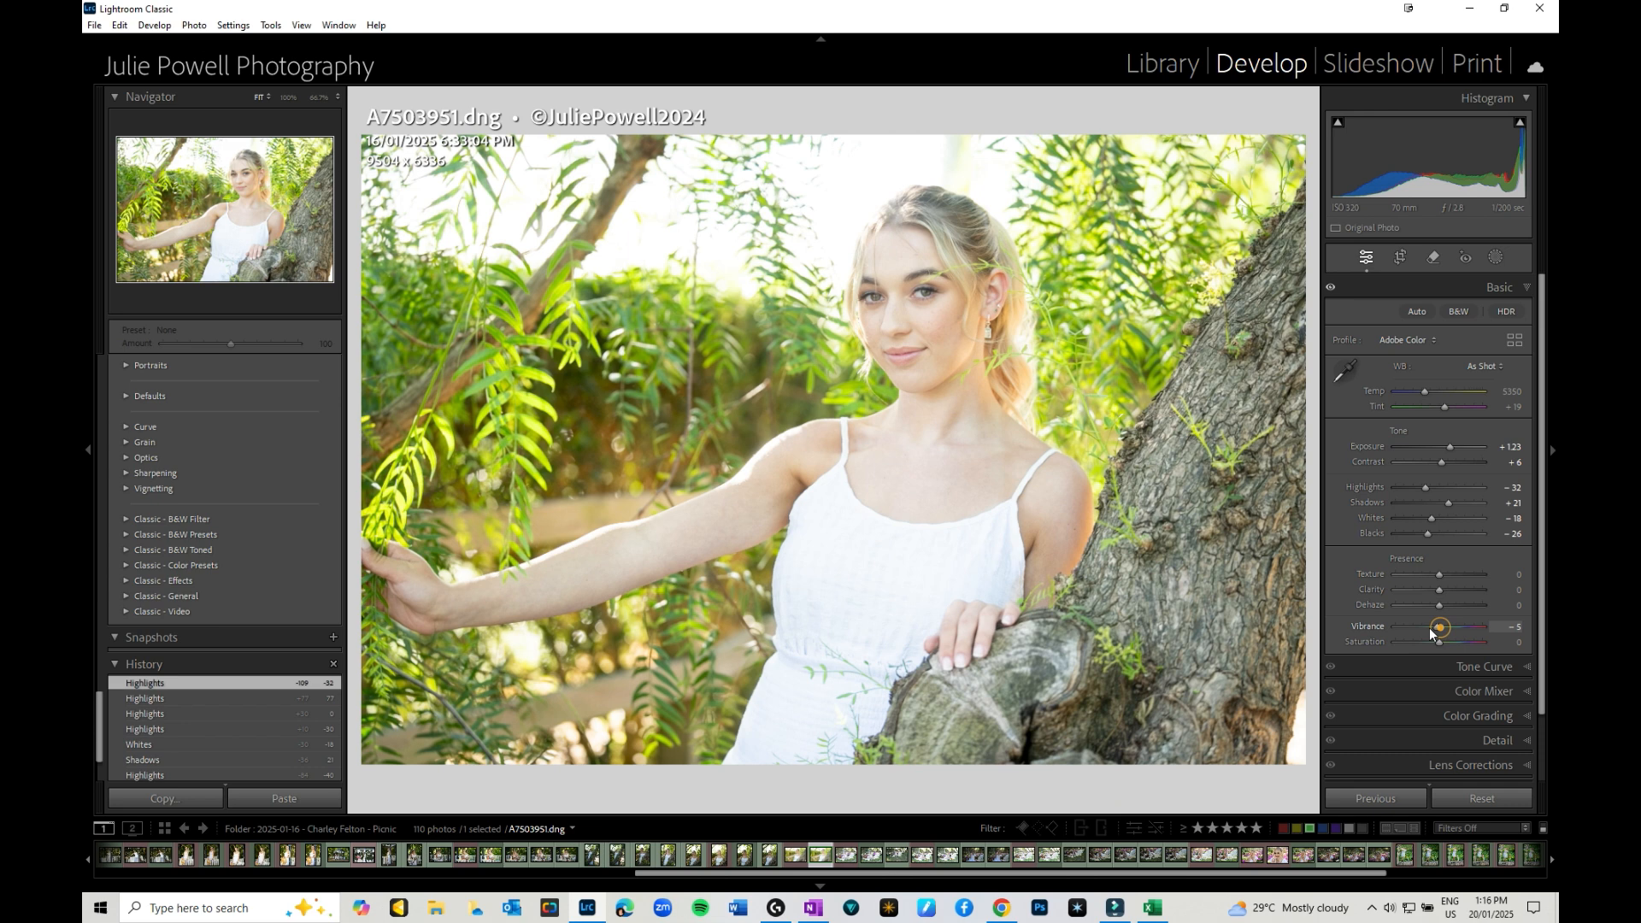
{"action": "left_click_drag", "start_coordinate": [1439, 626], "coordinate": [1421, 625]}
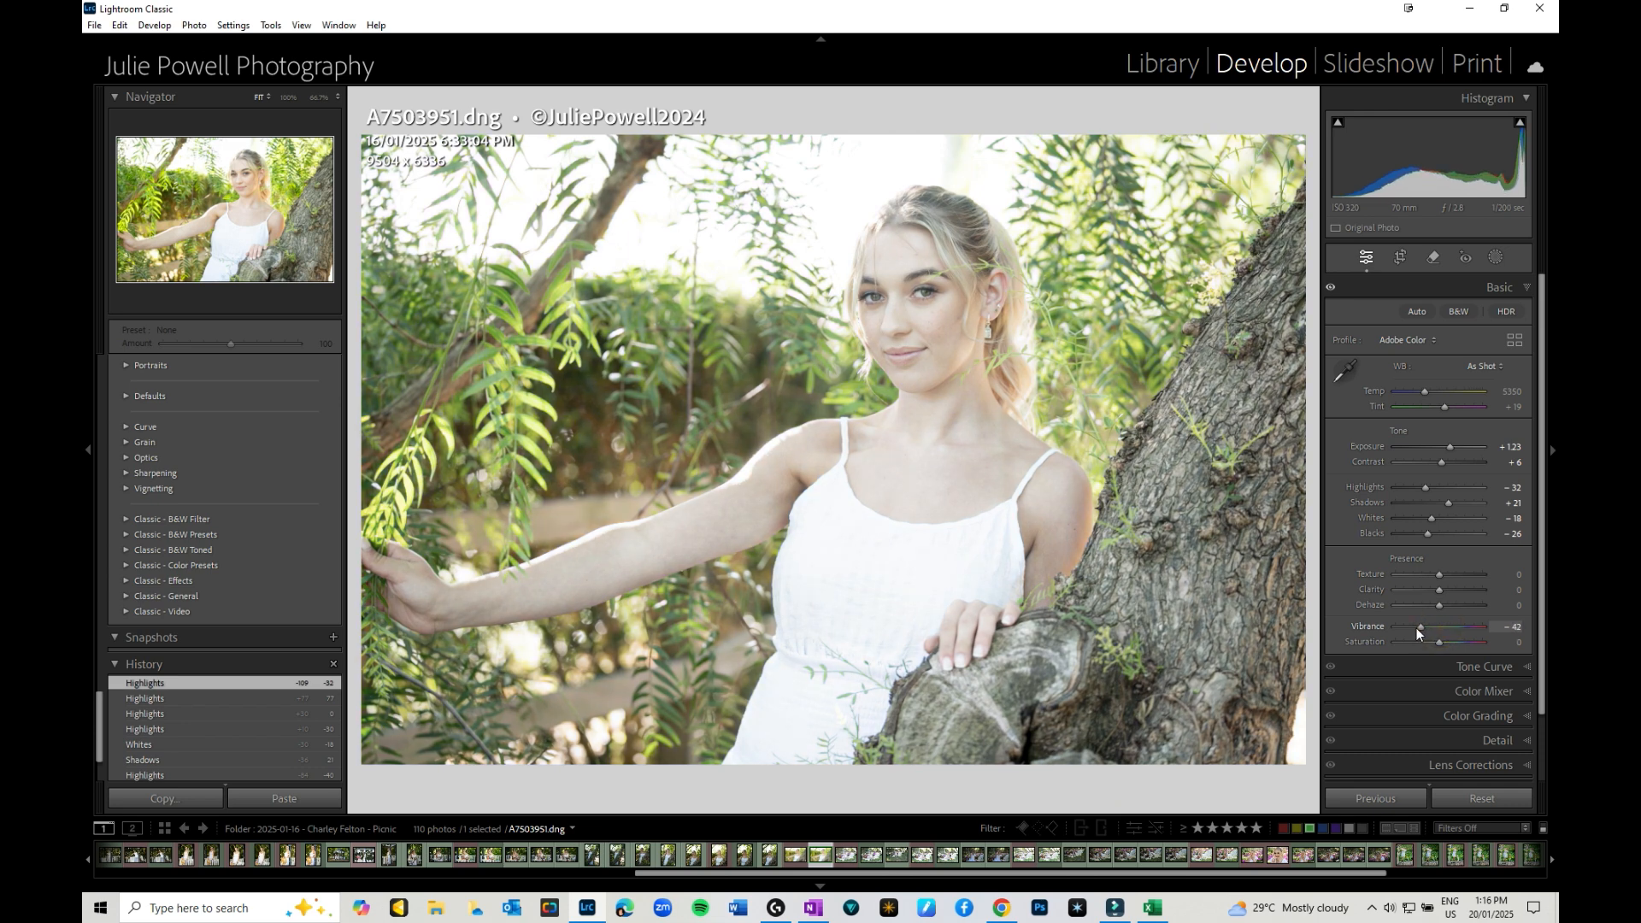
{"action": "left_click_drag", "start_coordinate": [1421, 625], "coordinate": [1458, 626]}
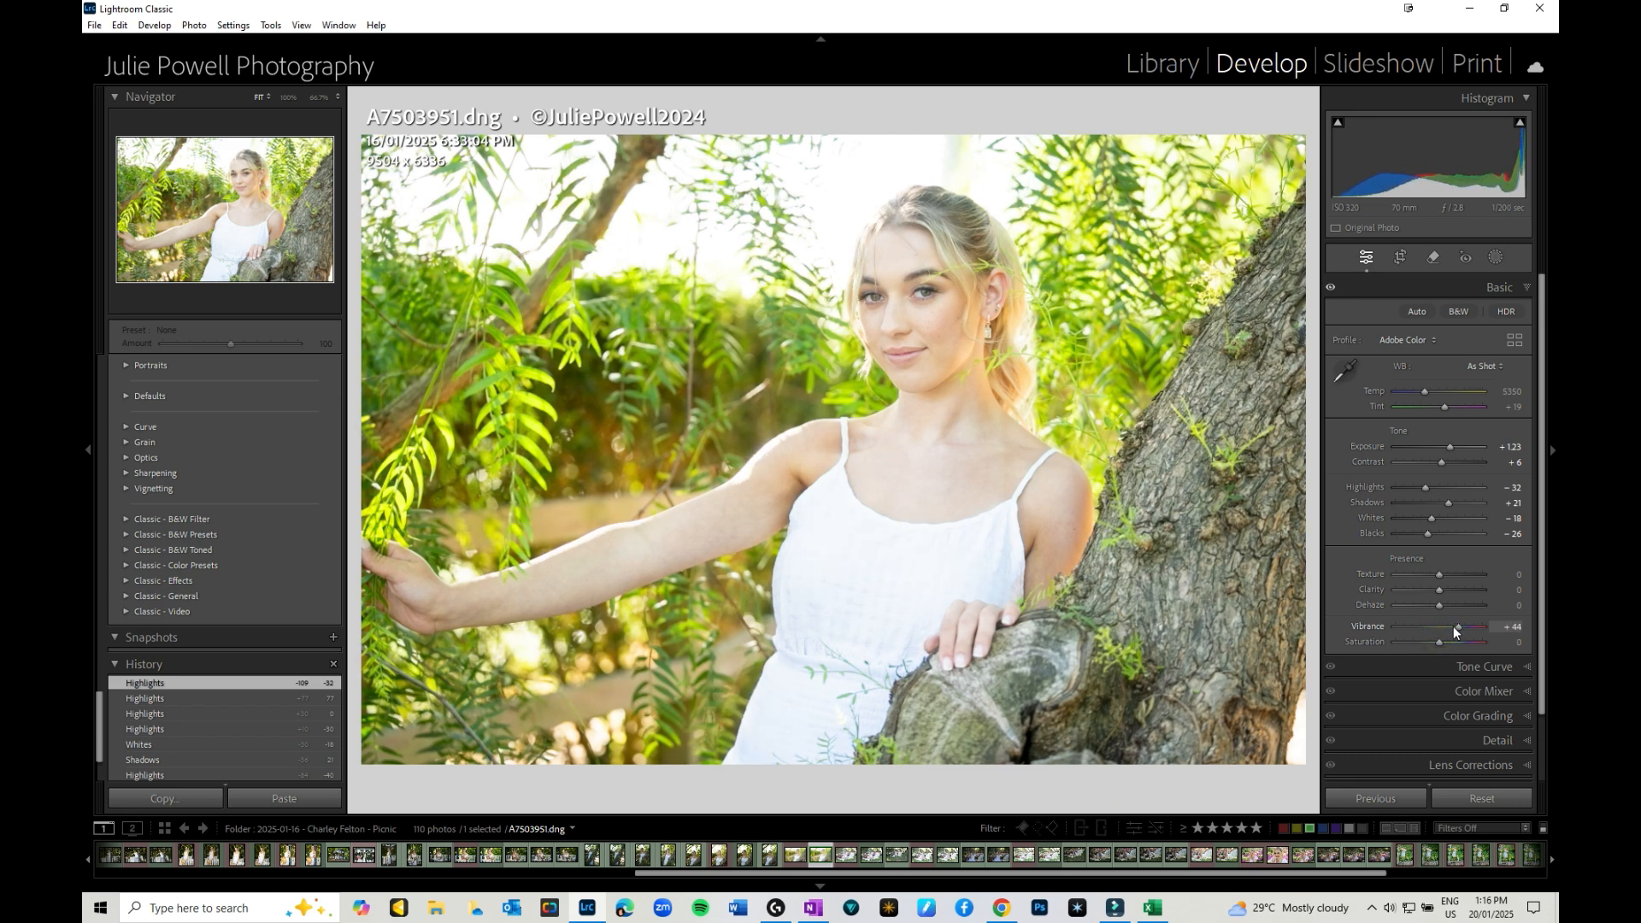
{"action": "left_click_drag", "start_coordinate": [1475, 626], "coordinate": [1449, 625]}
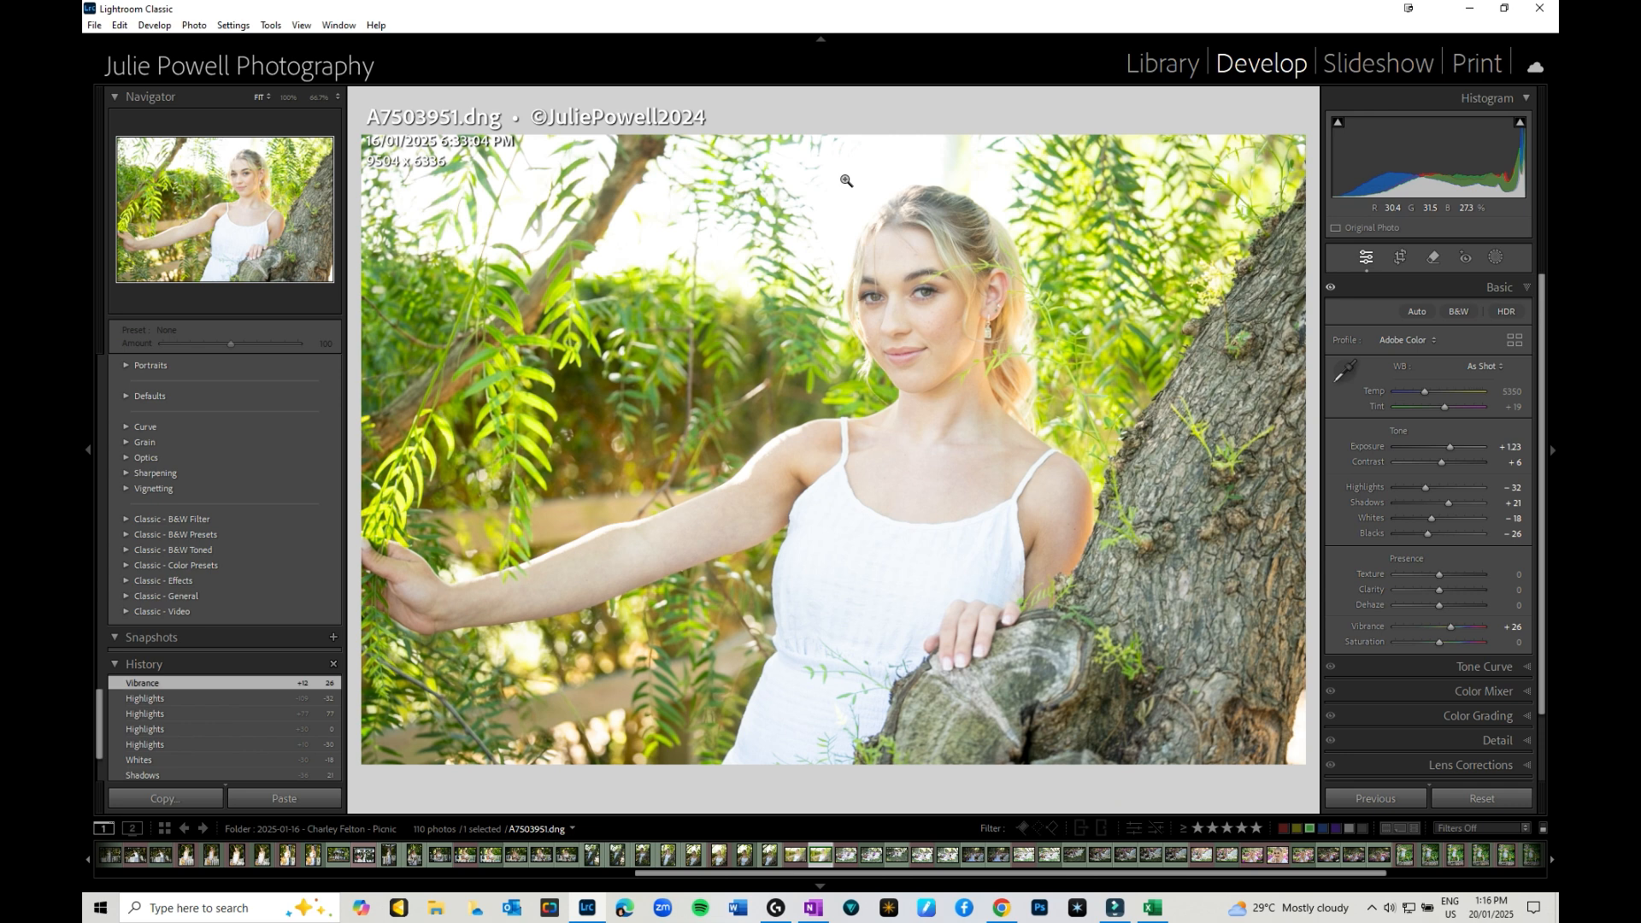
{"action": "mouse_move", "coordinate": [1174, 407]}
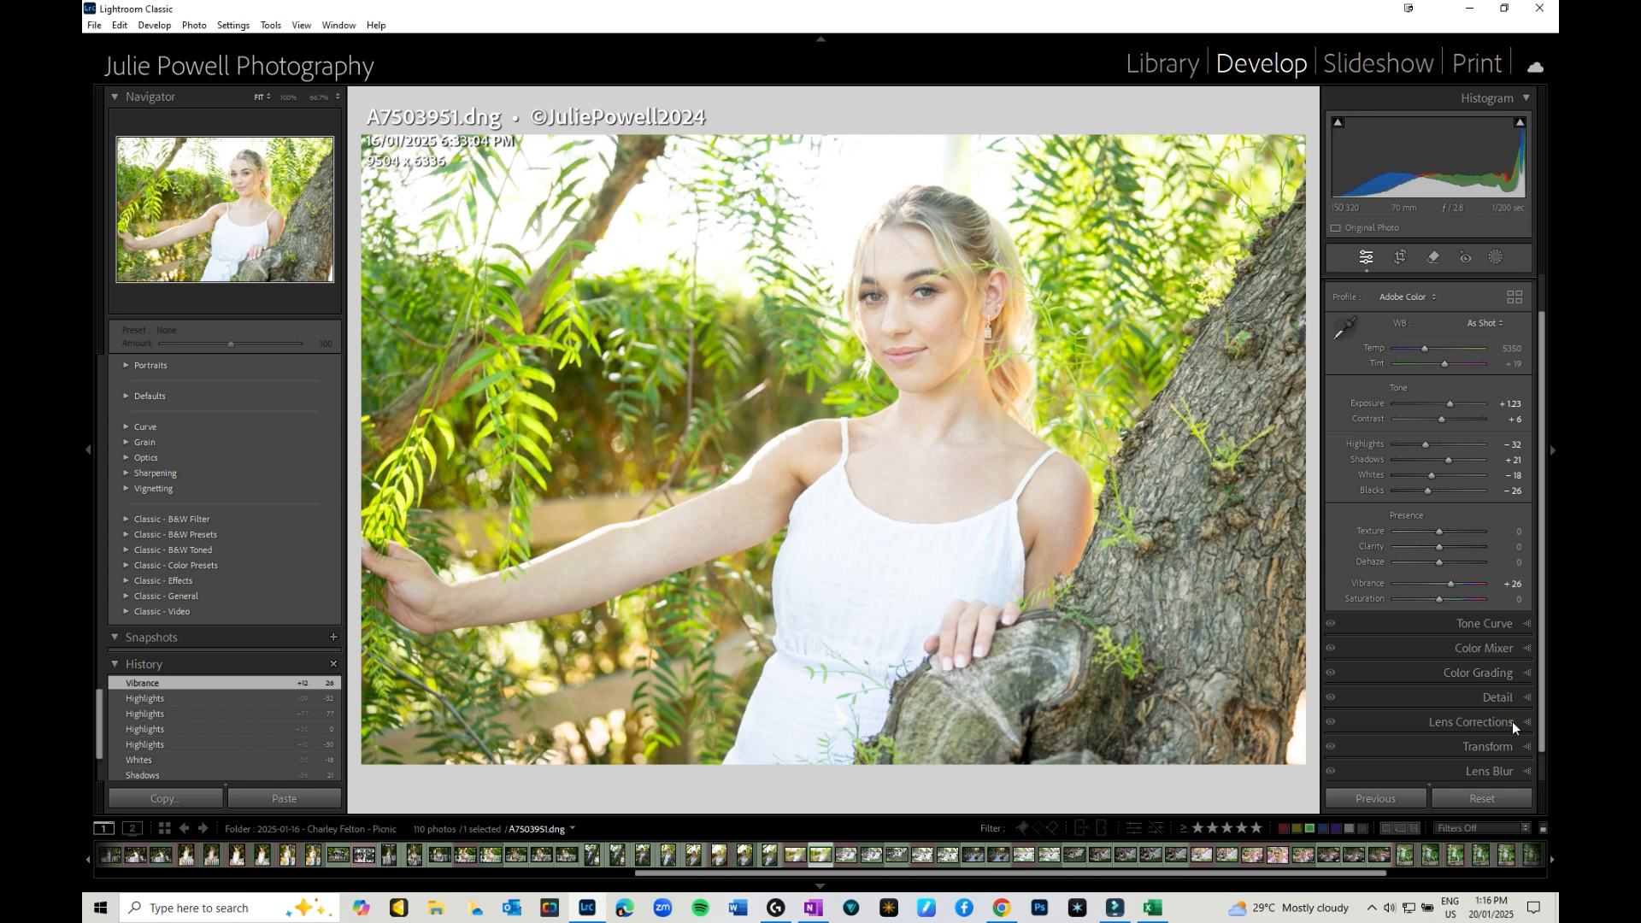
Enable lens profile corrections and chromatic aberration removal, zooming in on skin and dress edges.
{"action": "left_click", "coordinate": [1470, 722]}
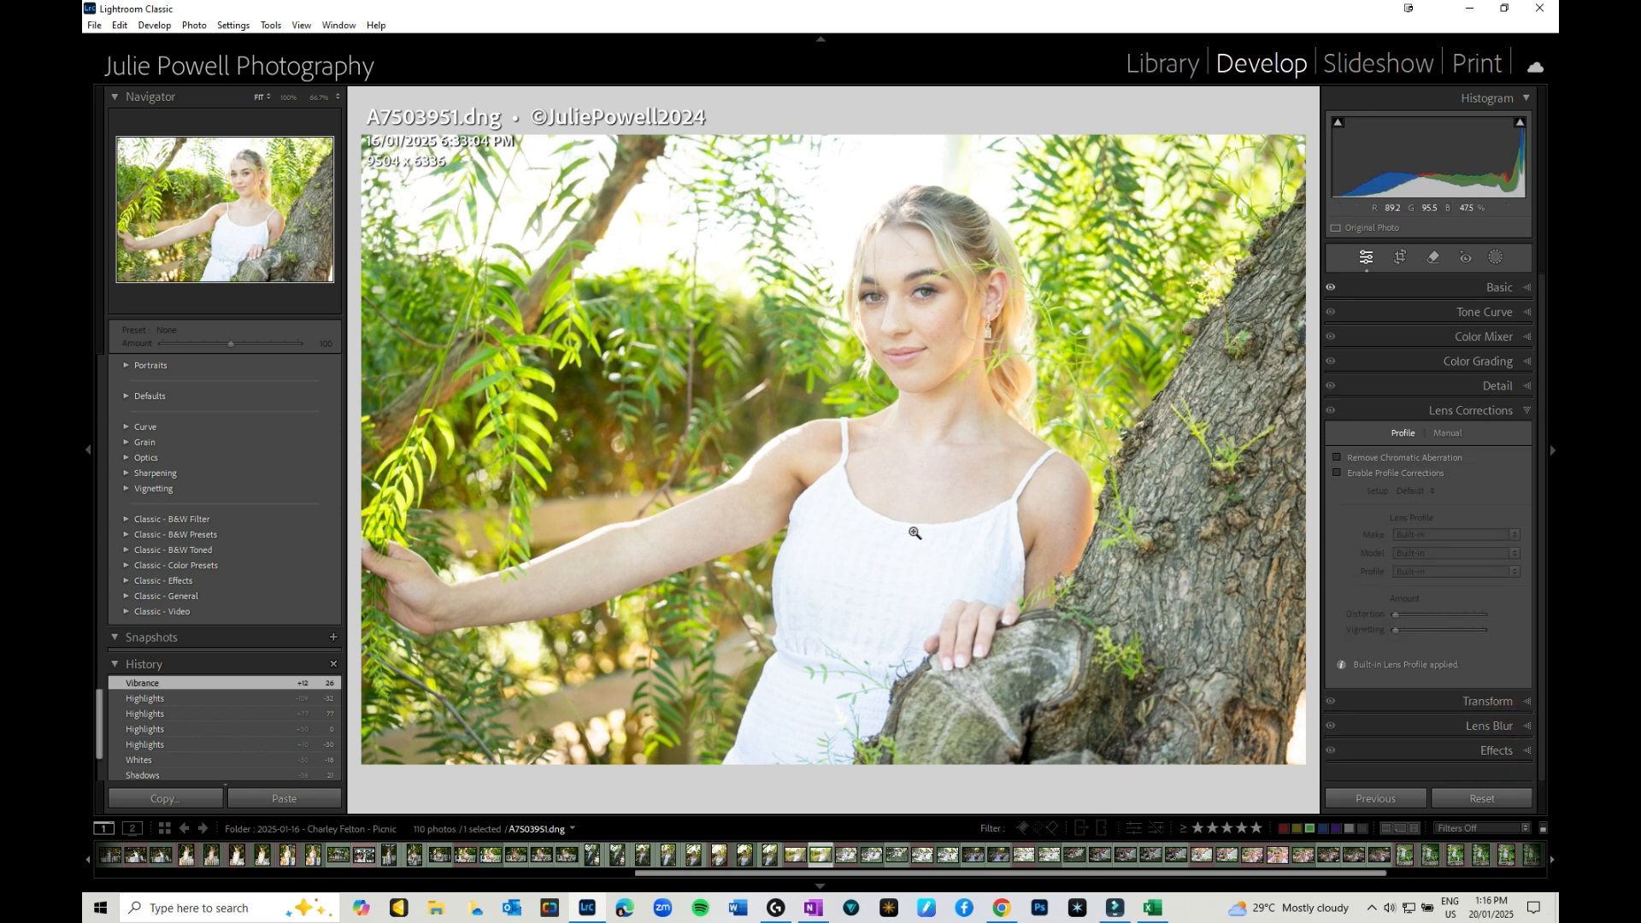
{"action": "left_click", "coordinate": [914, 534]}
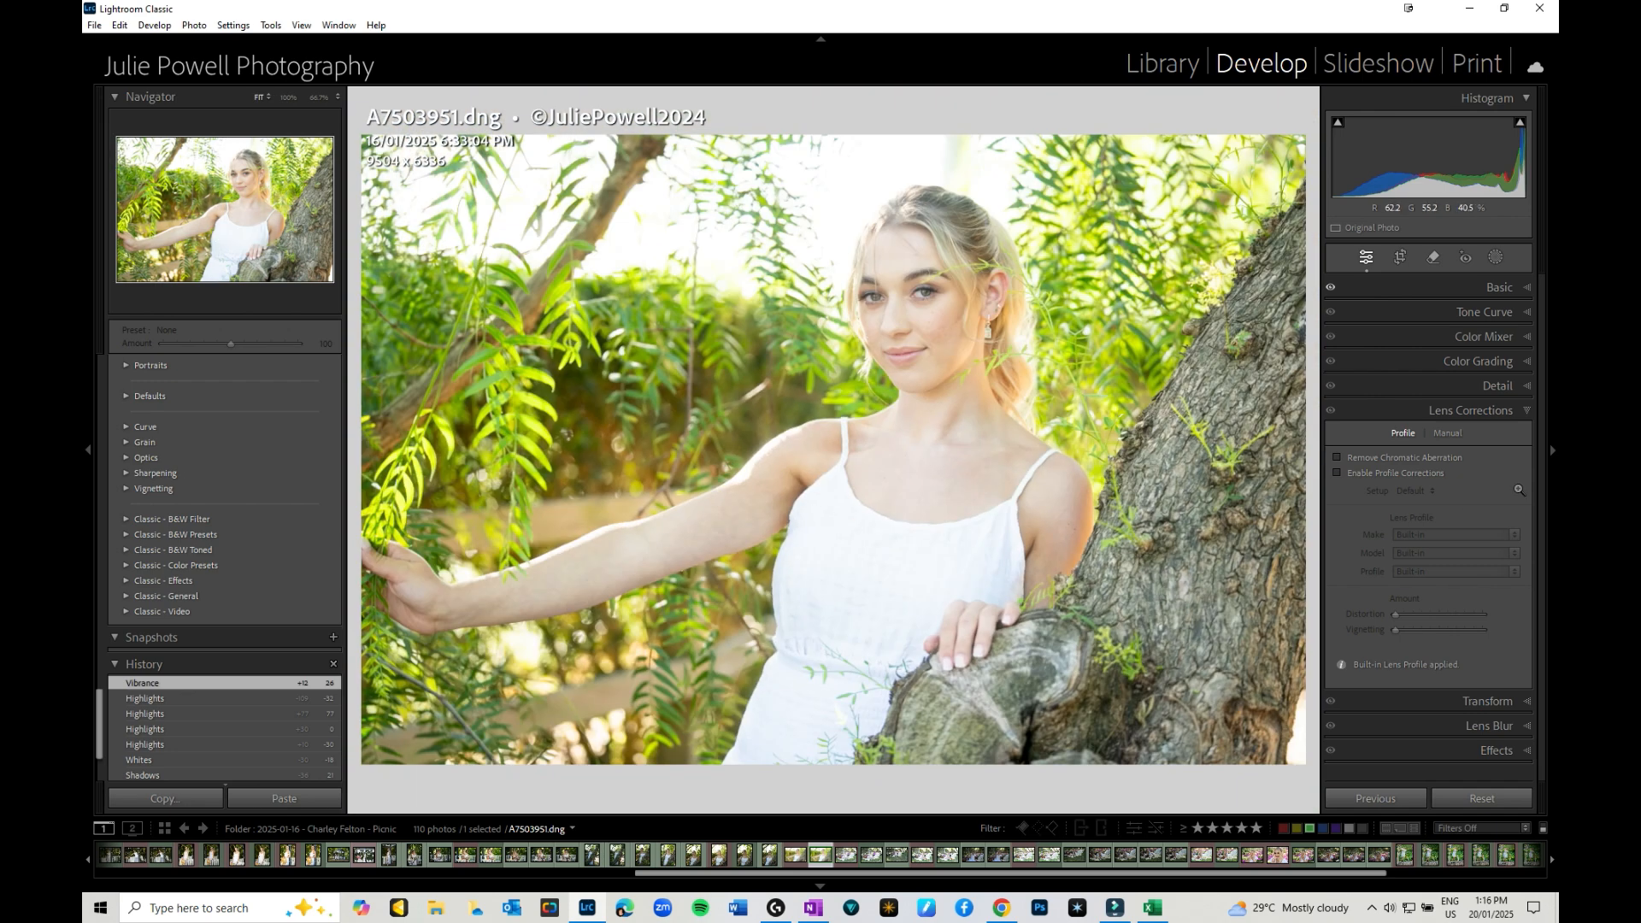
{"action": "left_click", "coordinate": [1337, 472]}
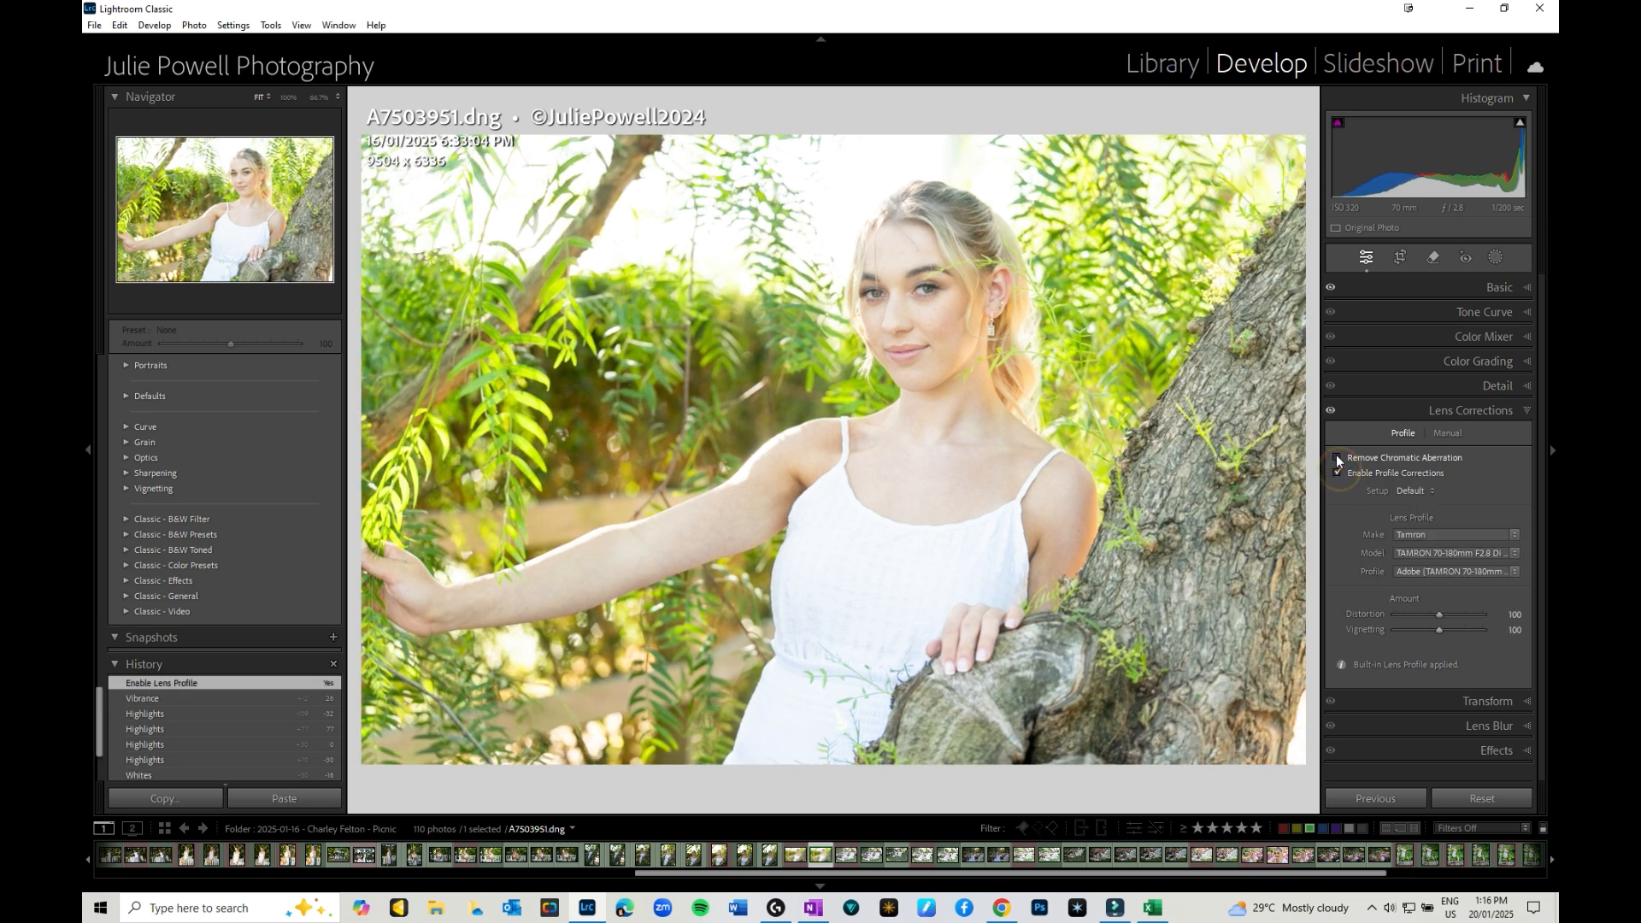
{"action": "left_click", "coordinate": [1337, 458]}
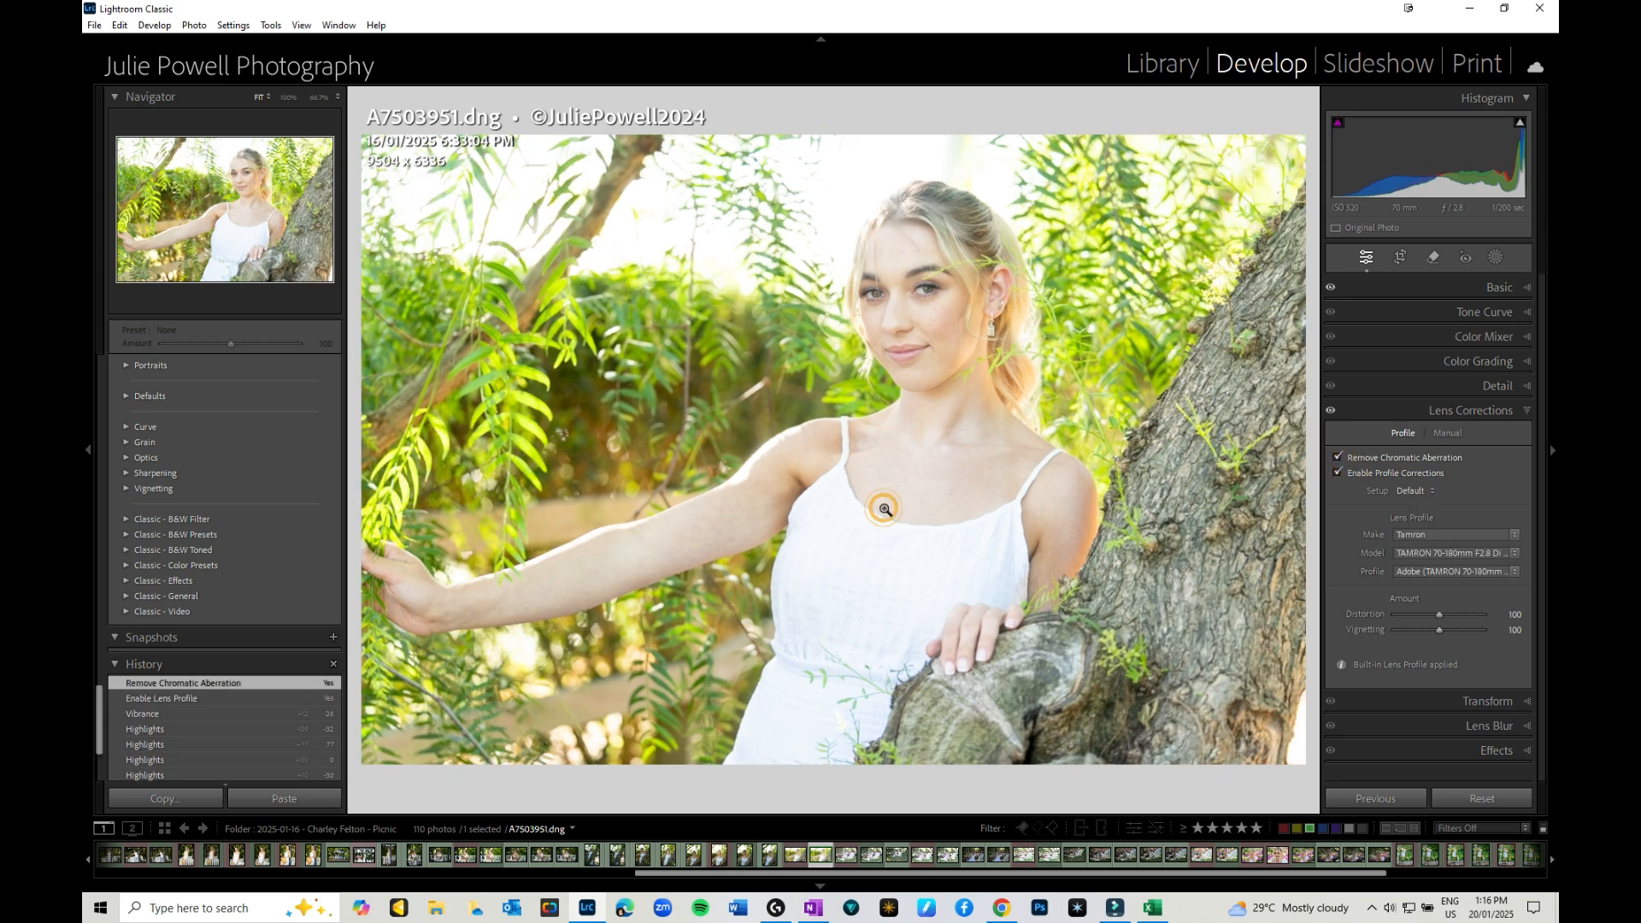
{"action": "mouse_move", "coordinate": [908, 526]}
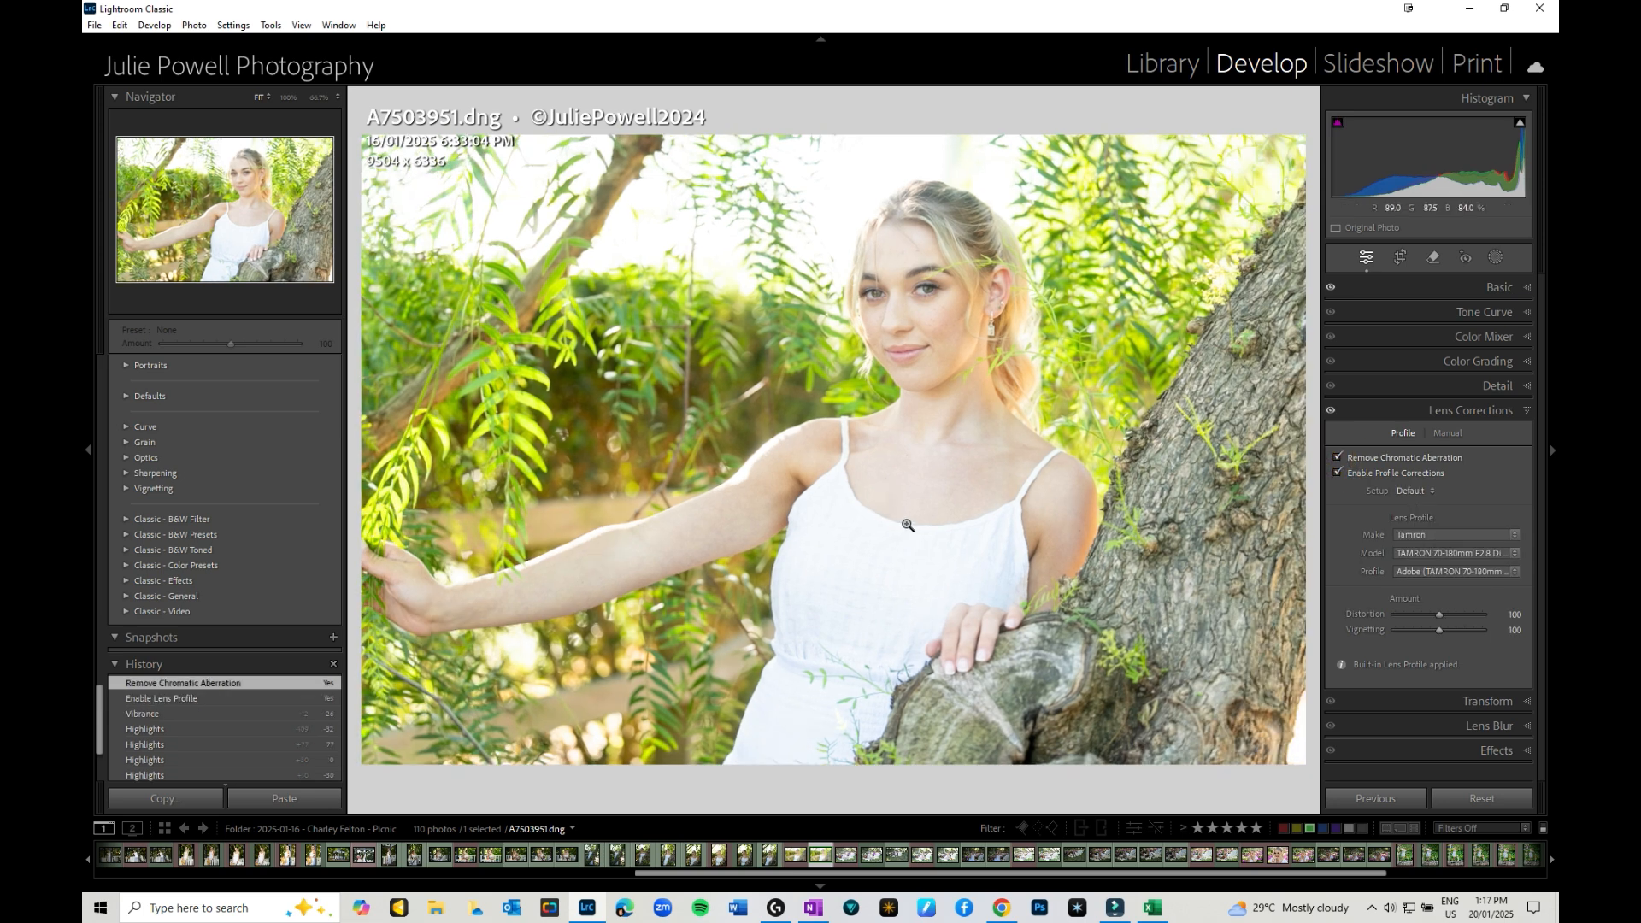
{"action": "left_click", "coordinate": [1482, 335]}
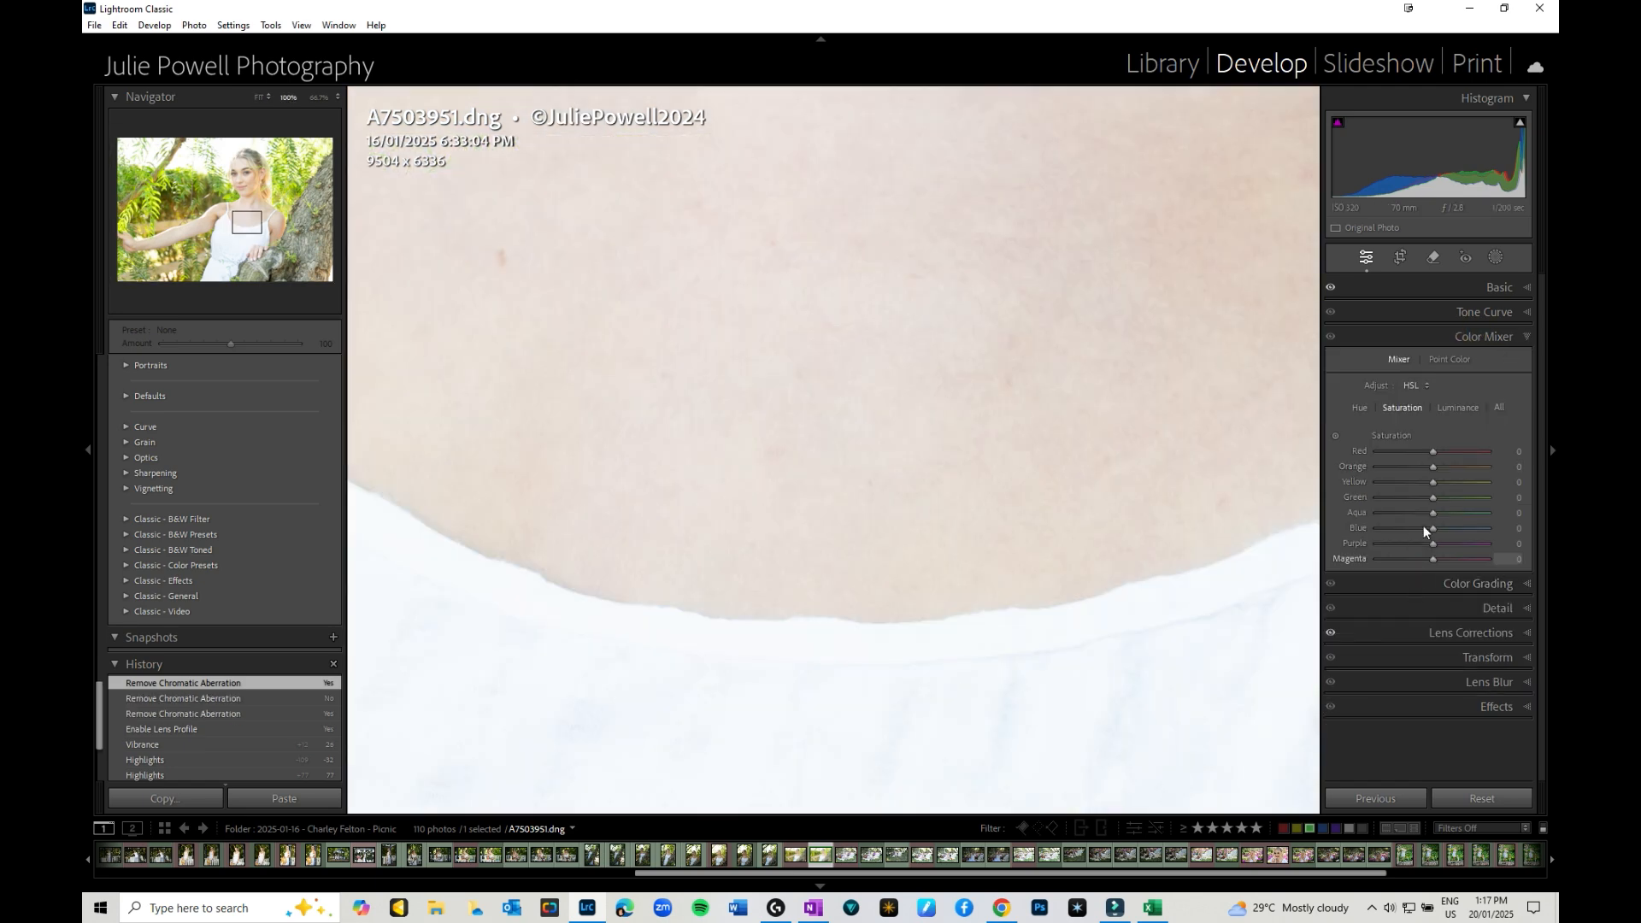
Lower Blue and Purple saturation in the HSL mixer, then fine-tune the blue value.
{"action": "left_click_drag", "start_coordinate": [1433, 528], "coordinate": [1391, 528]}
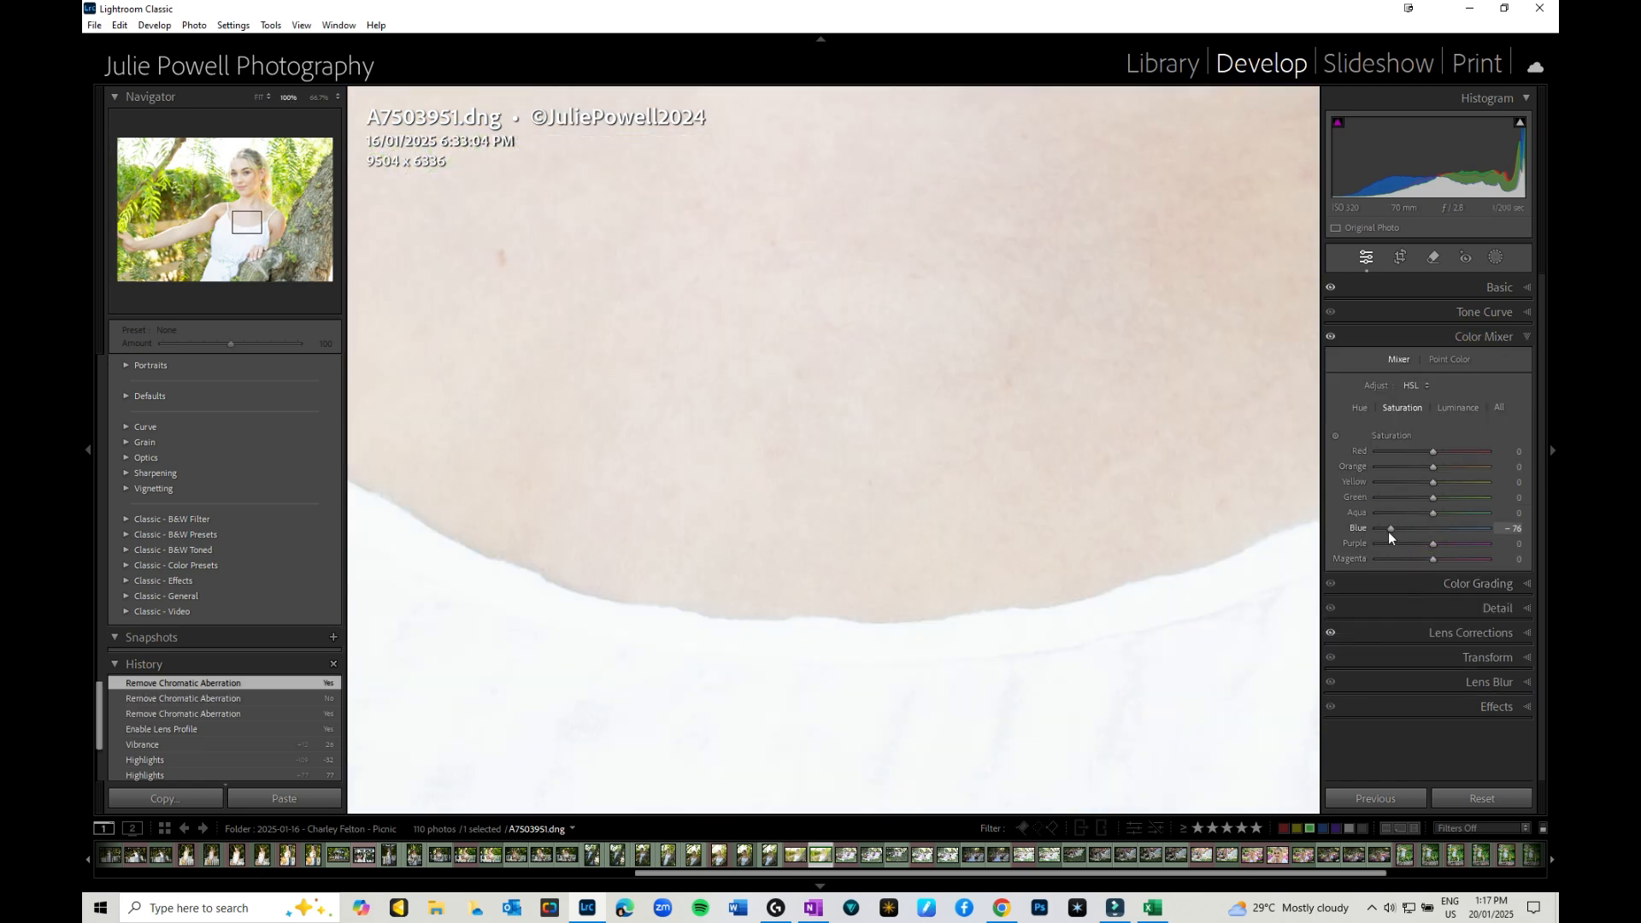
{"action": "left_click_drag", "start_coordinate": [1434, 528], "coordinate": [1395, 528]}
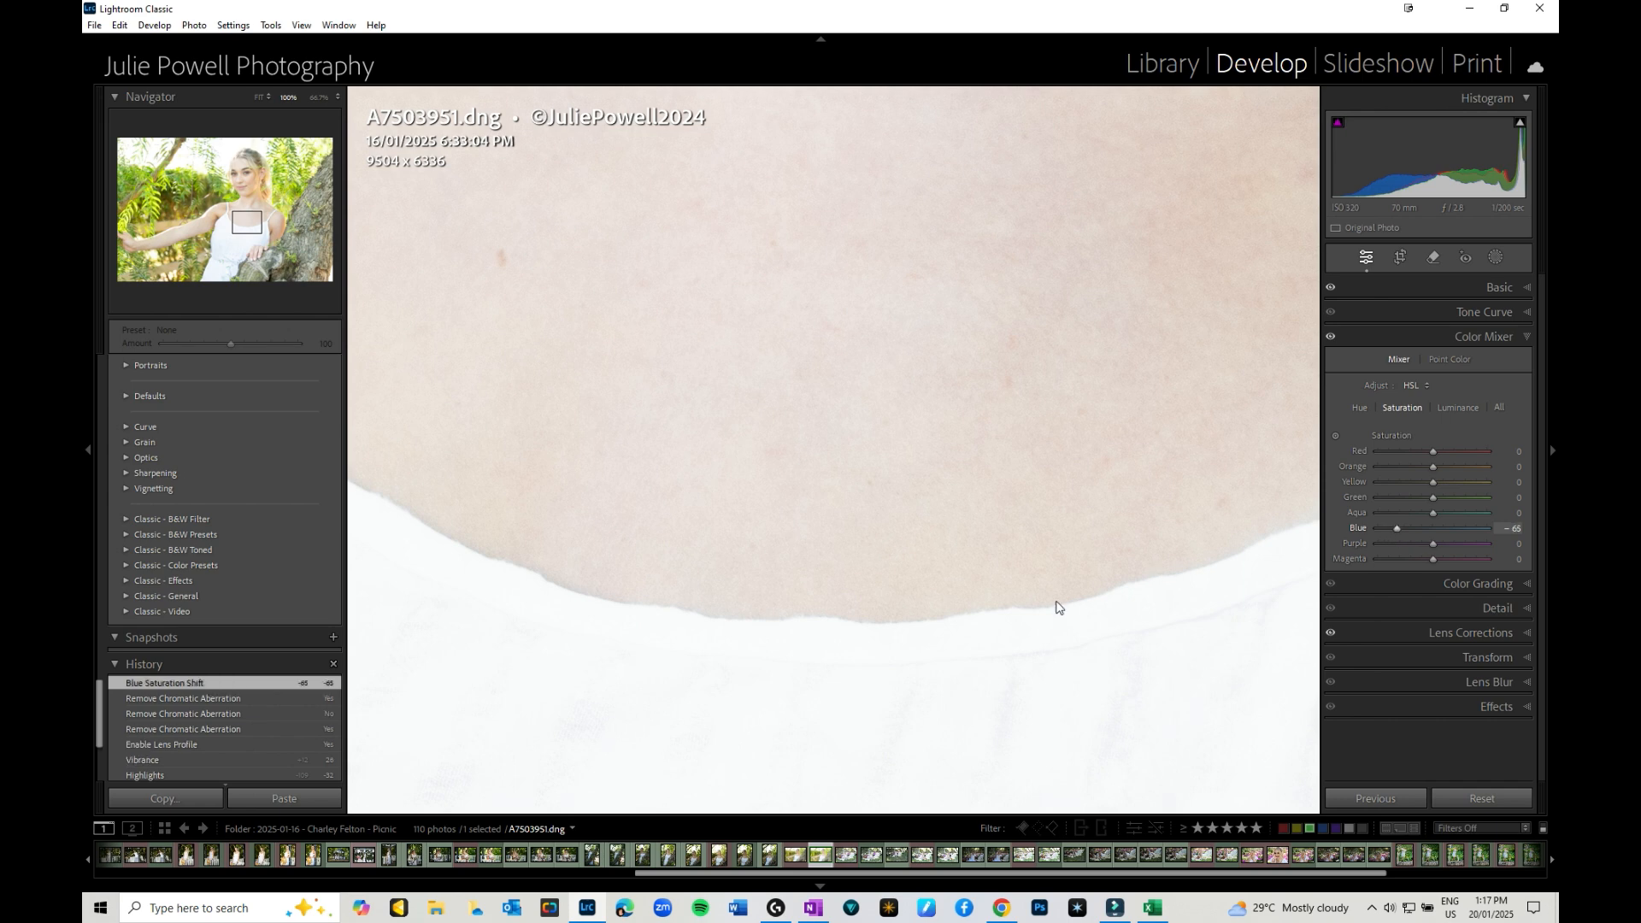
{"action": "left_click_drag", "start_coordinate": [1434, 541], "coordinate": [1425, 541]}
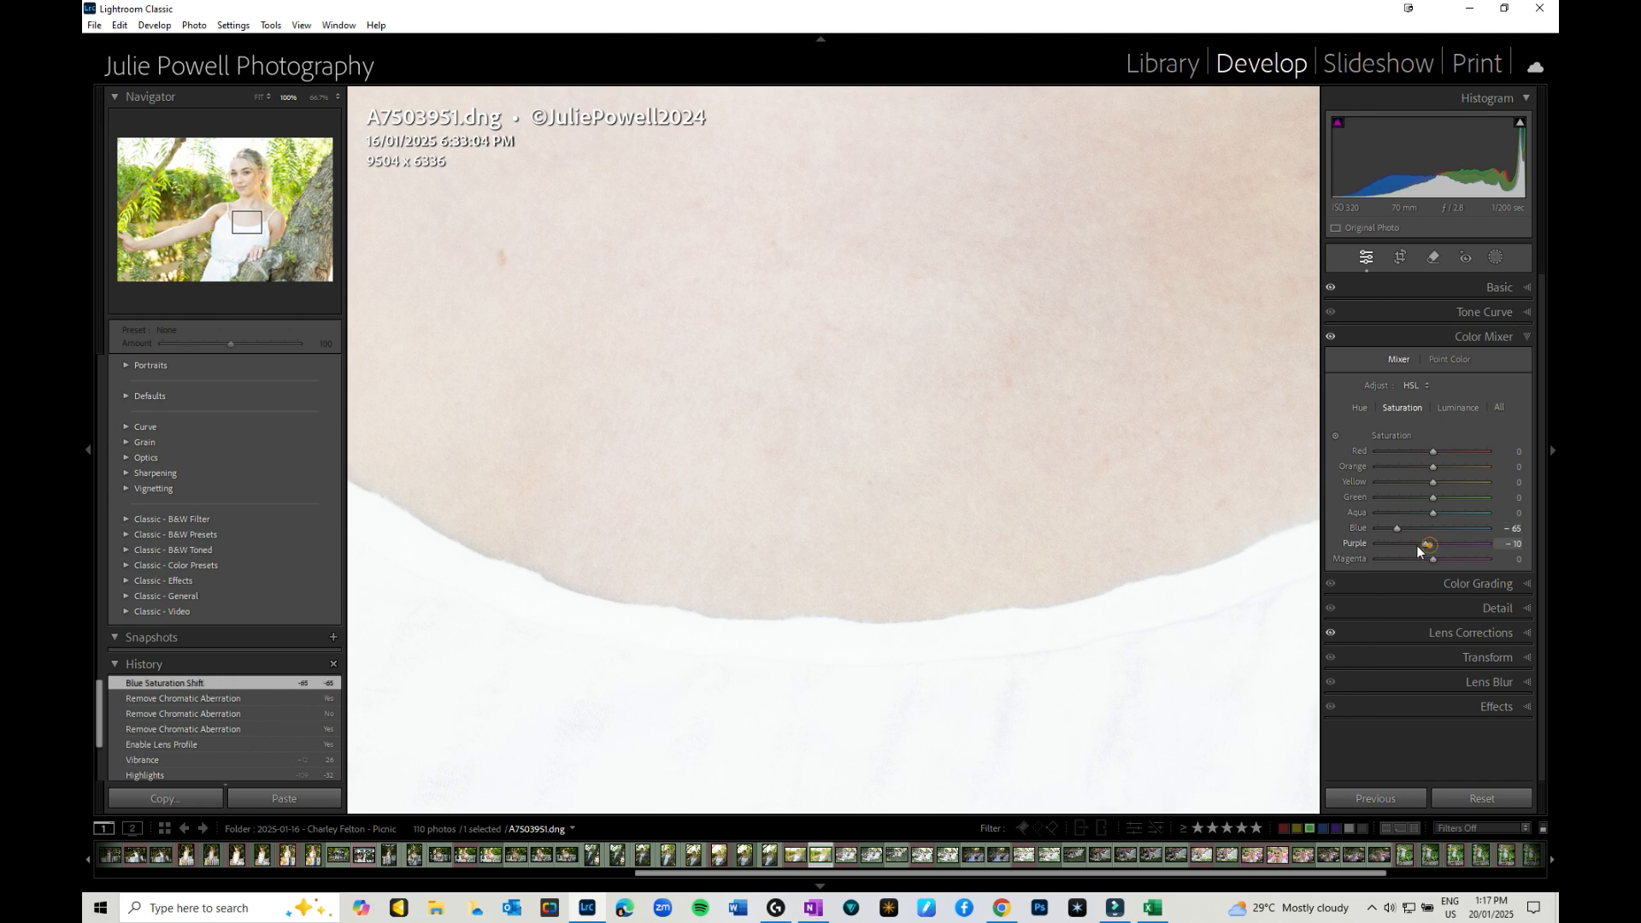
{"action": "left_click_drag", "start_coordinate": [1426, 543], "coordinate": [1485, 544]}
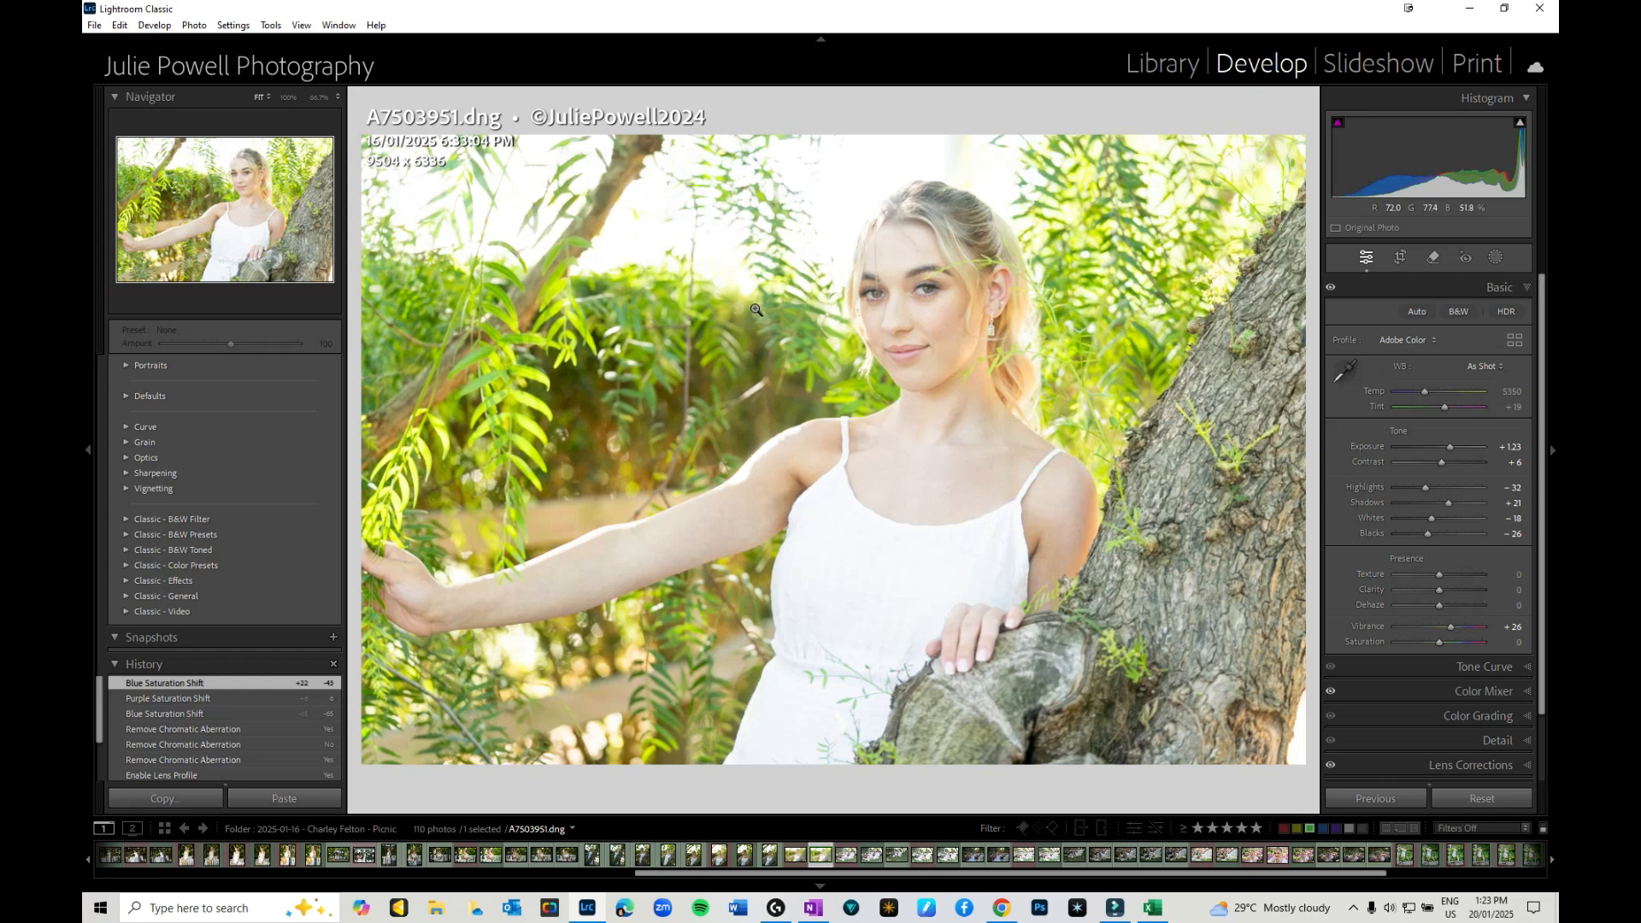
{"action": "mouse_move", "coordinate": [1528, 128]}
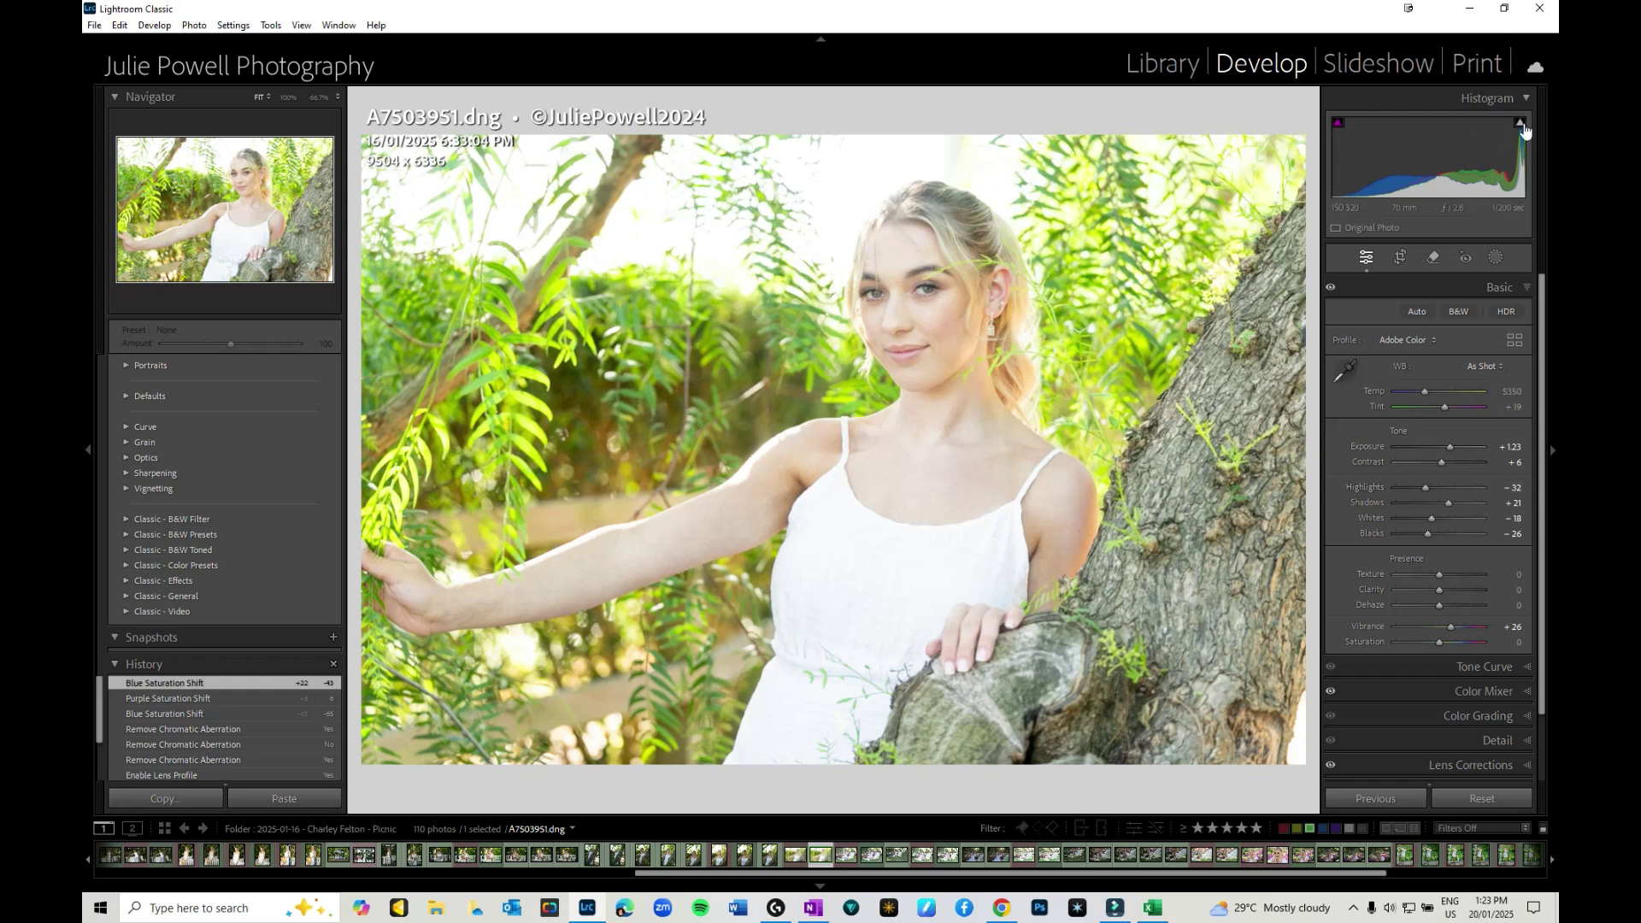
Show highlight clipping on the photo and ease Highlights from -32 up to -12.
{"action": "left_click", "coordinate": [1521, 126]}
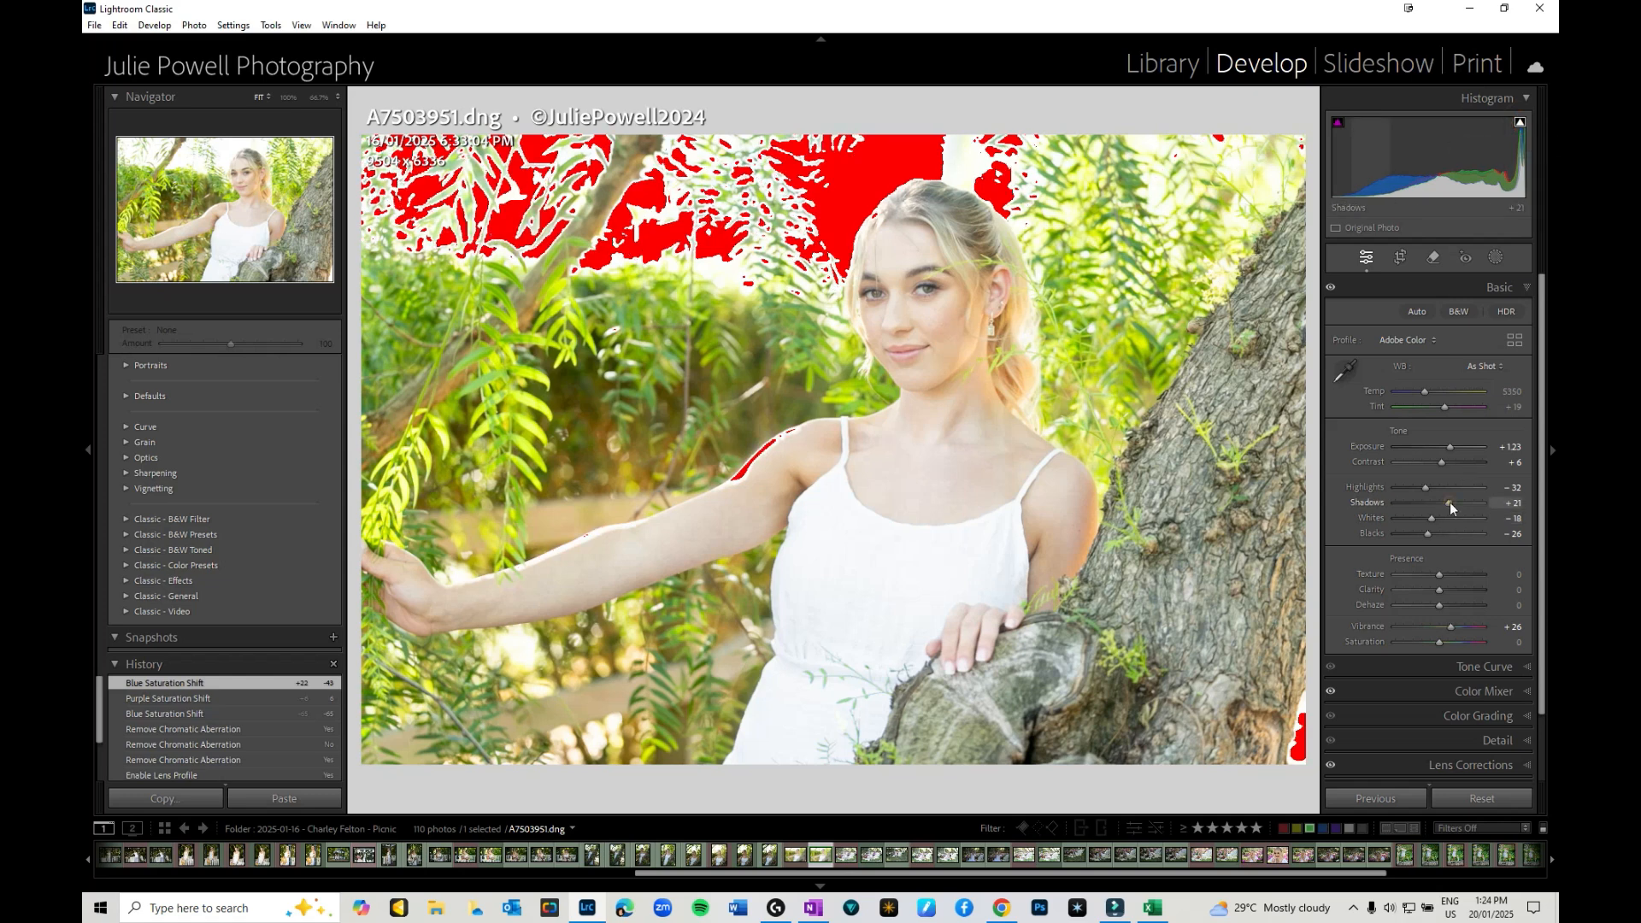
{"action": "left_click_drag", "start_coordinate": [1426, 487], "coordinate": [1436, 487]}
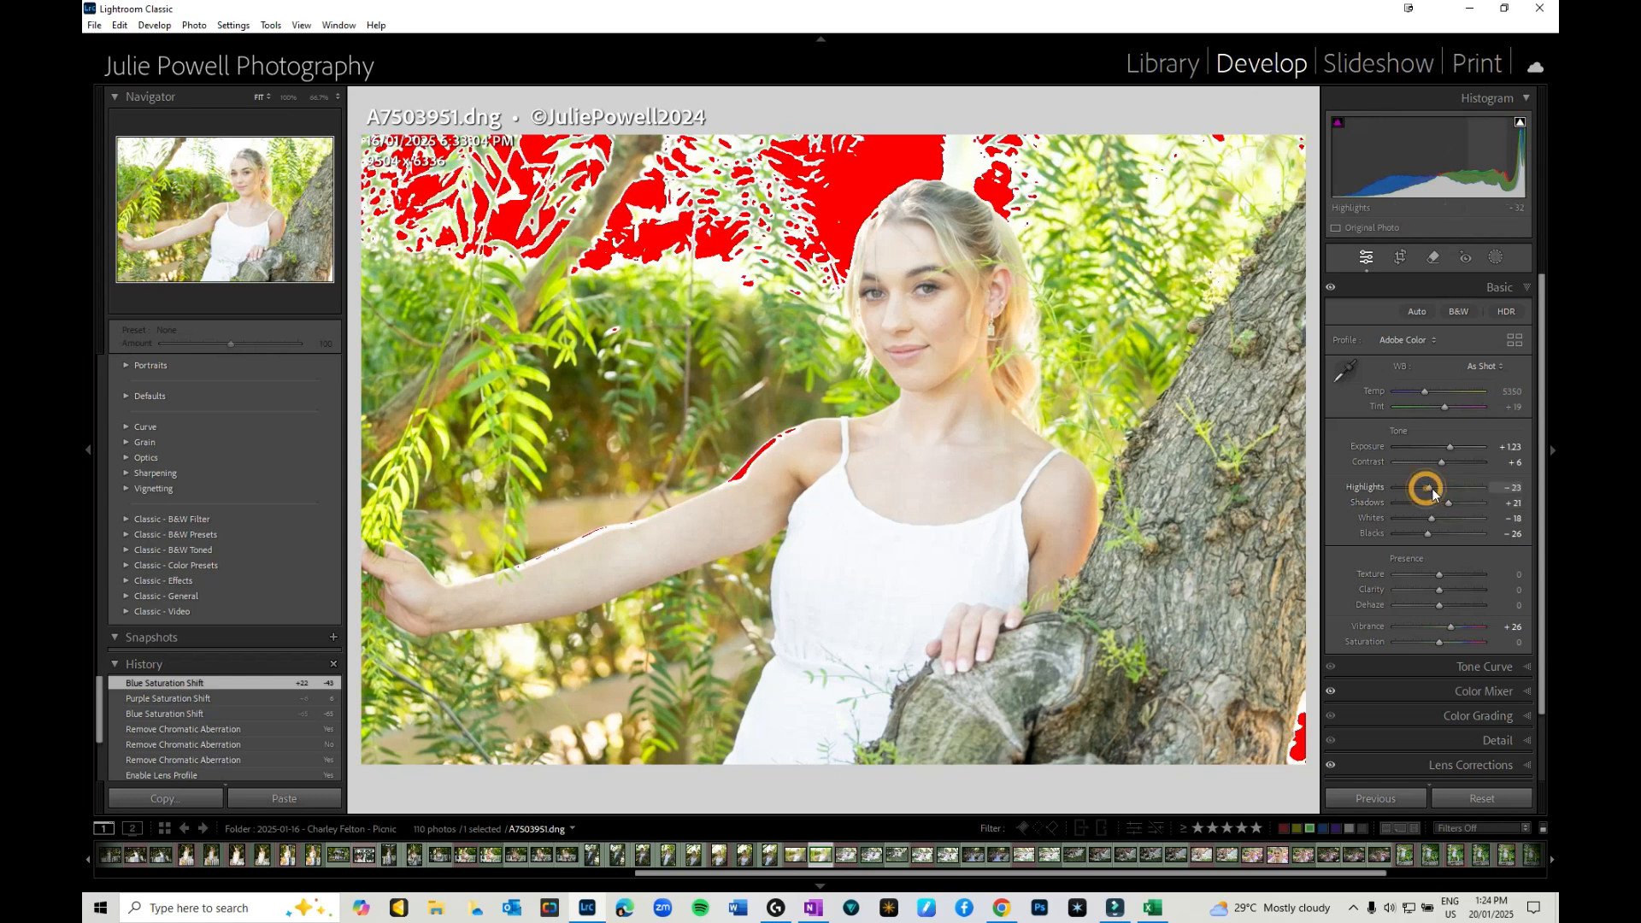
{"action": "left_click_drag", "start_coordinate": [1434, 487], "coordinate": [1446, 487]}
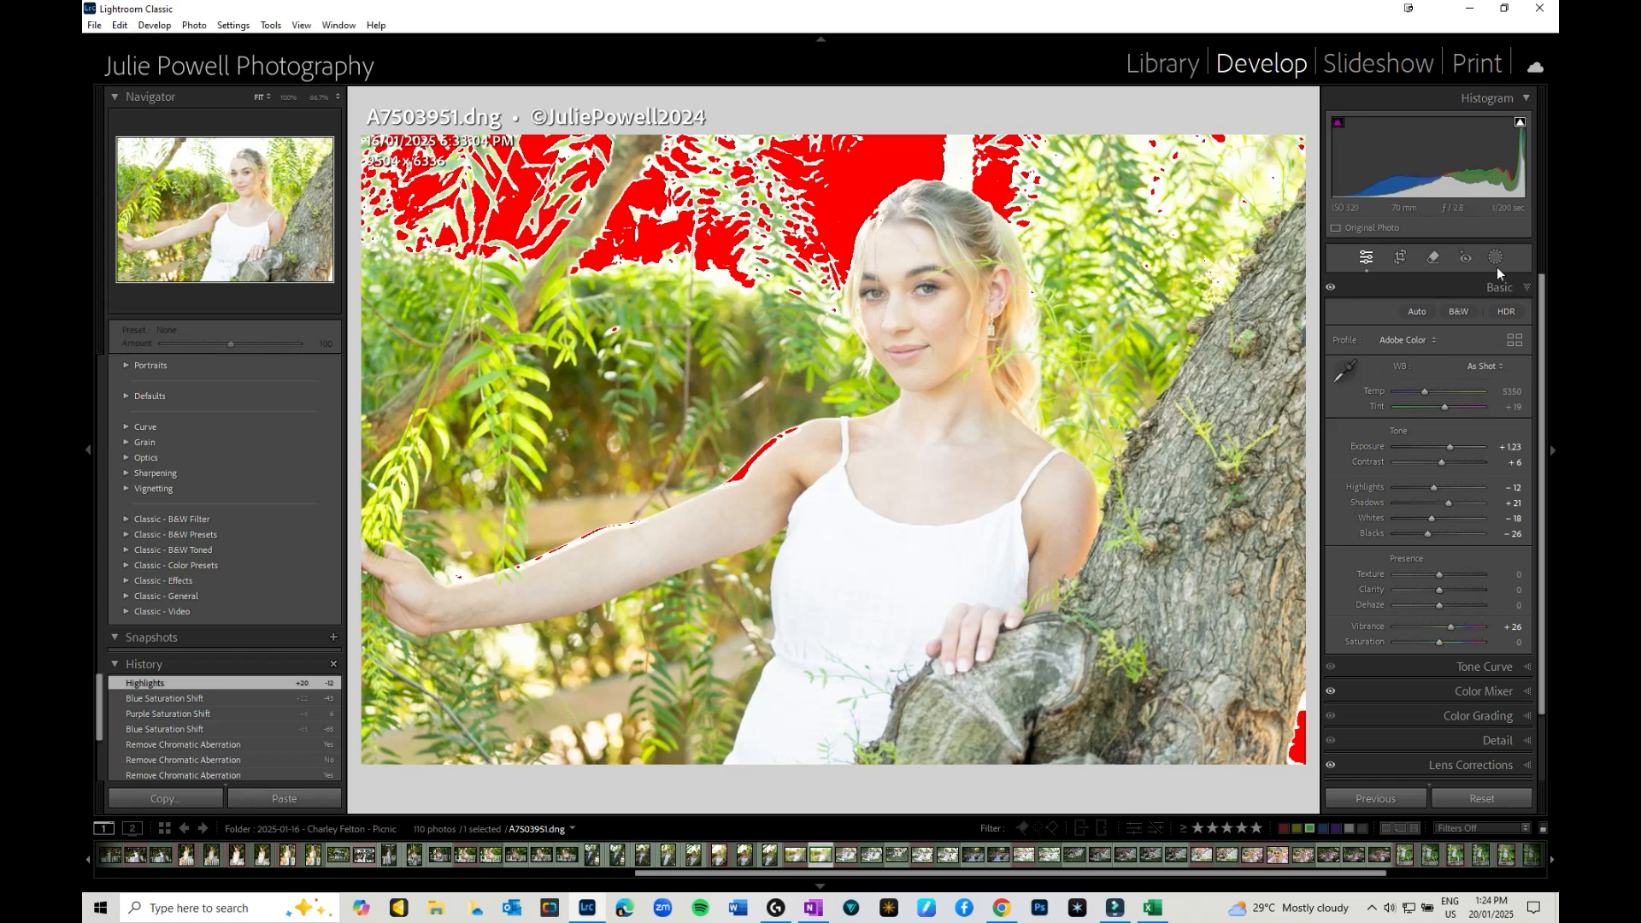
{"action": "mouse_move", "coordinate": [1494, 259]}
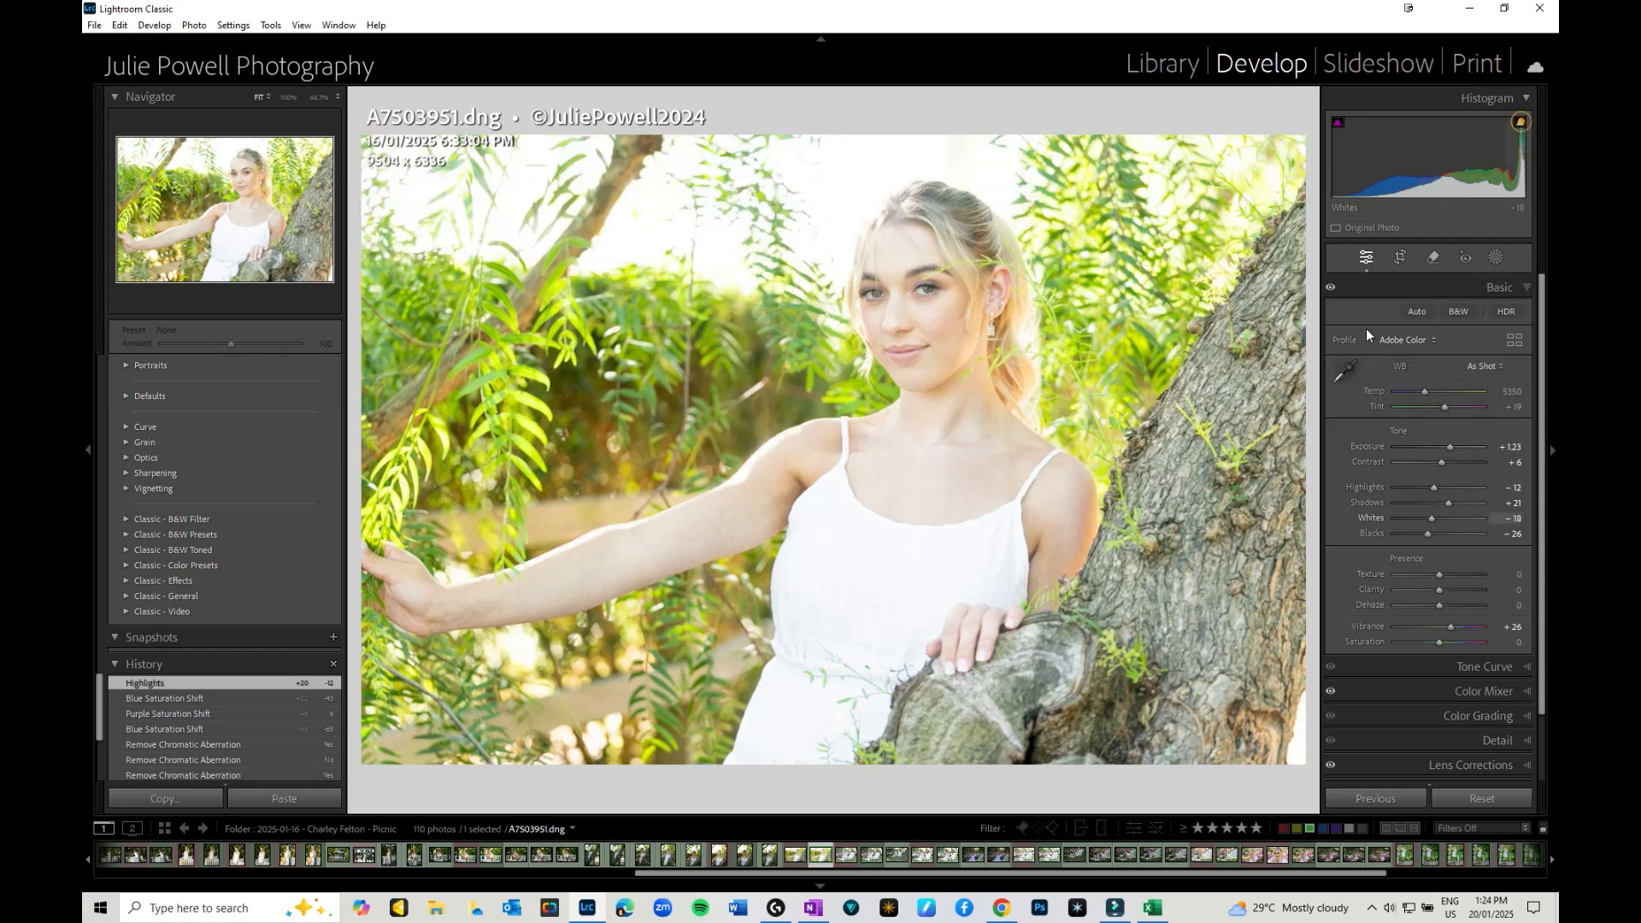
{"action": "mouse_move", "coordinate": [1344, 369]}
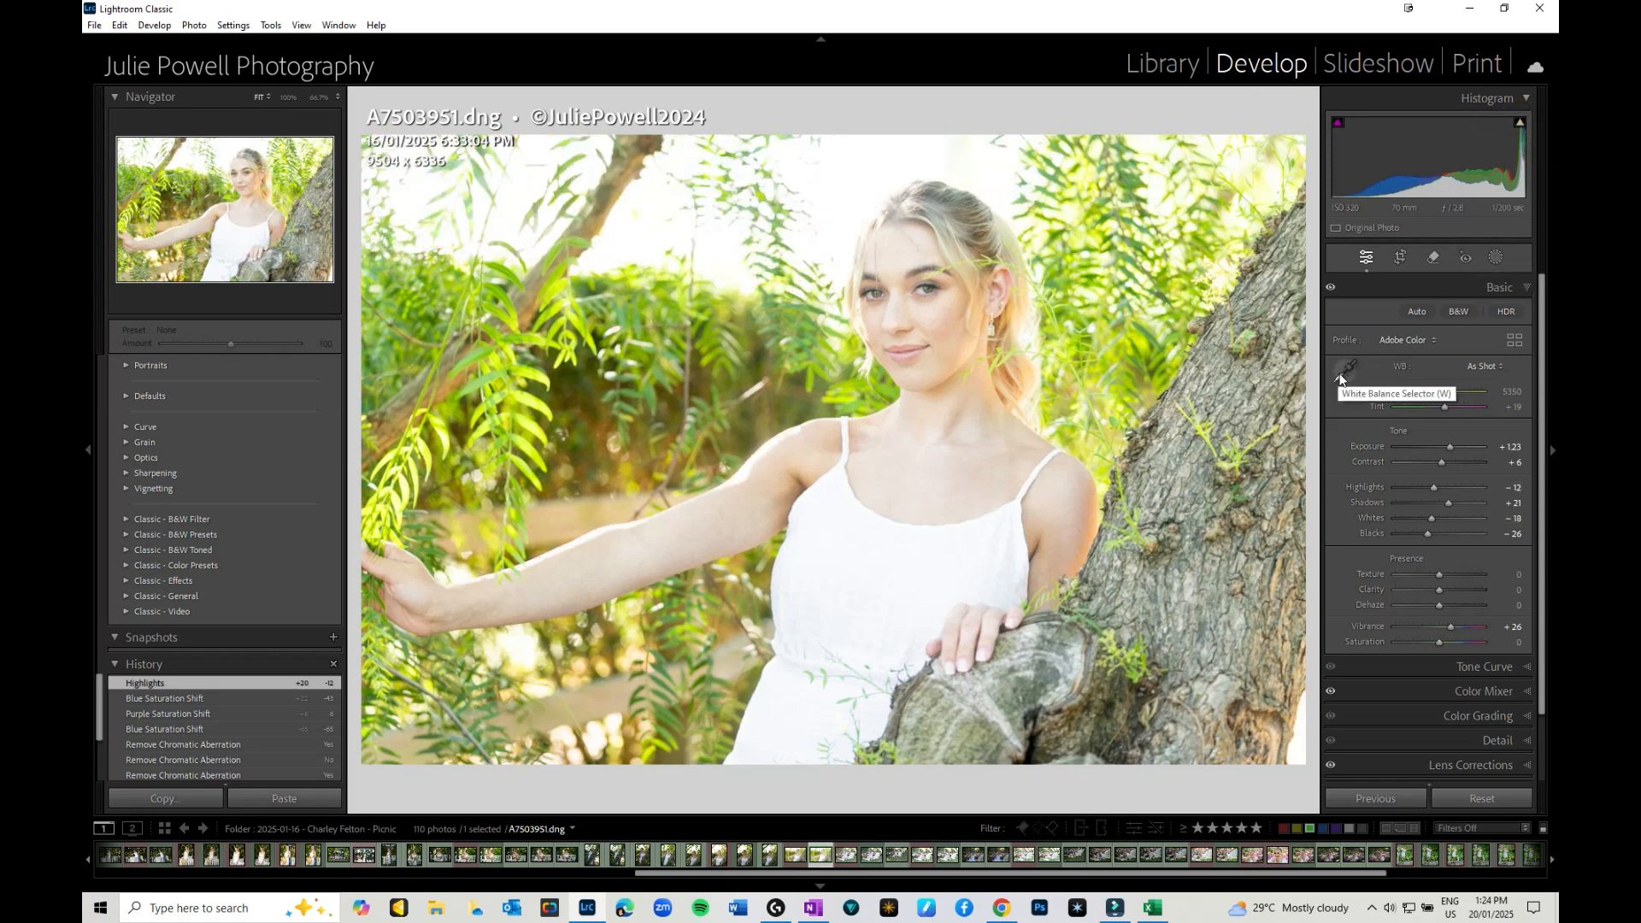
Sample white balance from the white dress, find it too warm, and undo it.
{"action": "left_click", "coordinate": [1343, 374]}
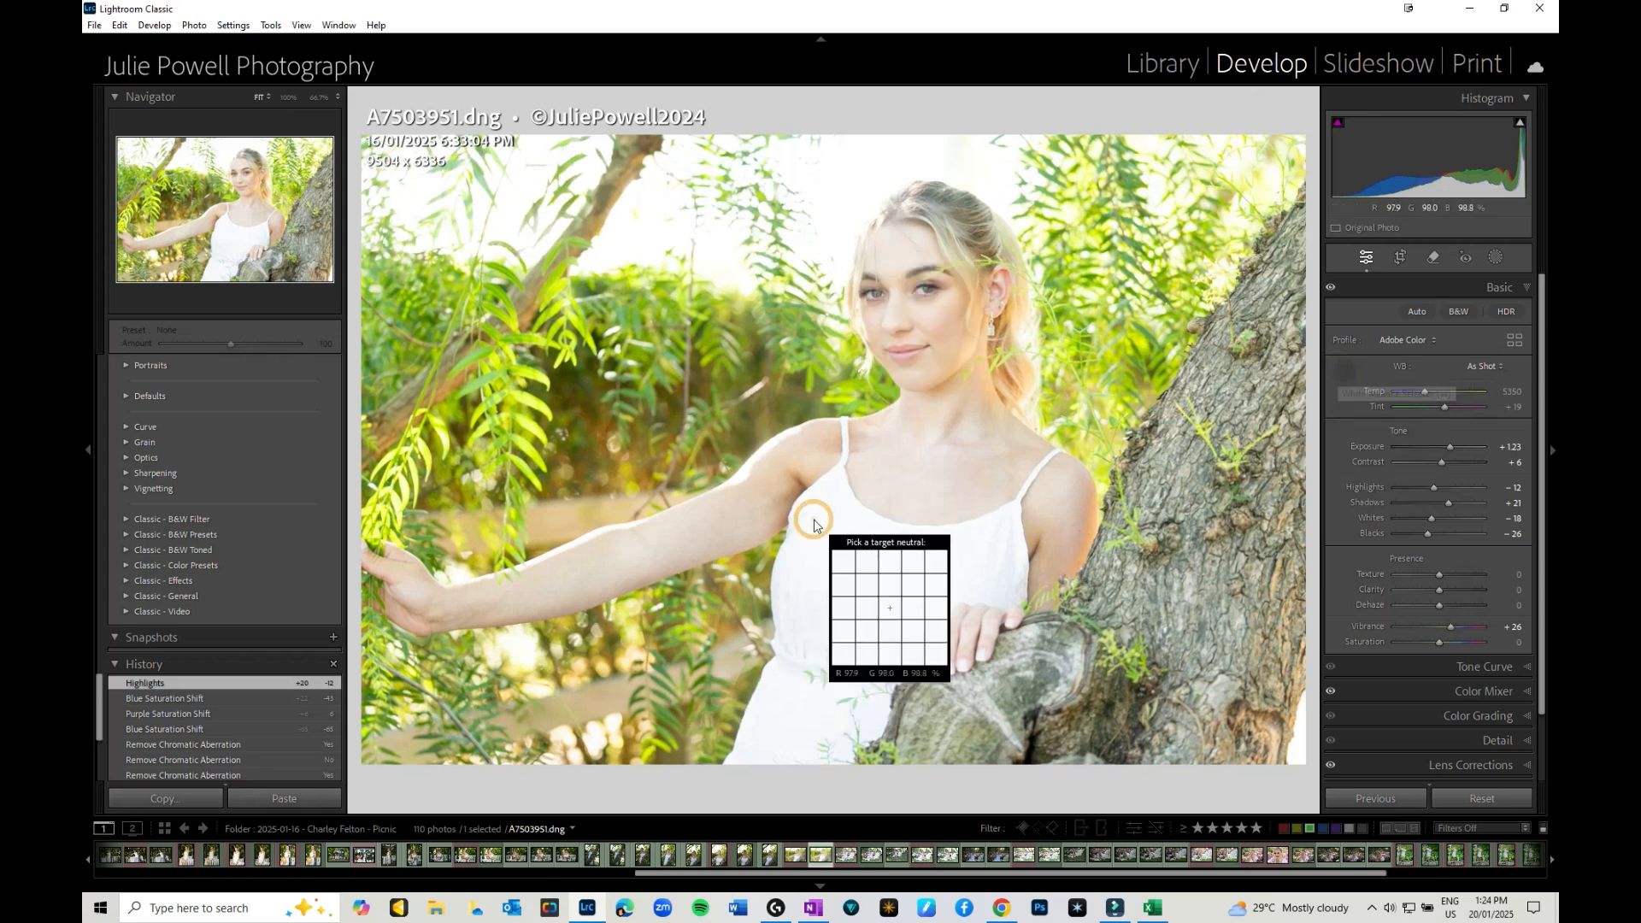
{"action": "left_click", "coordinate": [814, 525]}
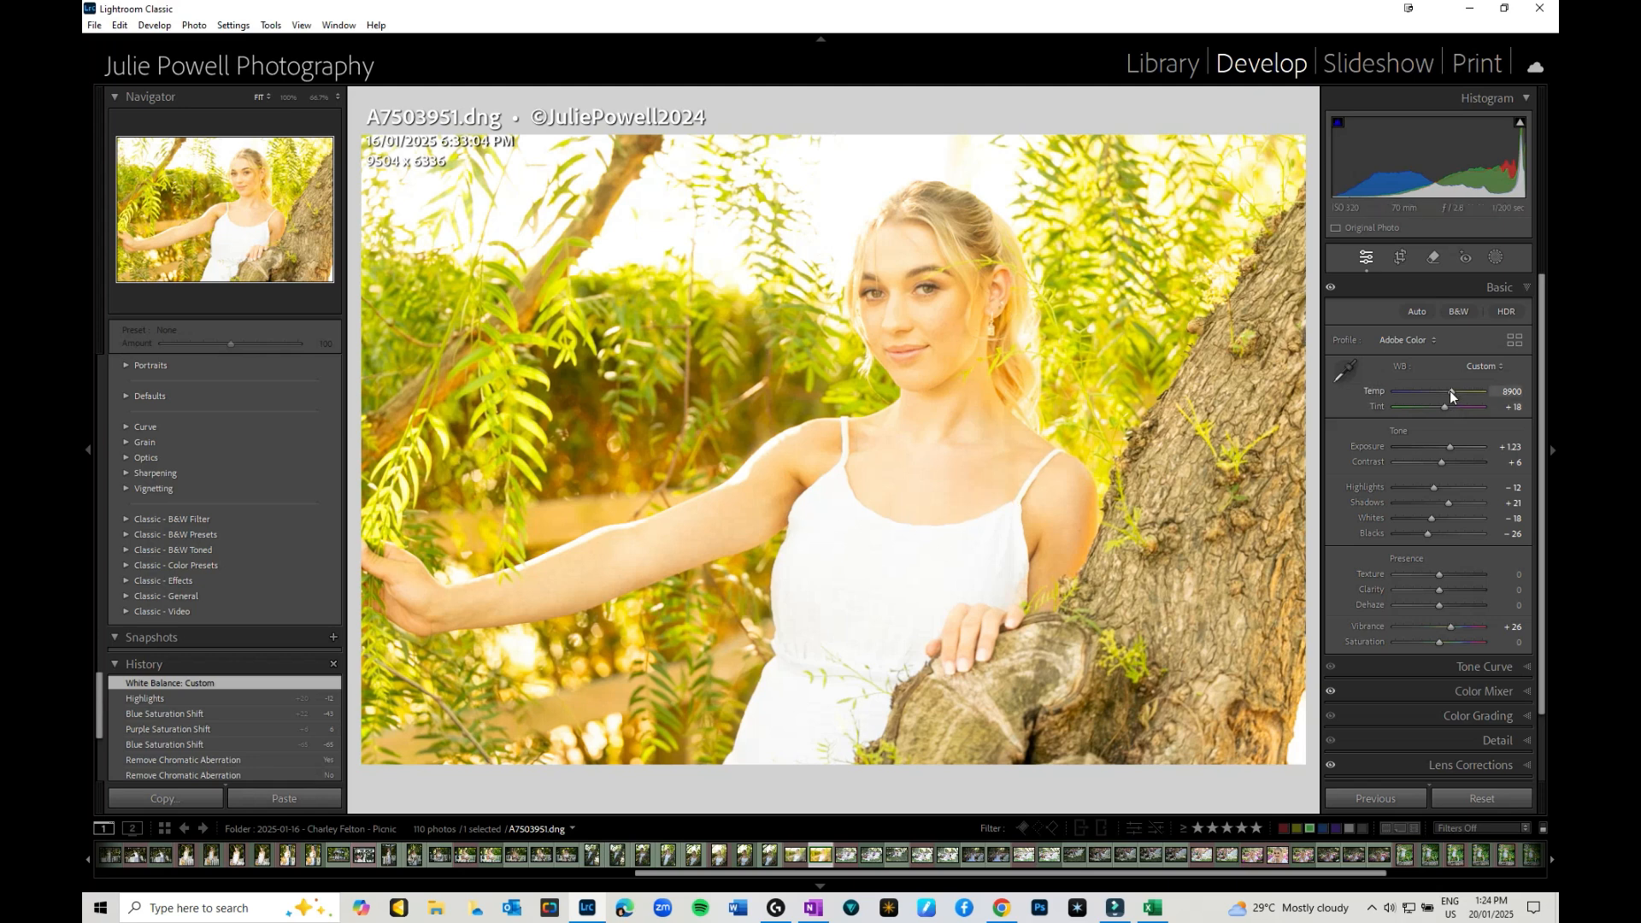
{"action": "left_click_drag", "start_coordinate": [1451, 402], "coordinate": [1417, 401]}
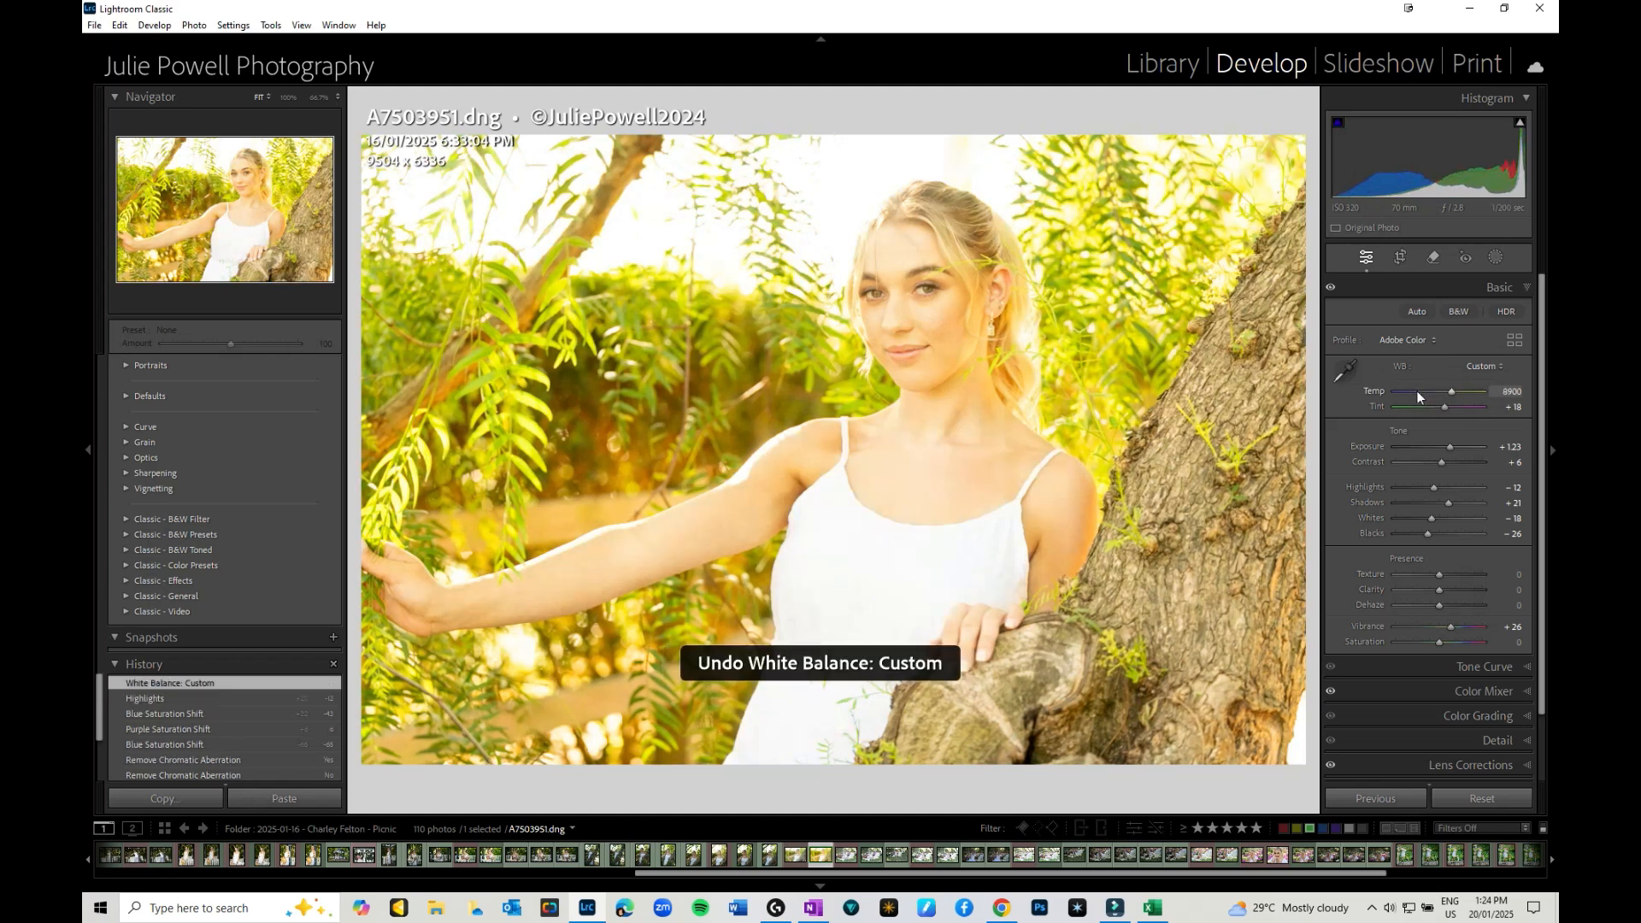
{"action": "key", "text": "Ctrl+z"}
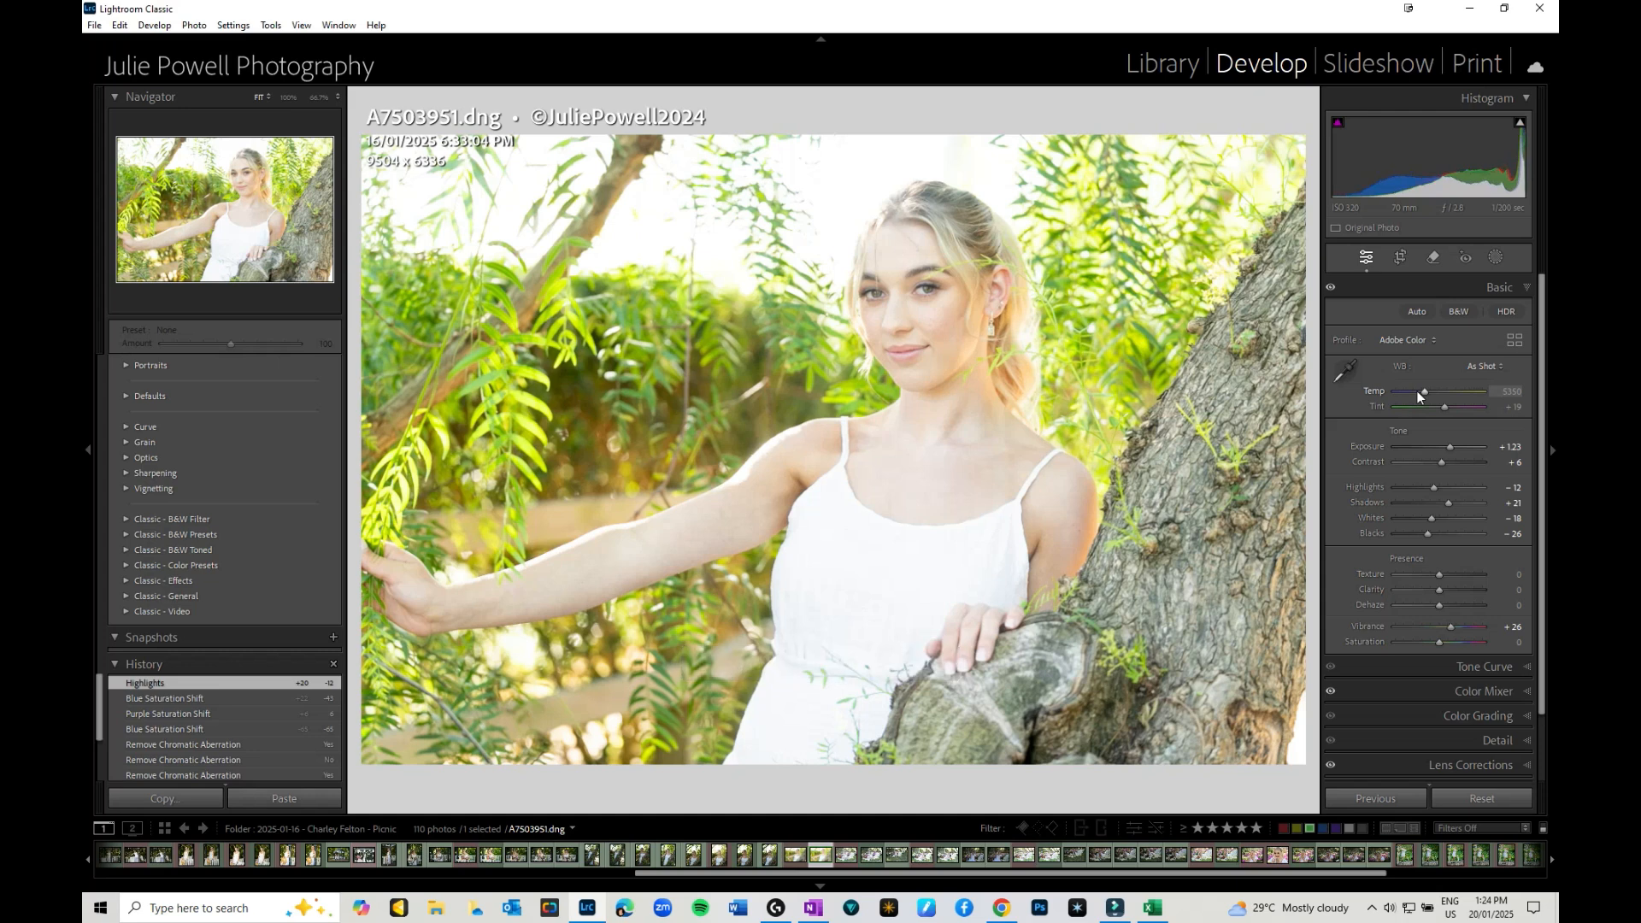
Nudge the Temp slider right to a custom 5600 for slight warmth.
{"action": "left_click_drag", "start_coordinate": [1424, 392], "coordinate": [1429, 391]}
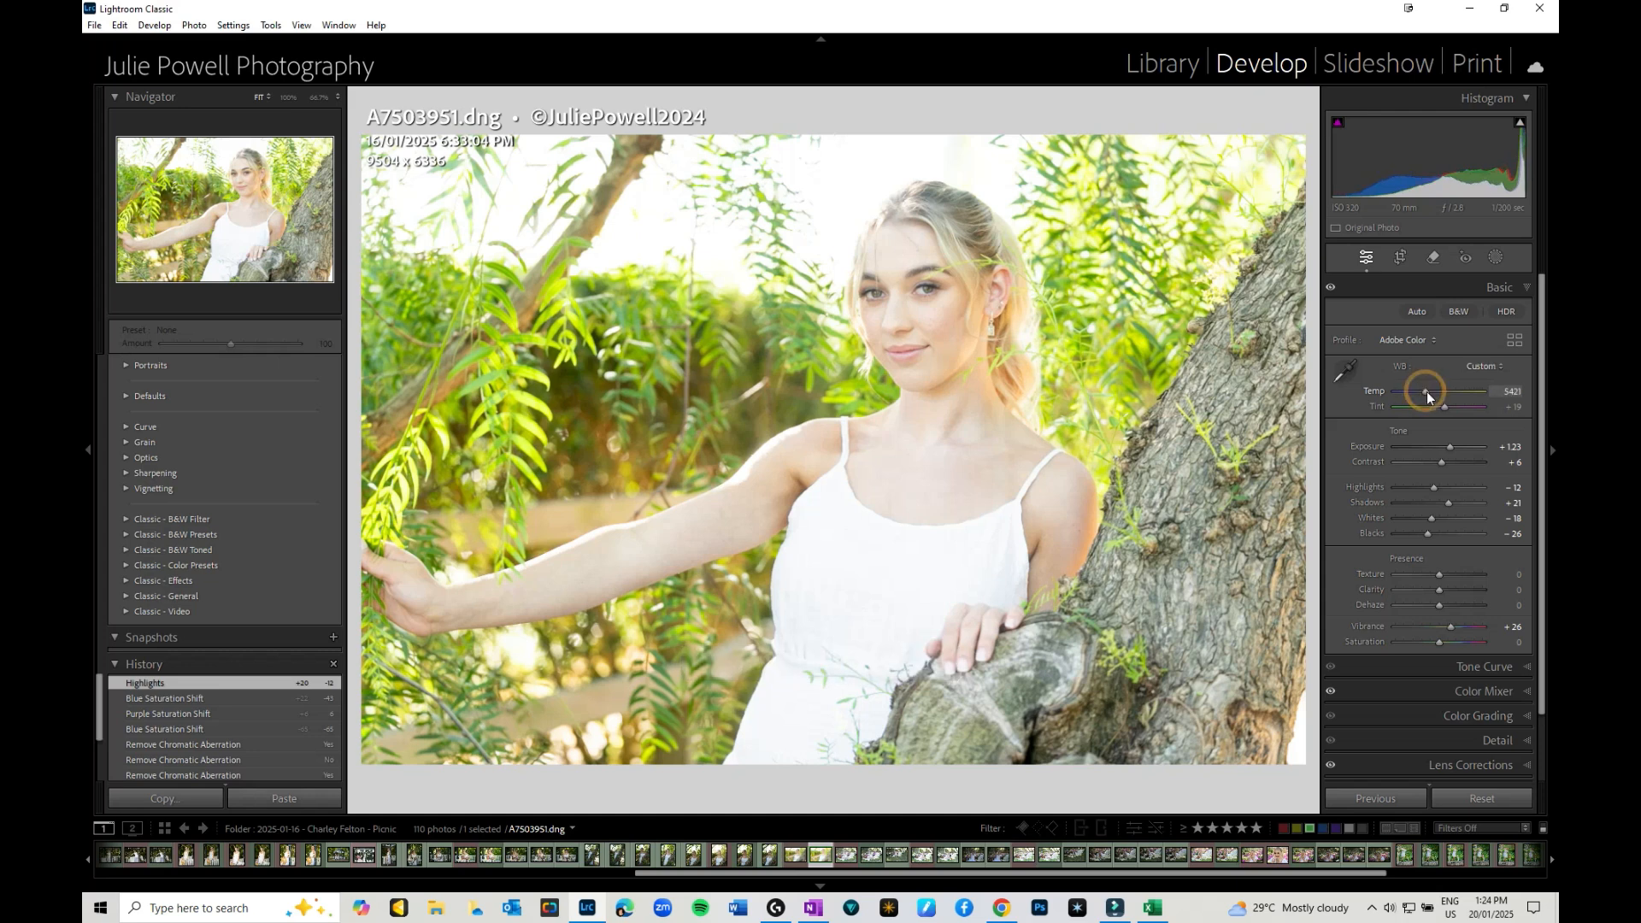
{"action": "left_click_drag", "start_coordinate": [1426, 400], "coordinate": [1444, 400]}
{"action": "type", "text": "5600"}
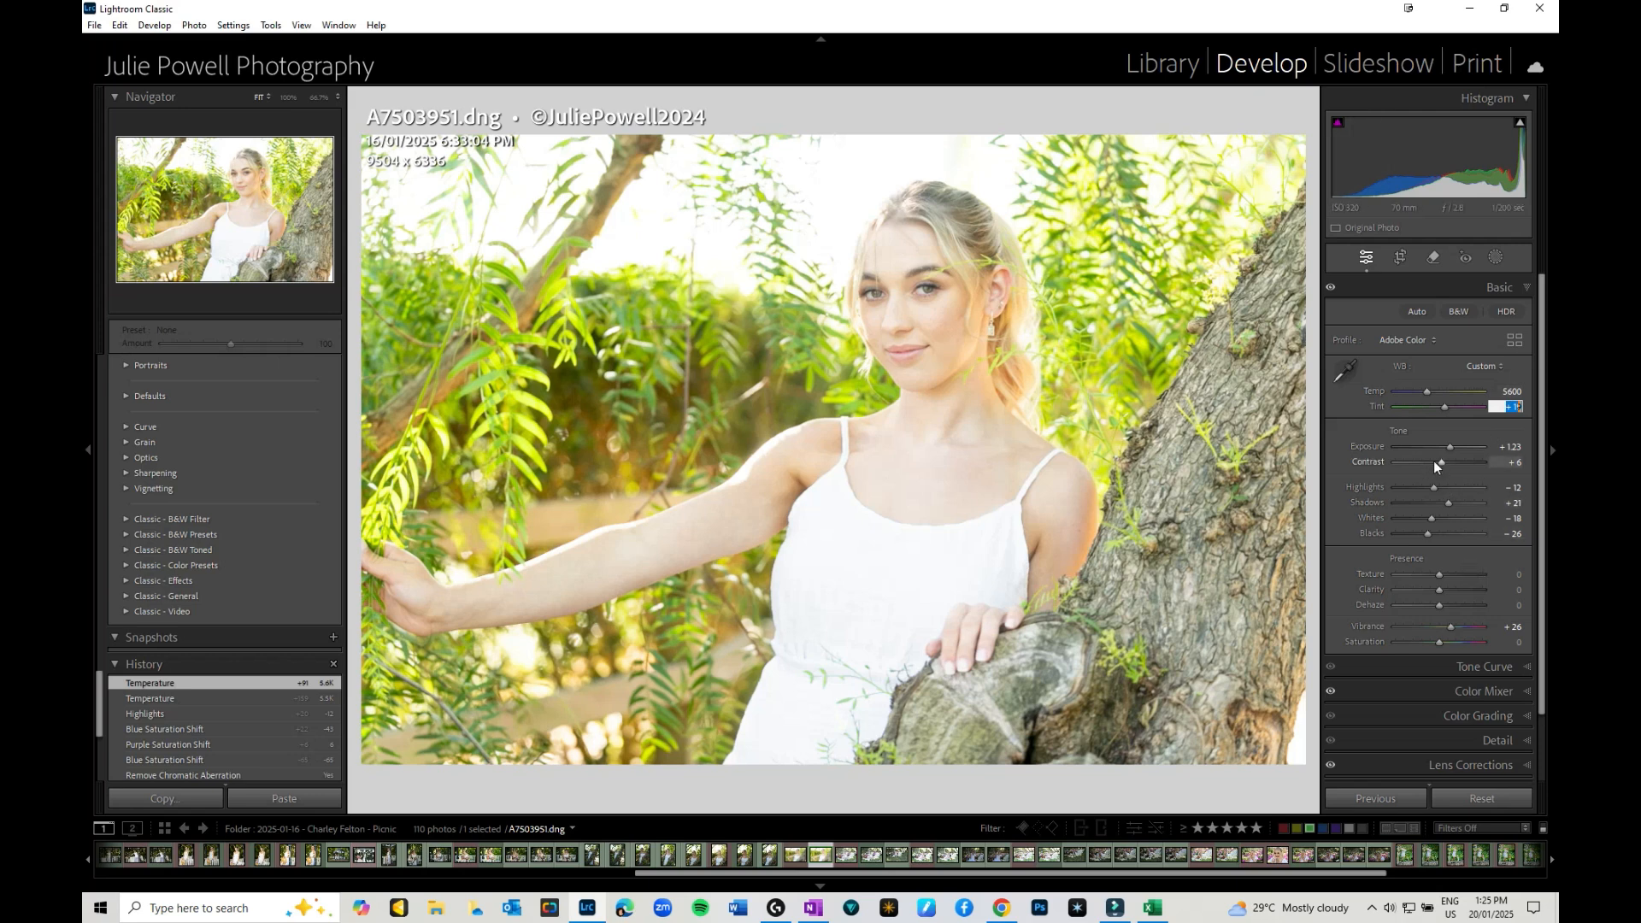
Swing Contrast from +89 down to -37, then settle it at a slight +4.
{"action": "left_click_drag", "start_coordinate": [1448, 462], "coordinate": [1475, 461]}
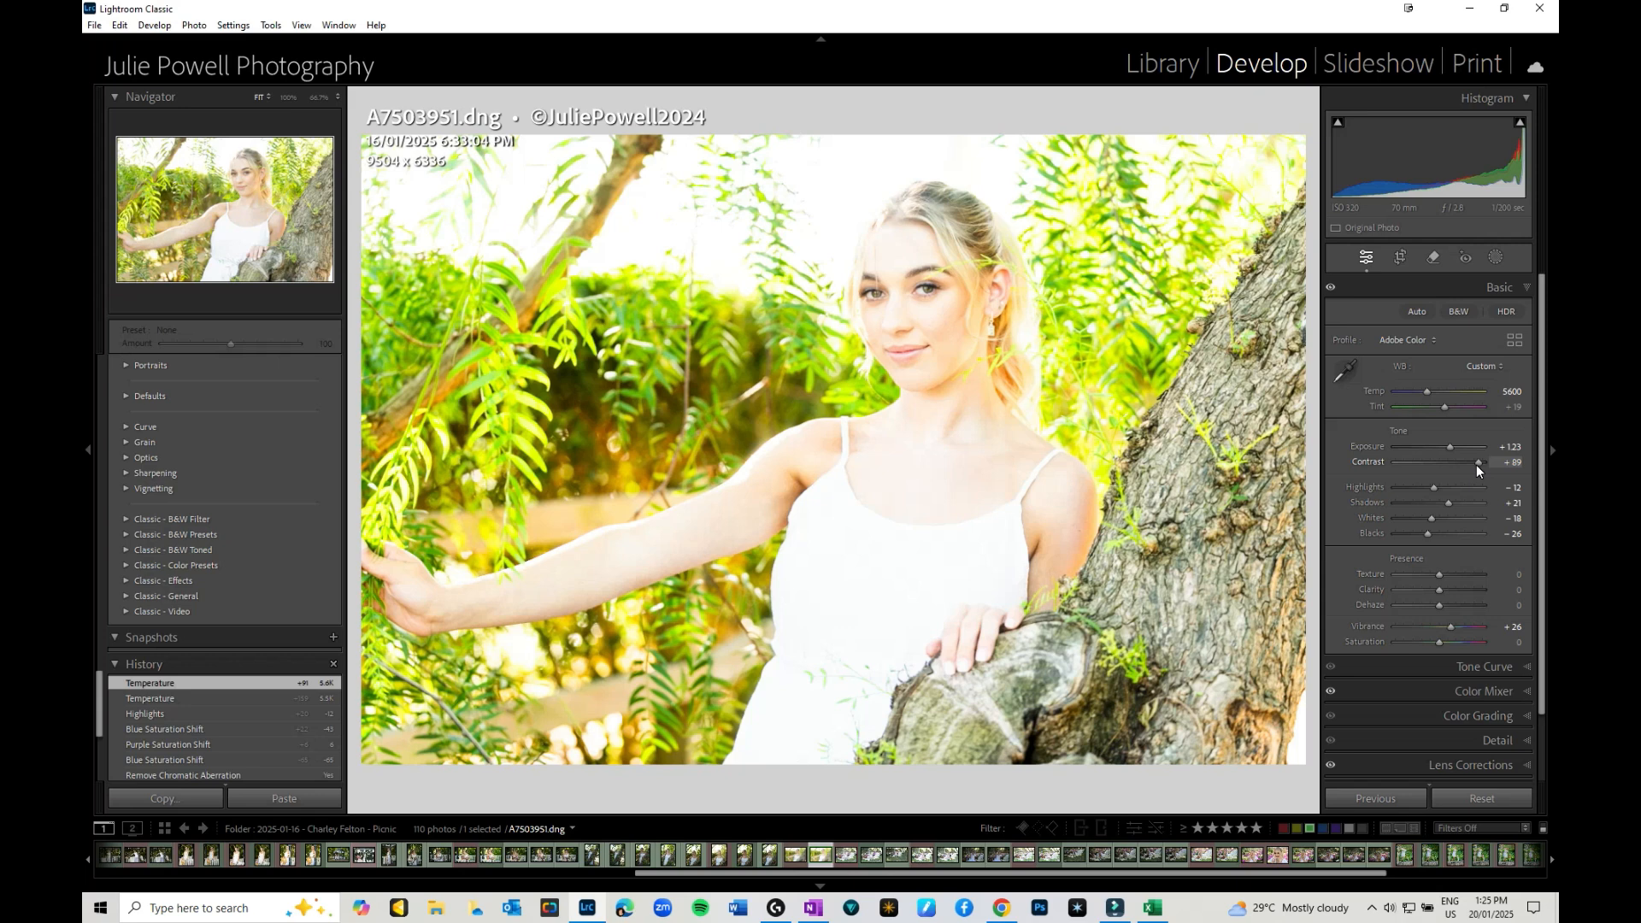
{"action": "left_click_drag", "start_coordinate": [1475, 462], "coordinate": [1424, 461]}
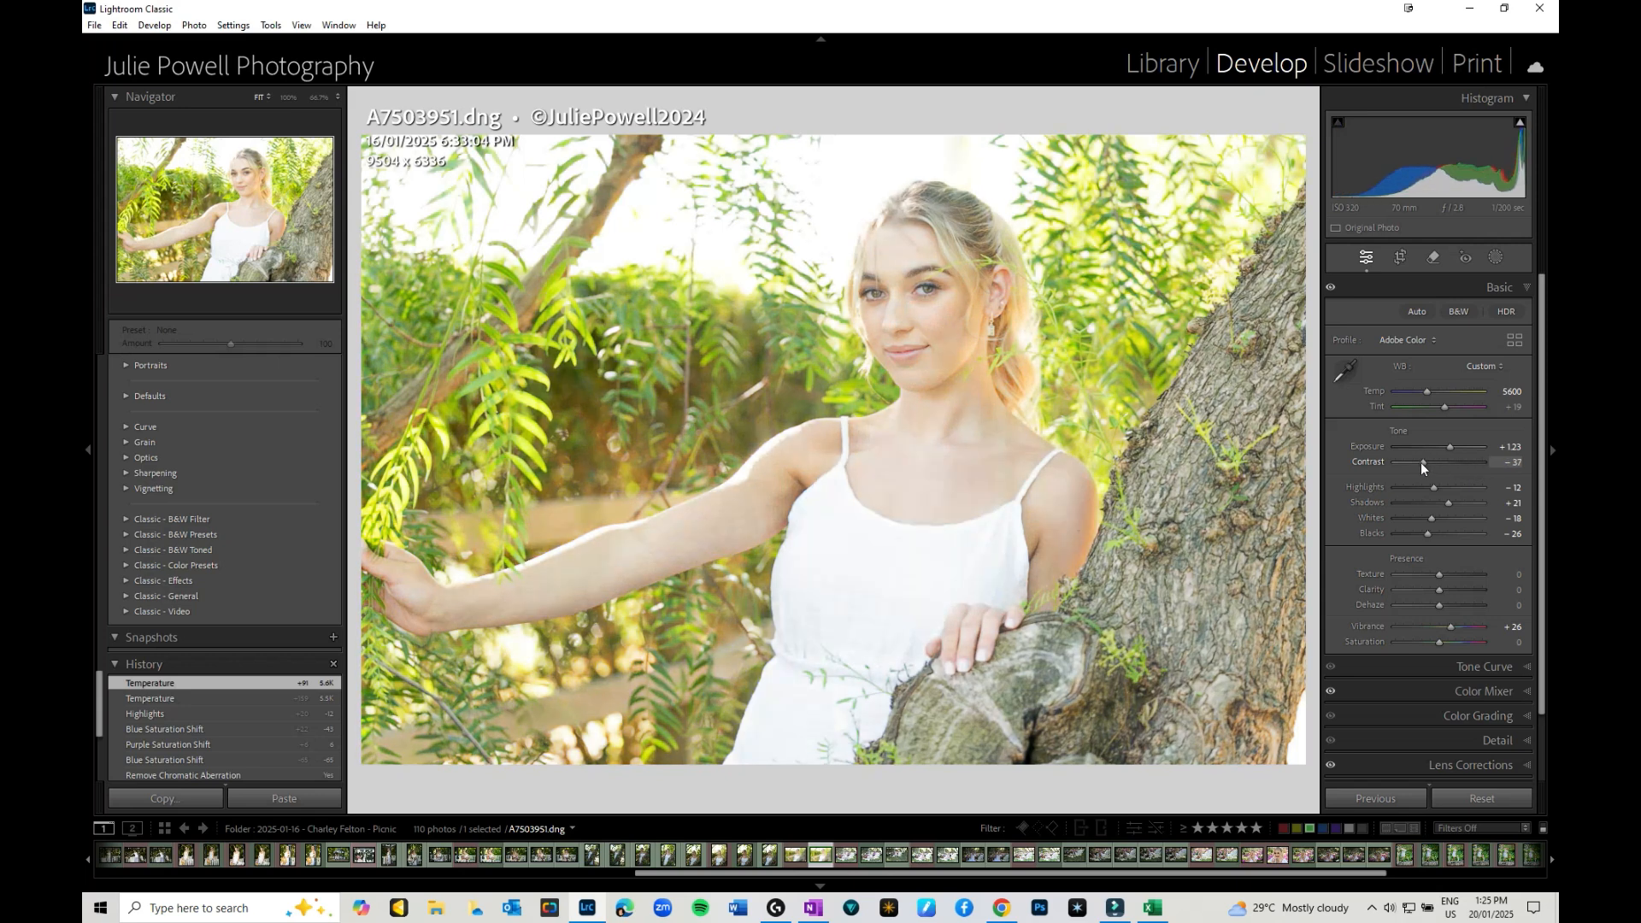
{"action": "left_click_drag", "start_coordinate": [1437, 461], "coordinate": [1453, 461]}
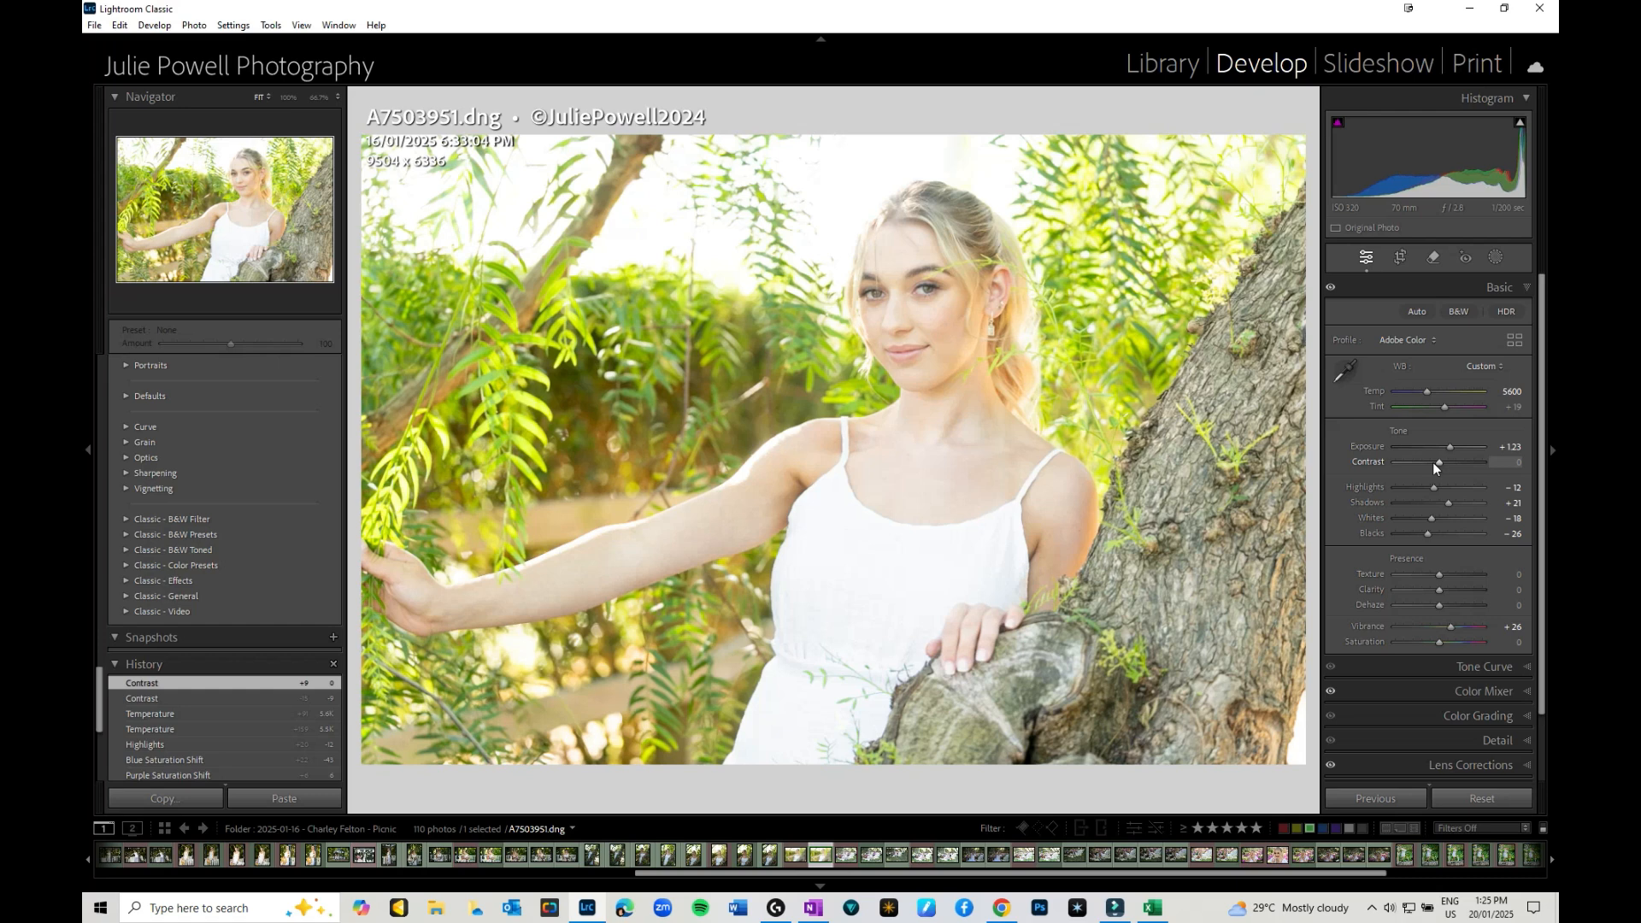
{"action": "left_click_drag", "start_coordinate": [1438, 461], "coordinate": [1443, 462]}
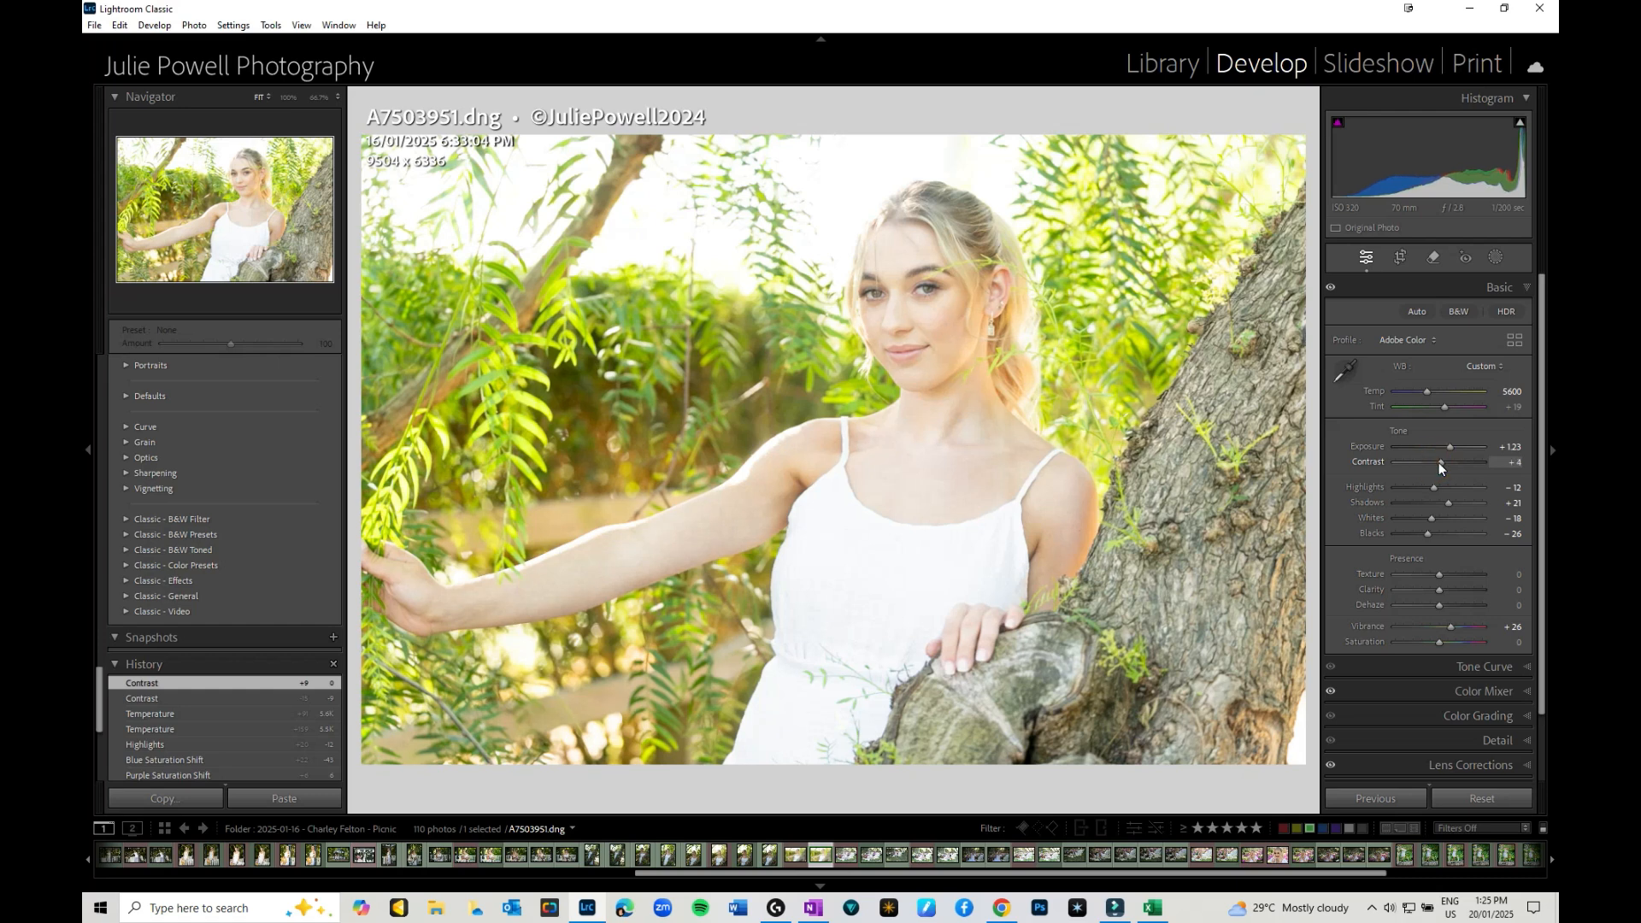
{"action": "left_click_drag", "start_coordinate": [1443, 462], "coordinate": [1434, 462]}
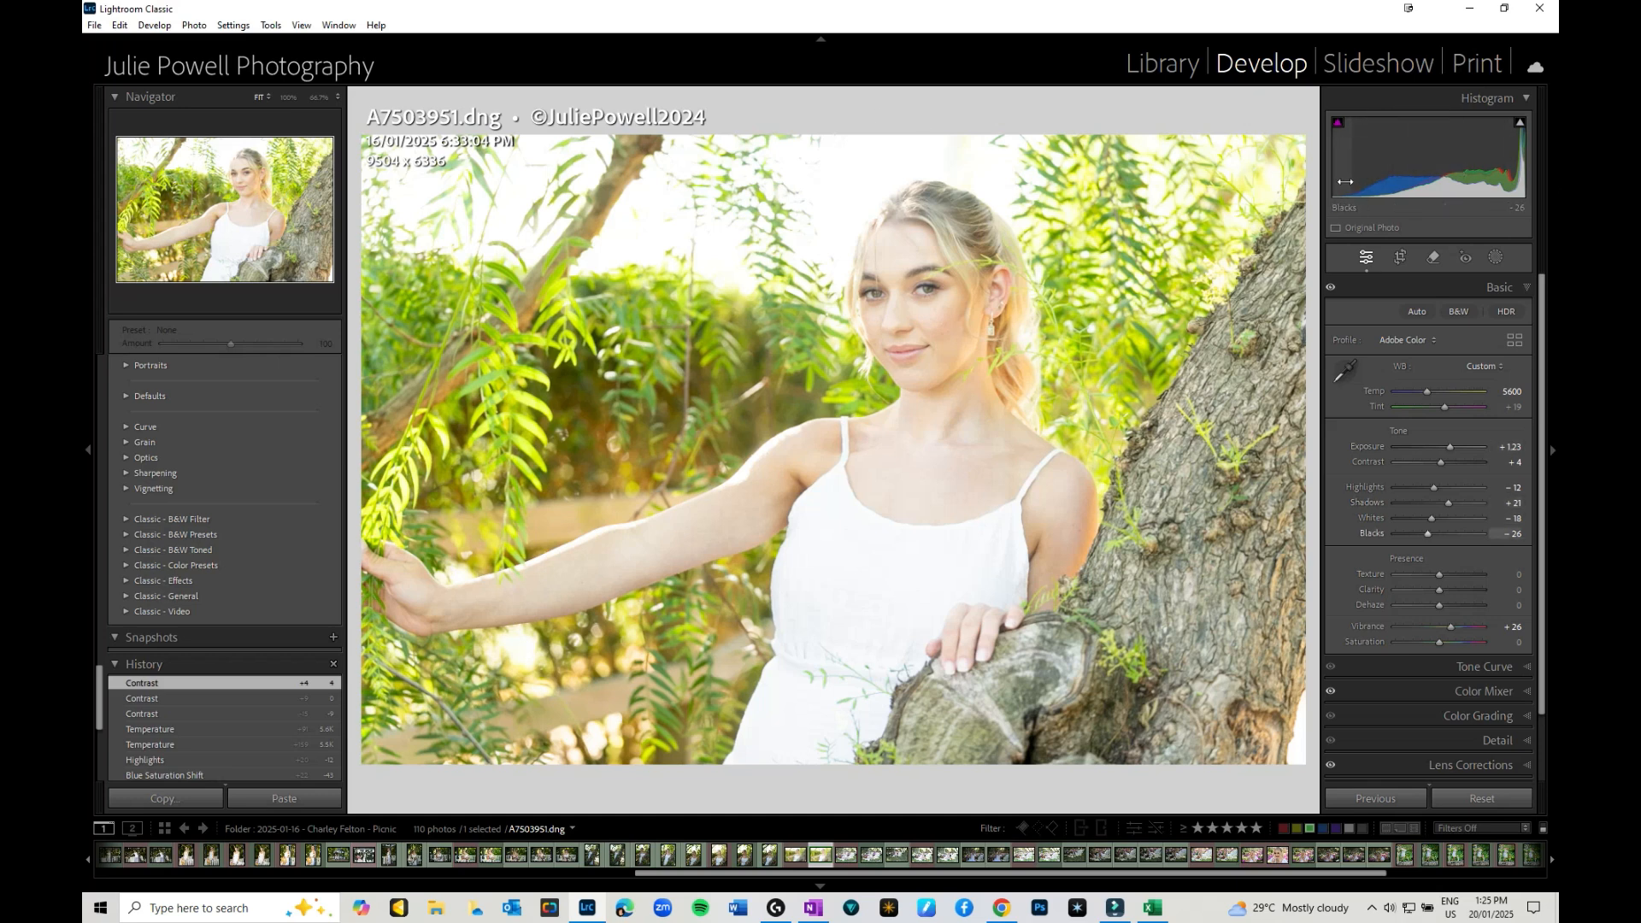
{"action": "mouse_move", "coordinate": [1455, 179]}
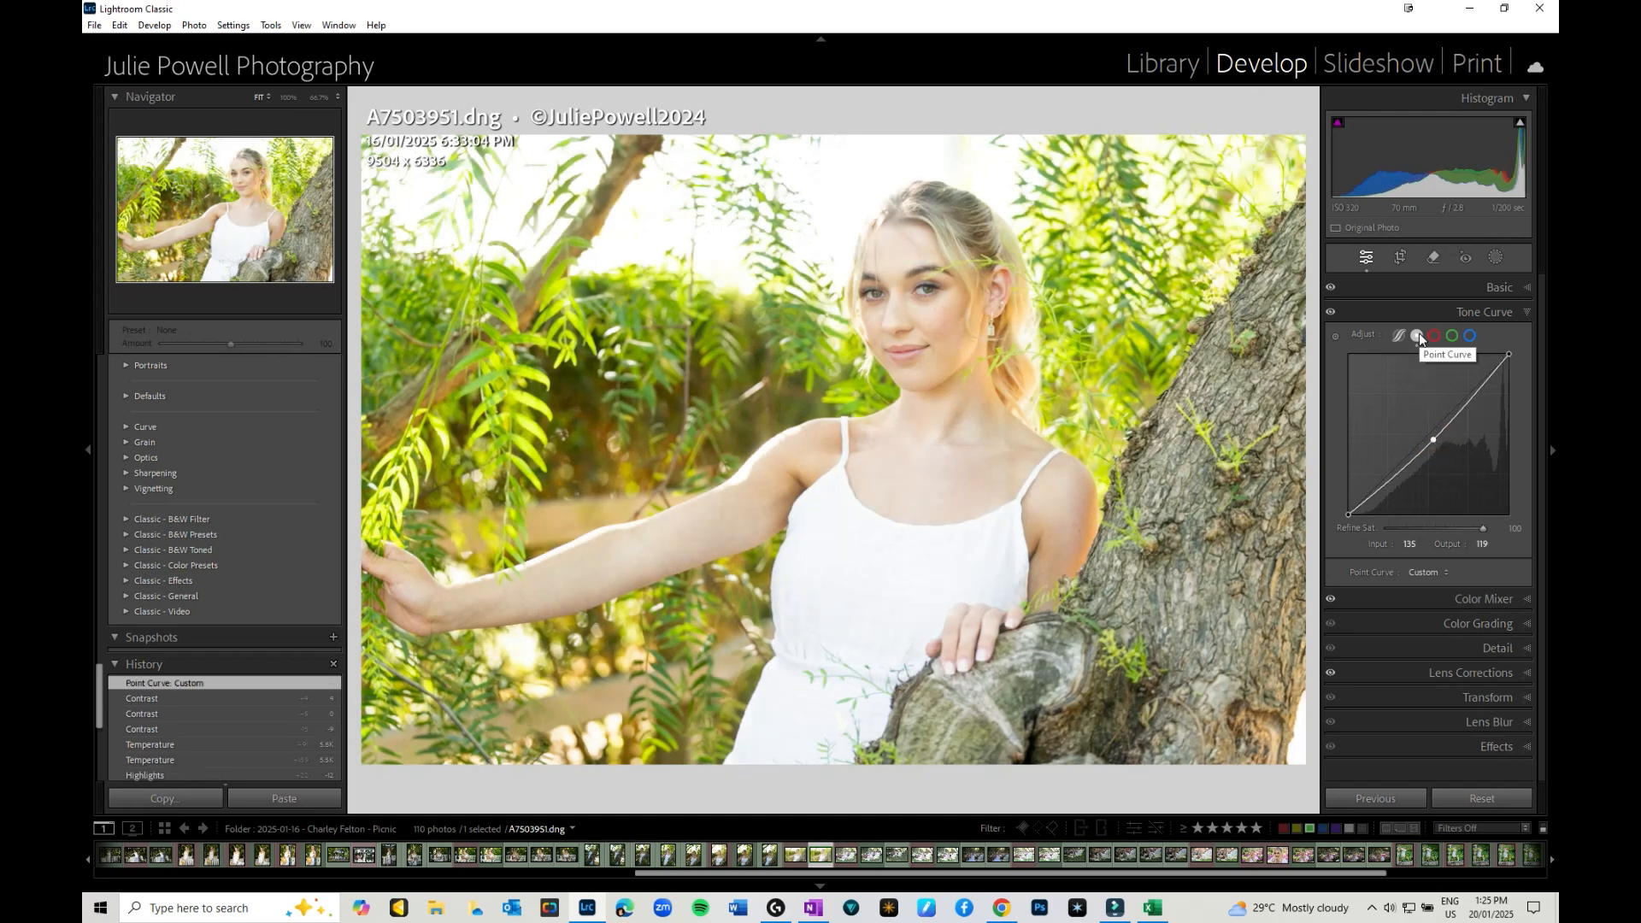
{"action": "mouse_move", "coordinate": [1405, 335]}
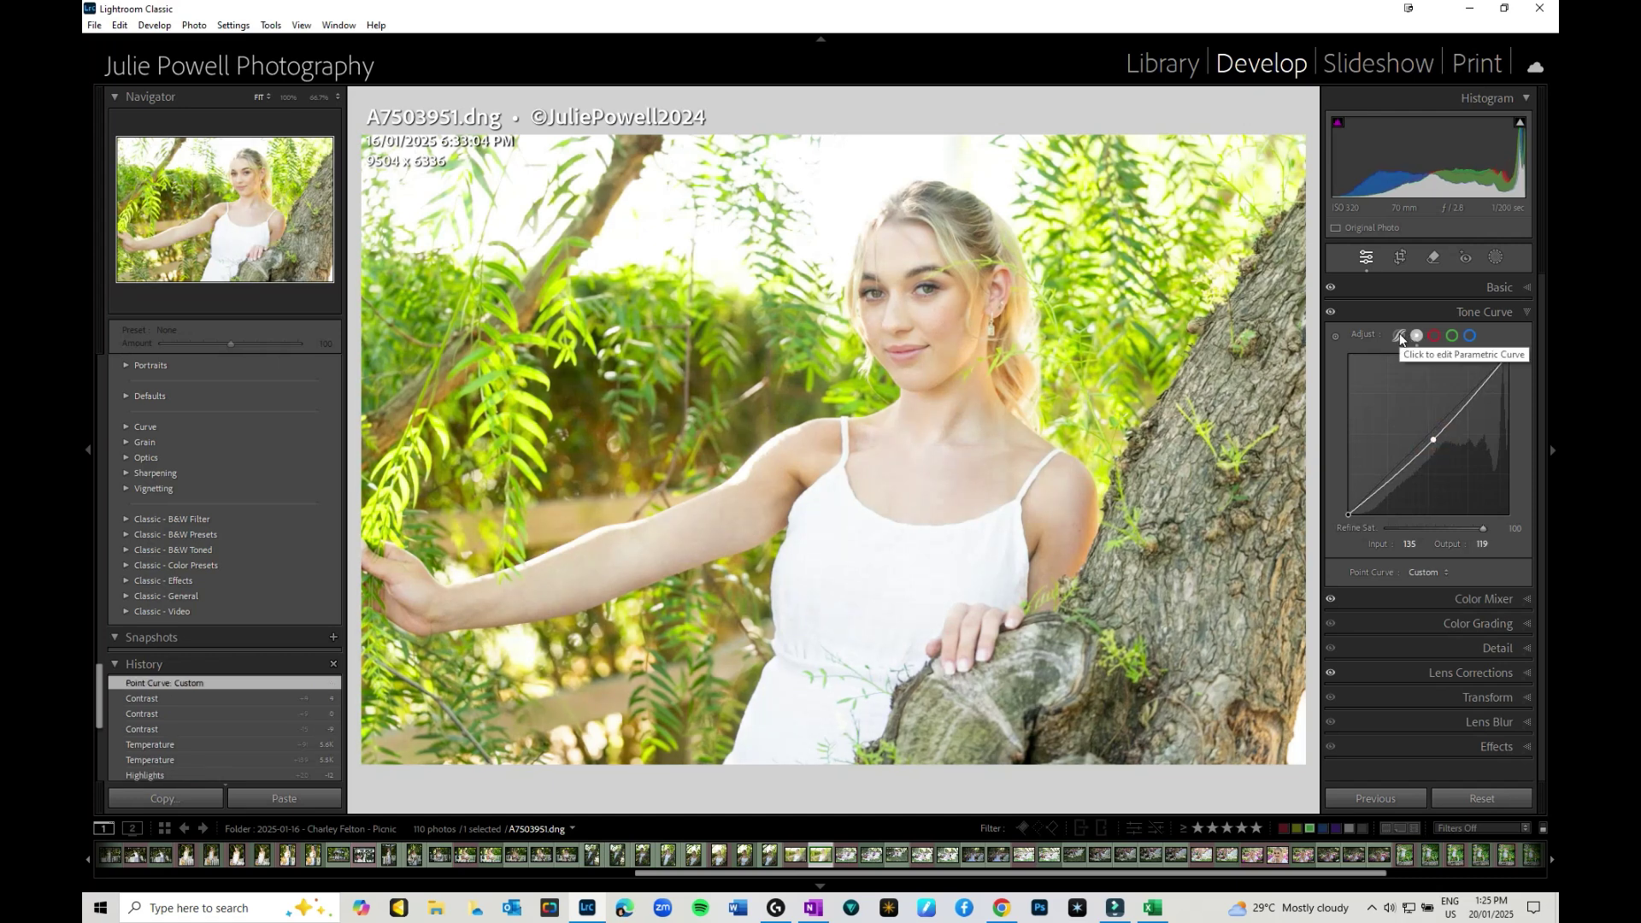
Raise the upper point curve, pull the lower tones down and lift the black point to output 22.
{"action": "left_click_drag", "start_coordinate": [1433, 439], "coordinate": [1475, 383]}
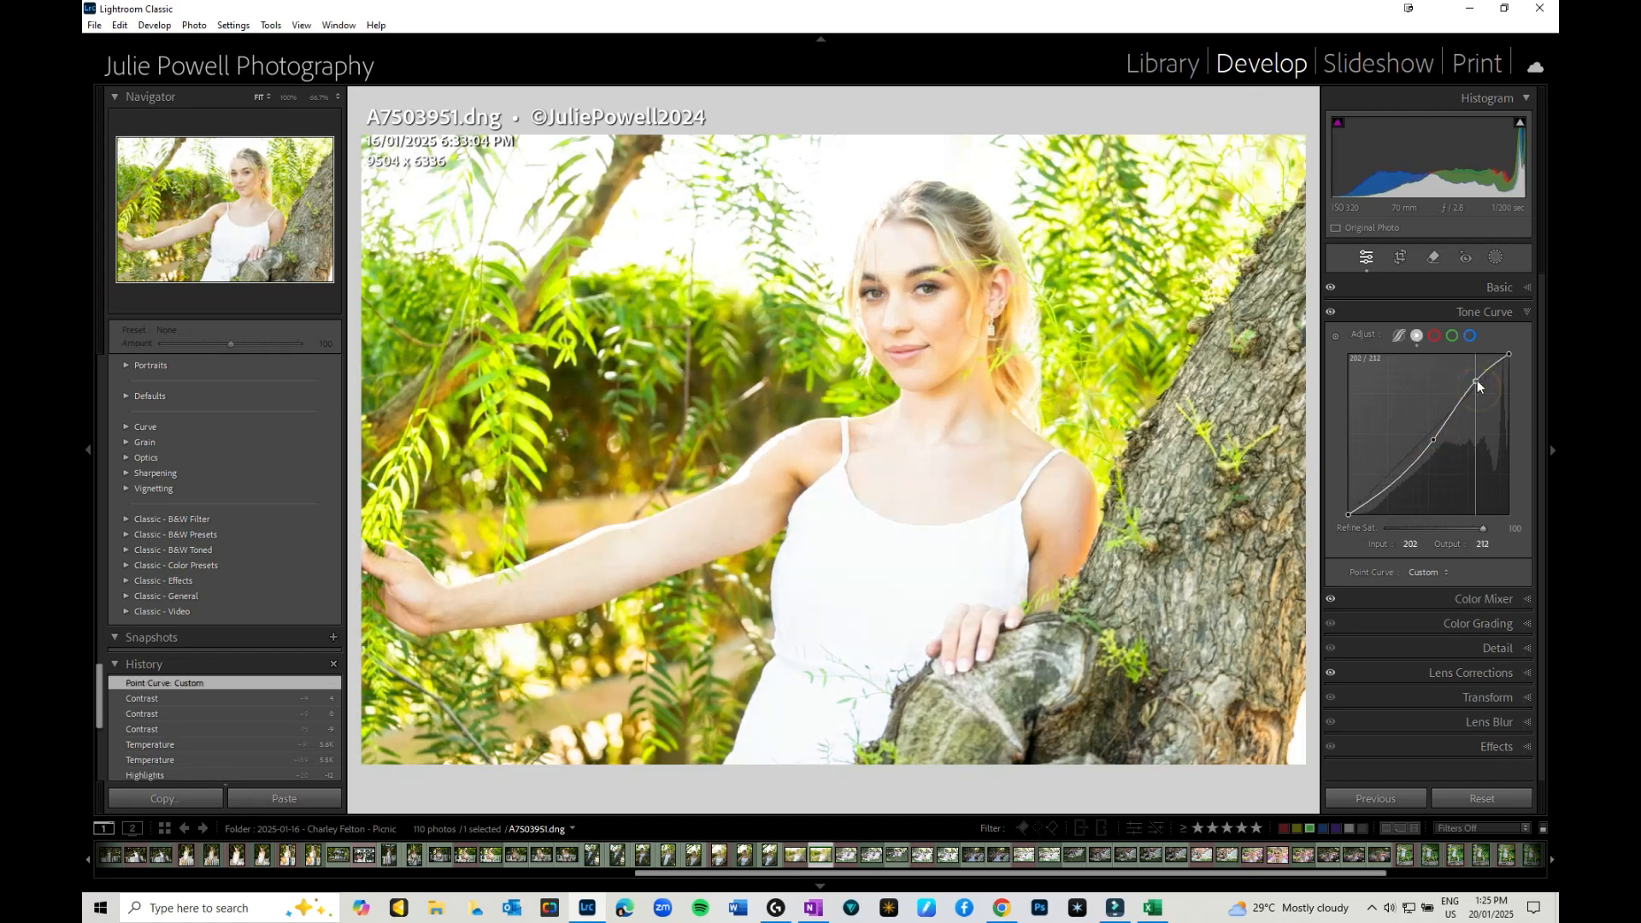
{"action": "left_click_drag", "start_coordinate": [1477, 384], "coordinate": [1476, 383]}
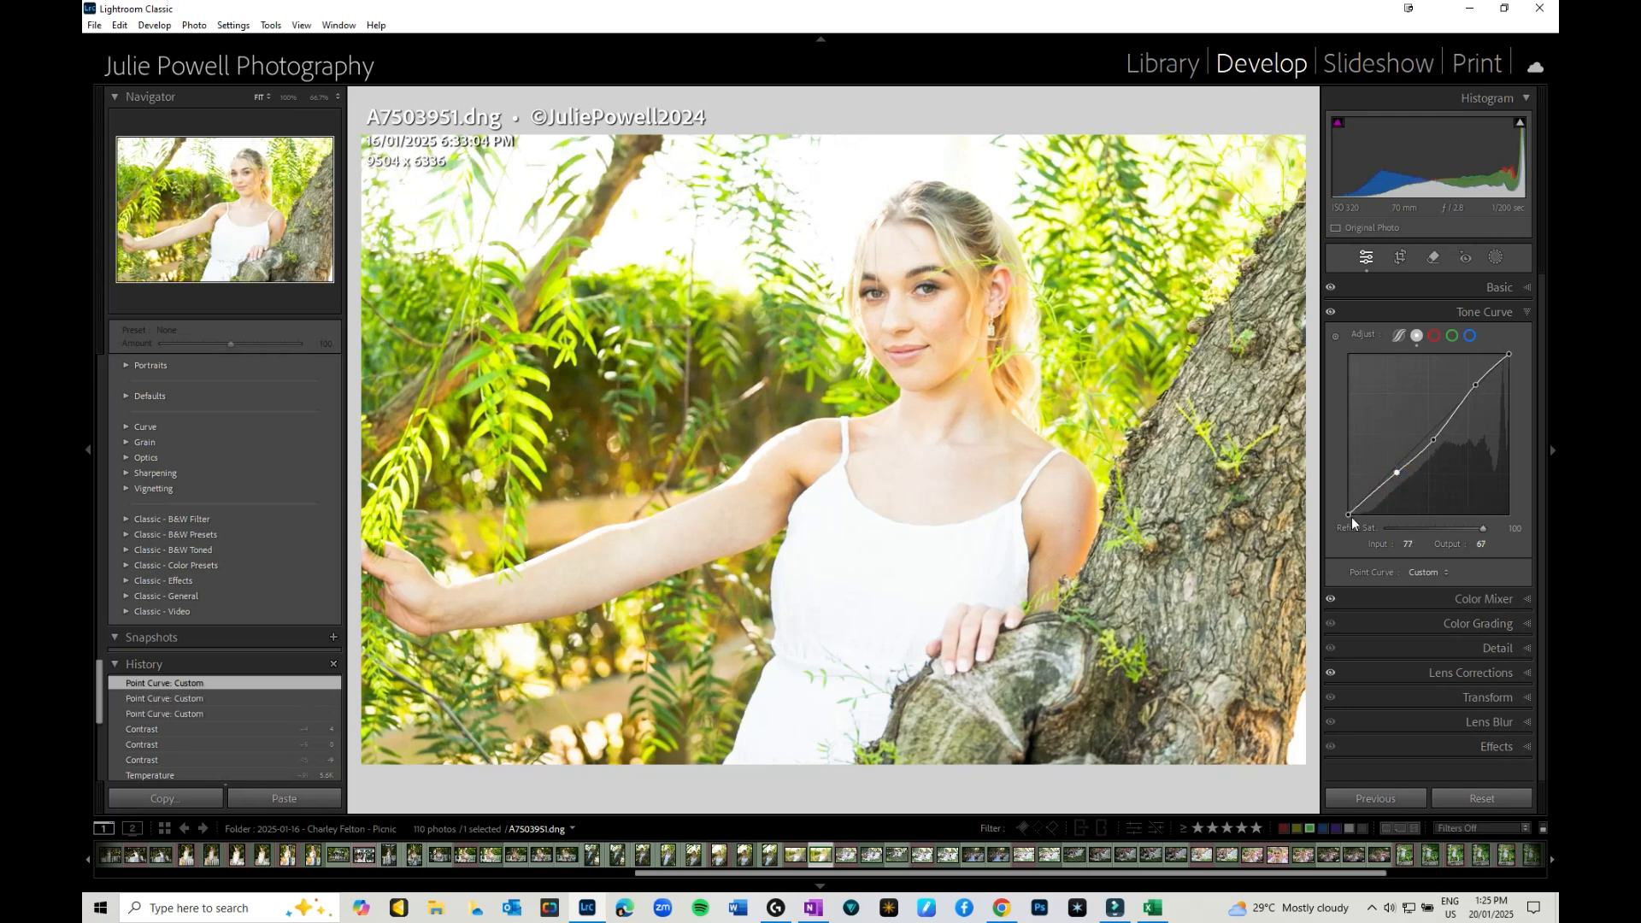
{"action": "left_click_drag", "start_coordinate": [1349, 527], "coordinate": [1348, 502]}
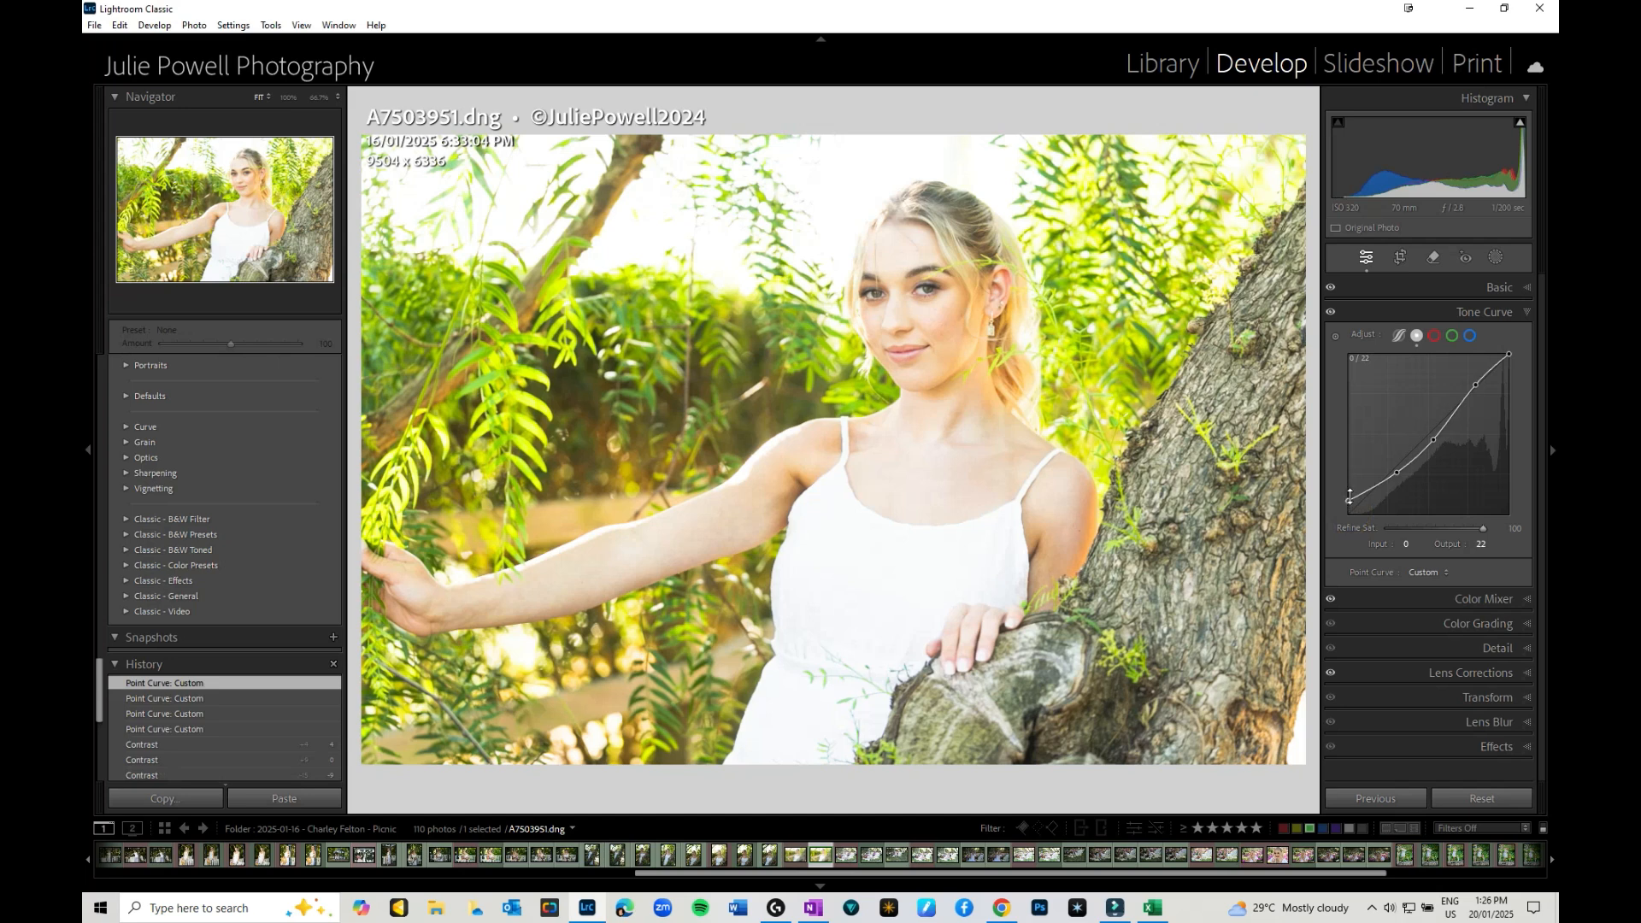
{"action": "mouse_move", "coordinate": [1507, 258]}
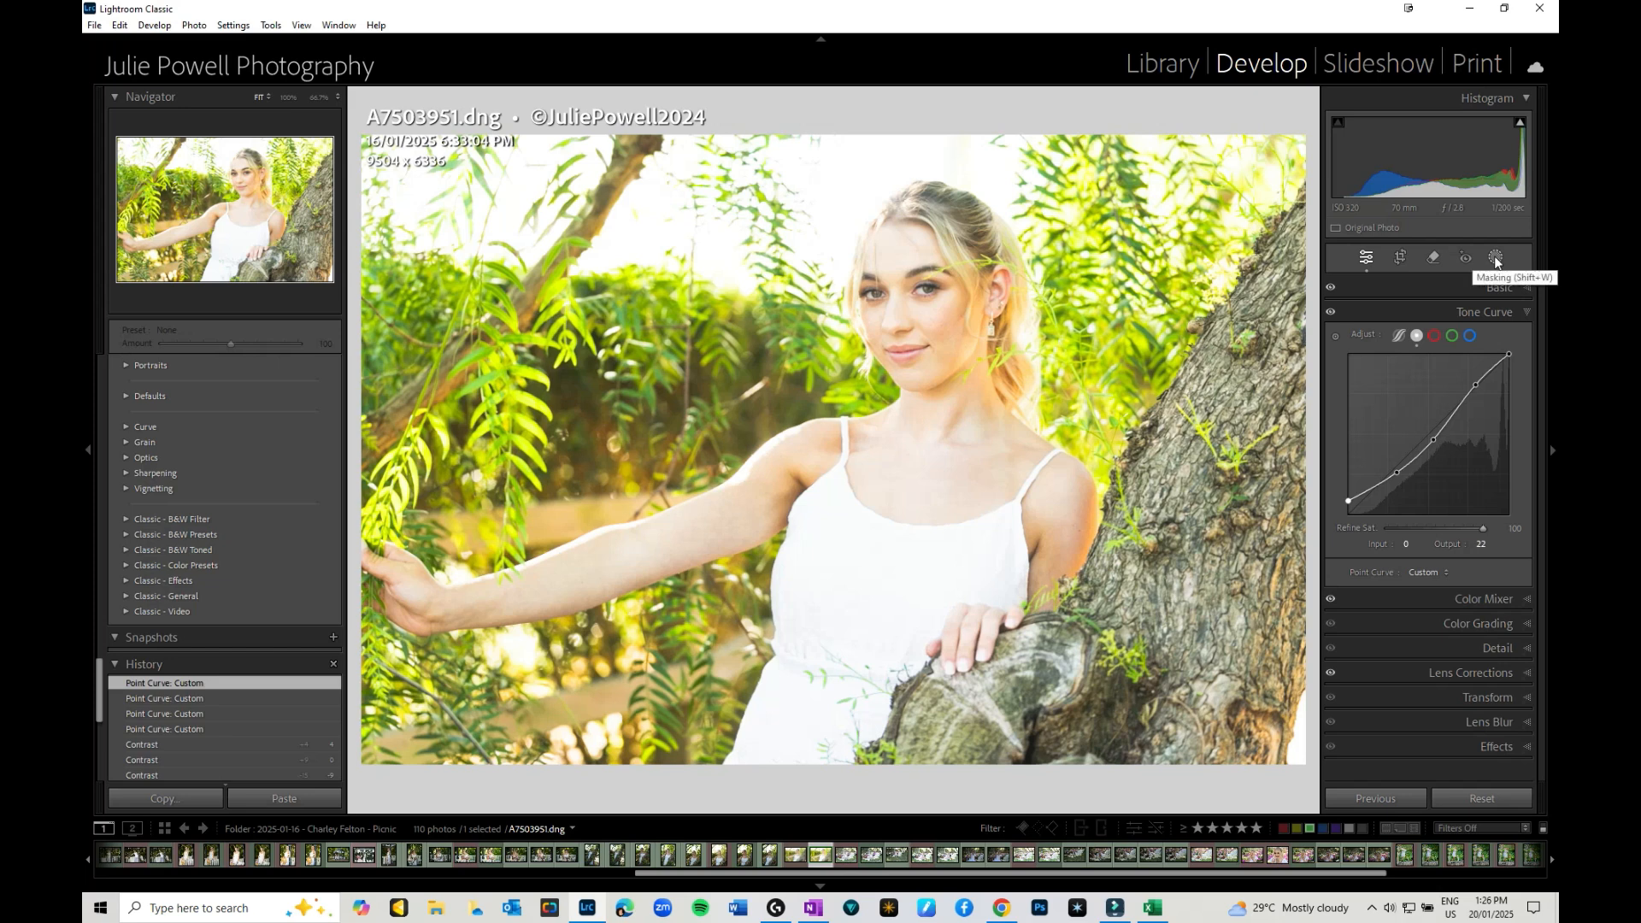
Create a Person 1 Body Skin mask and adjust its shadows and highlights.
{"action": "left_click", "coordinate": [1501, 258]}
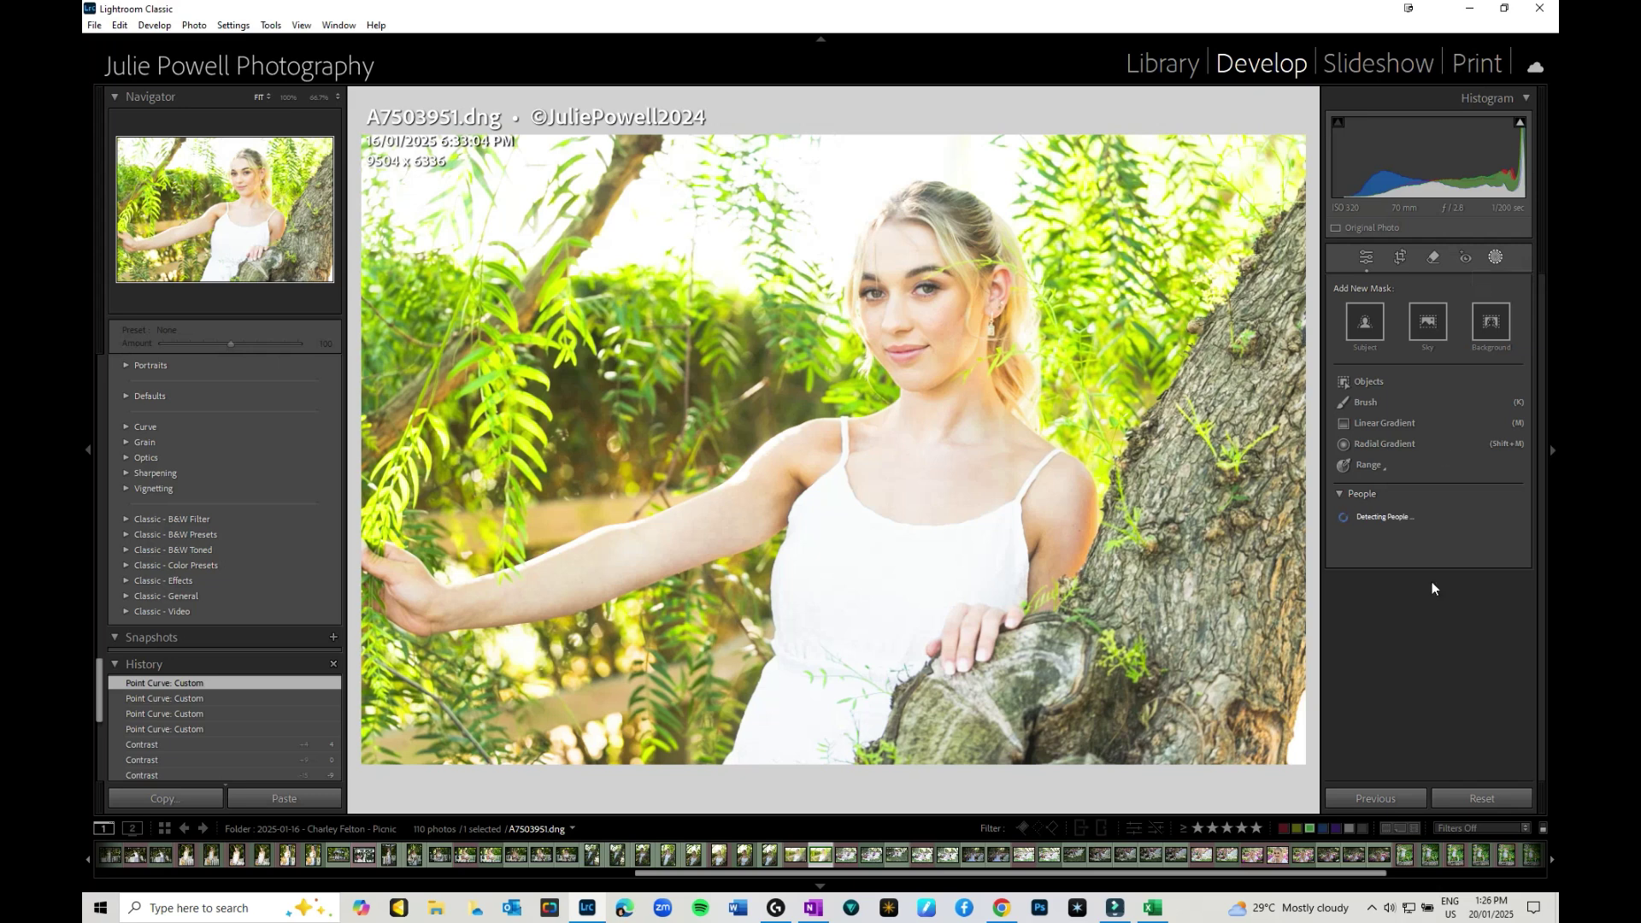
{"action": "mouse_move", "coordinate": [1368, 533]}
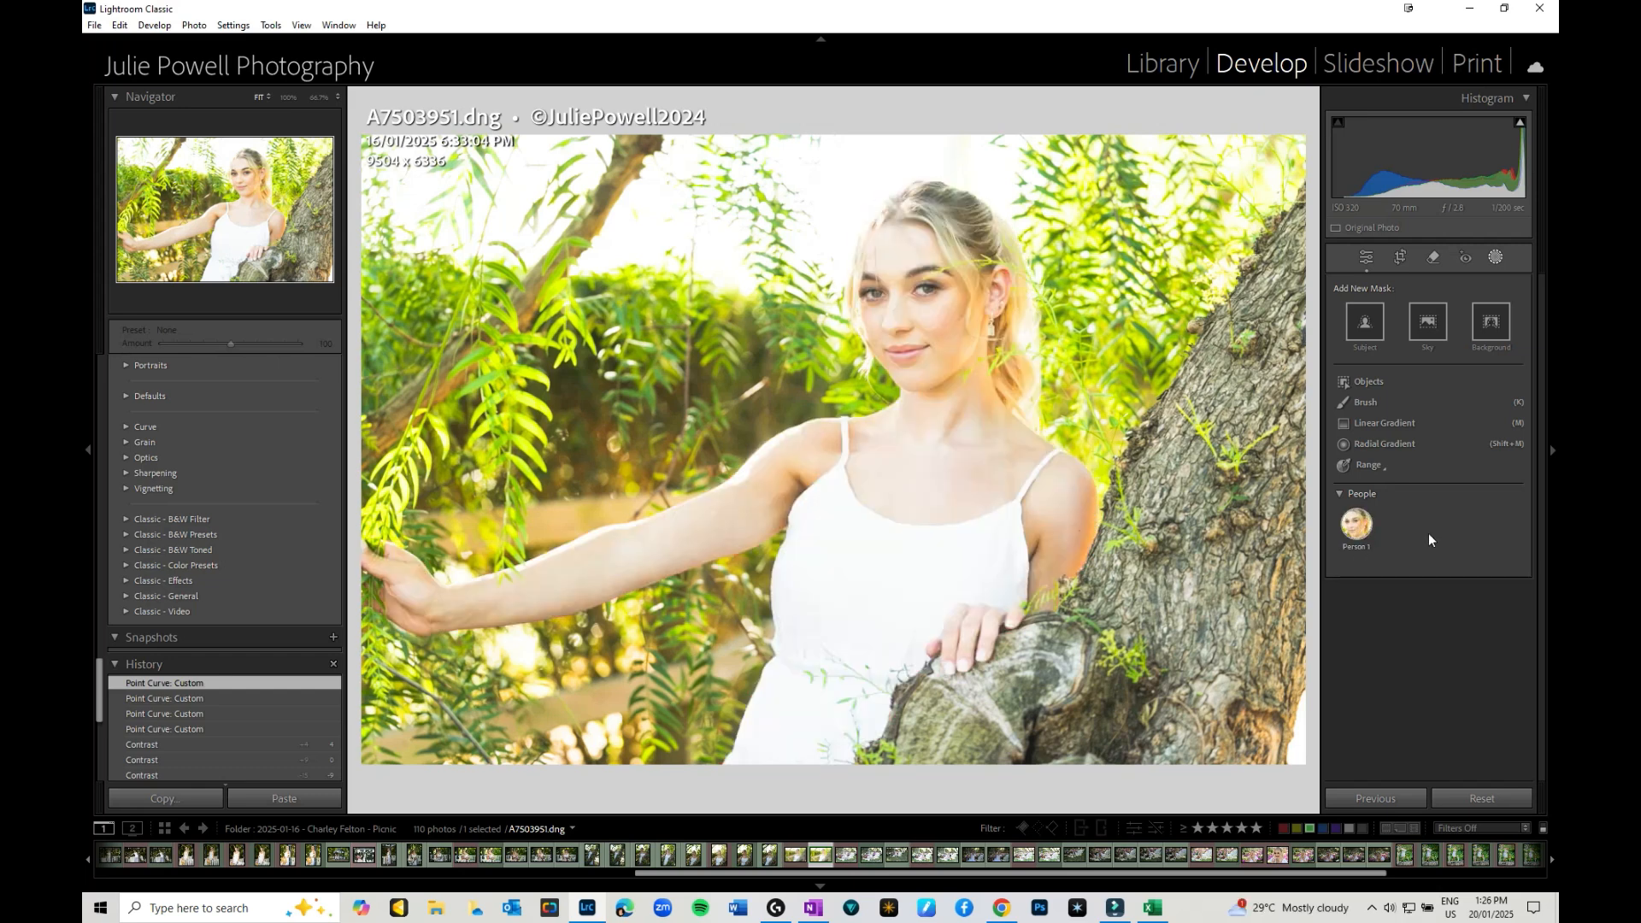
{"action": "left_click", "coordinate": [1357, 523]}
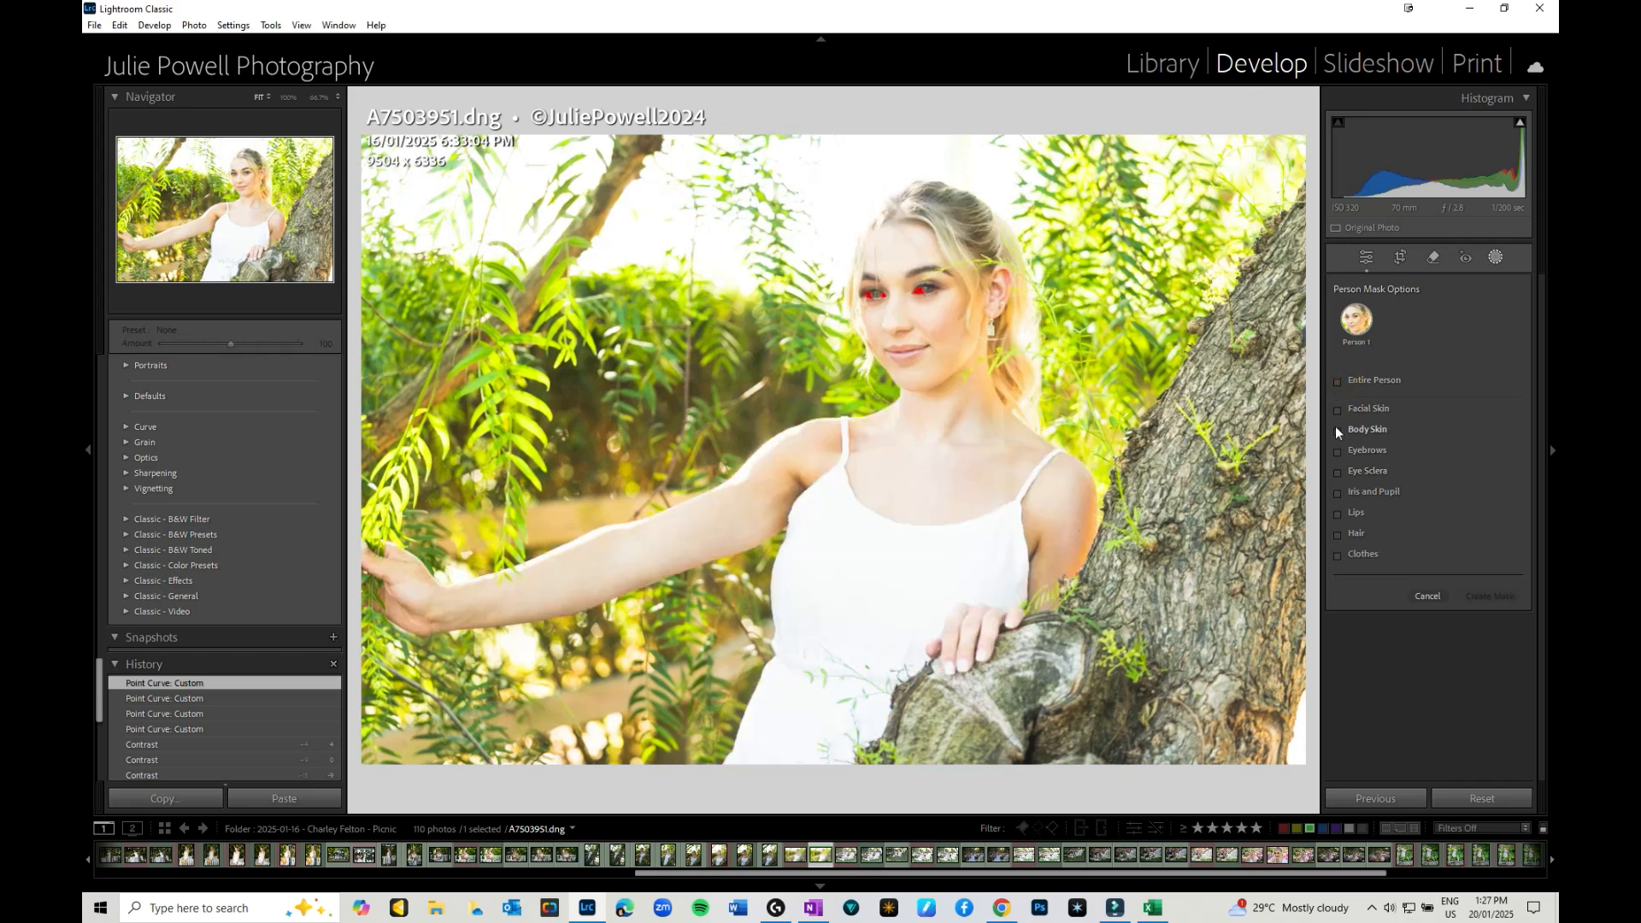
{"action": "left_click", "coordinate": [1336, 429]}
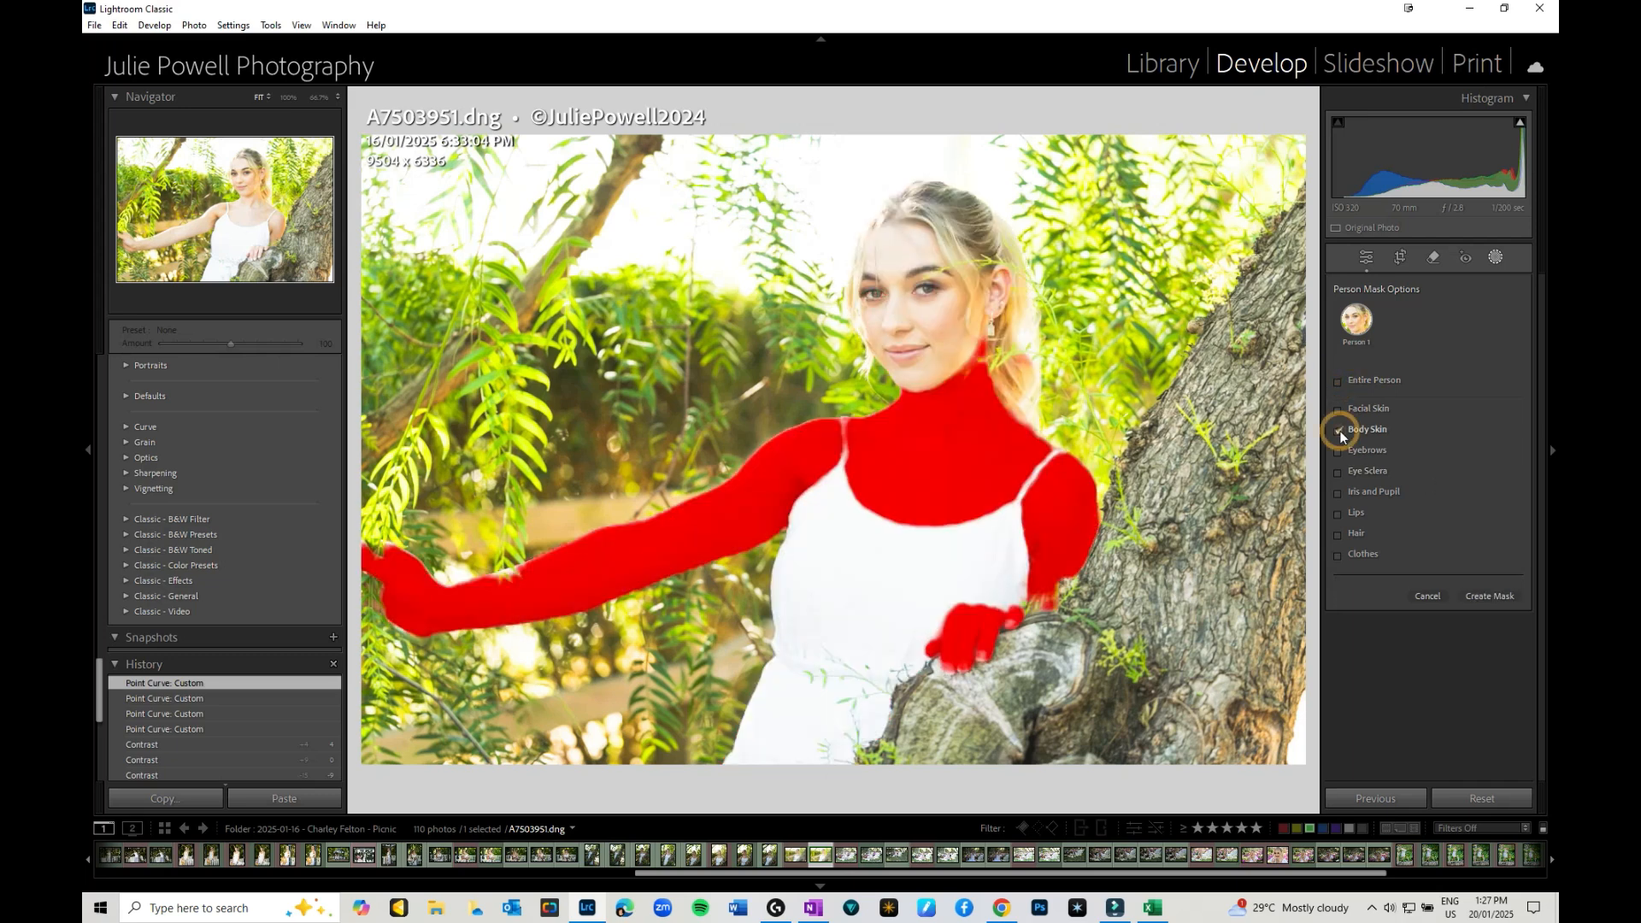
{"action": "left_click", "coordinate": [1337, 429]}
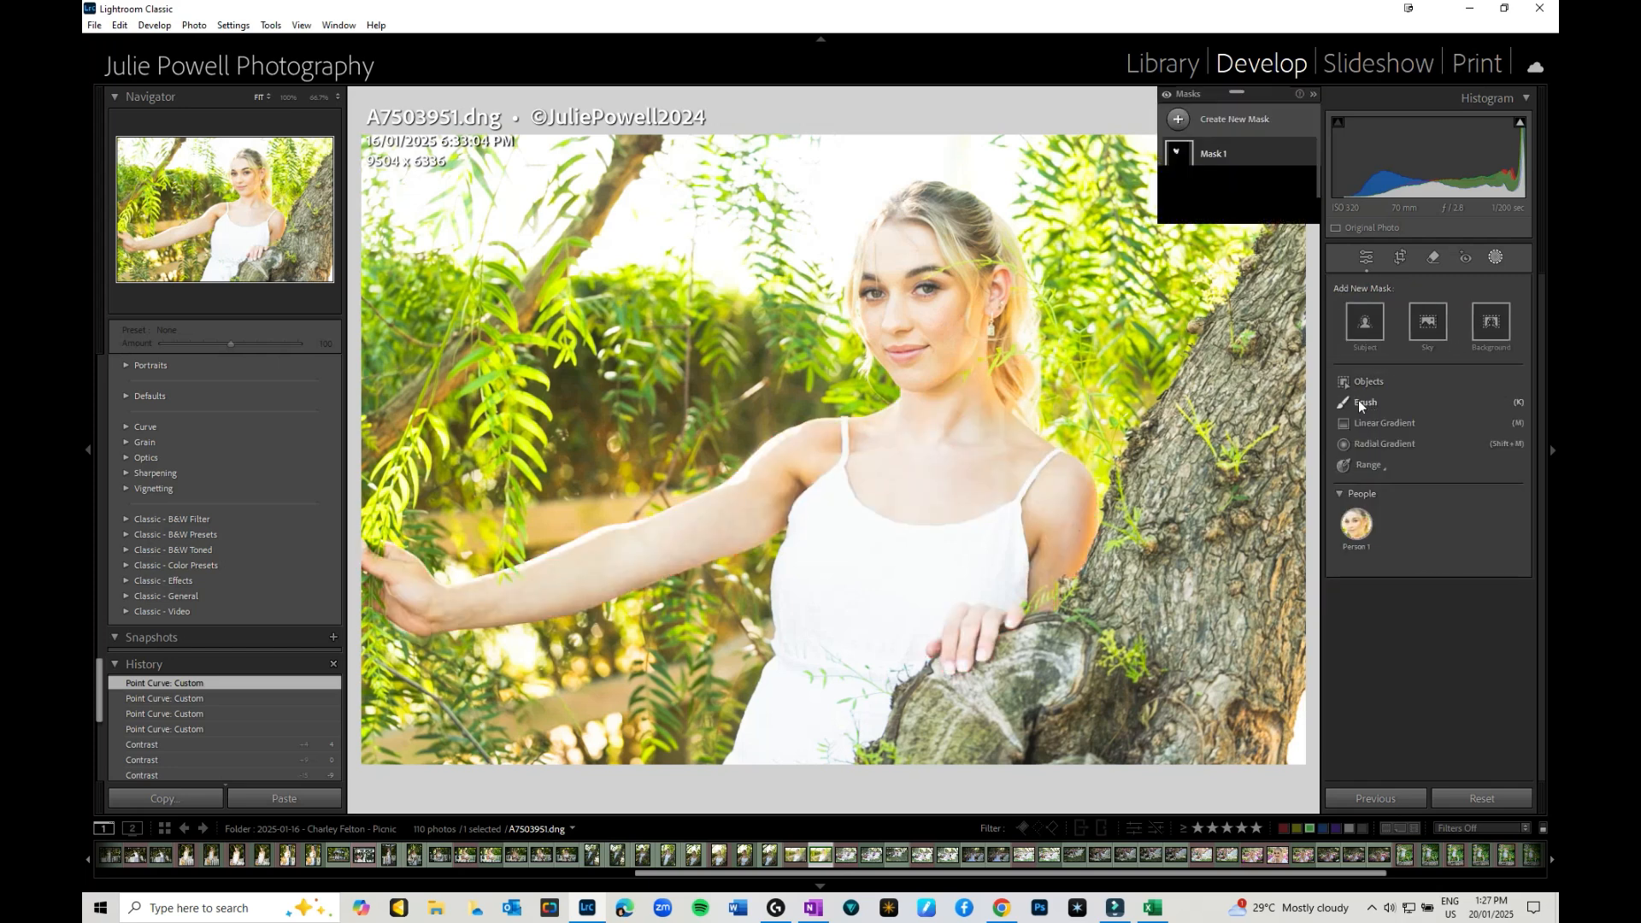
{"action": "left_click", "coordinate": [1364, 402]}
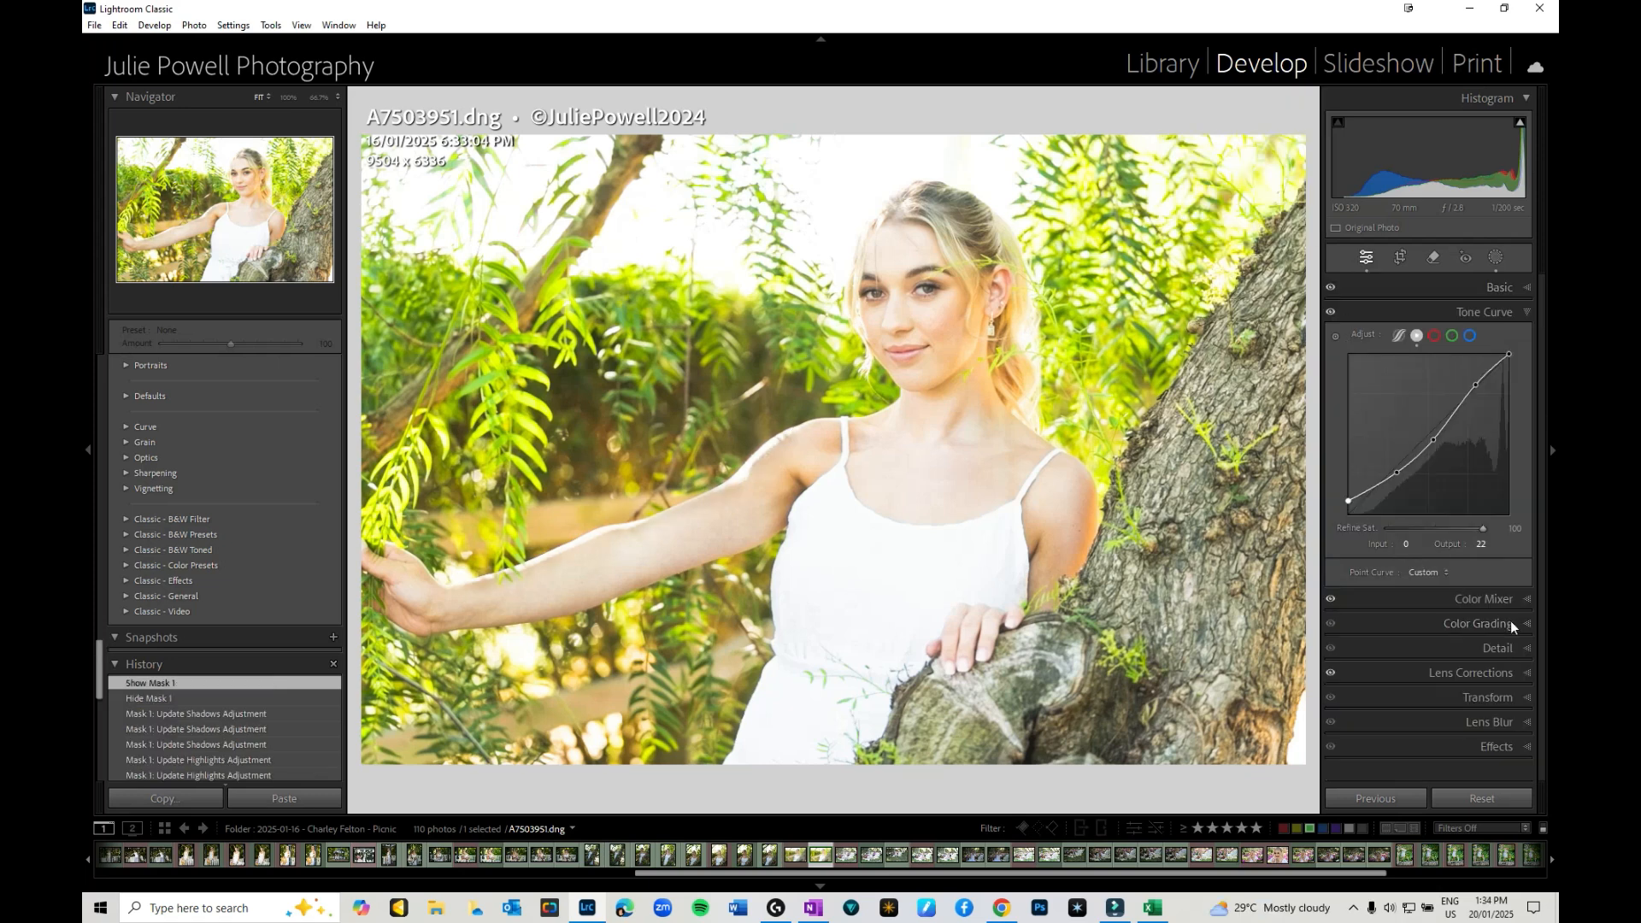
Grade the Highlights wheel toward warm yellow and the Shadows wheel toward magenta with raised saturation.
{"action": "left_click", "coordinate": [1475, 624]}
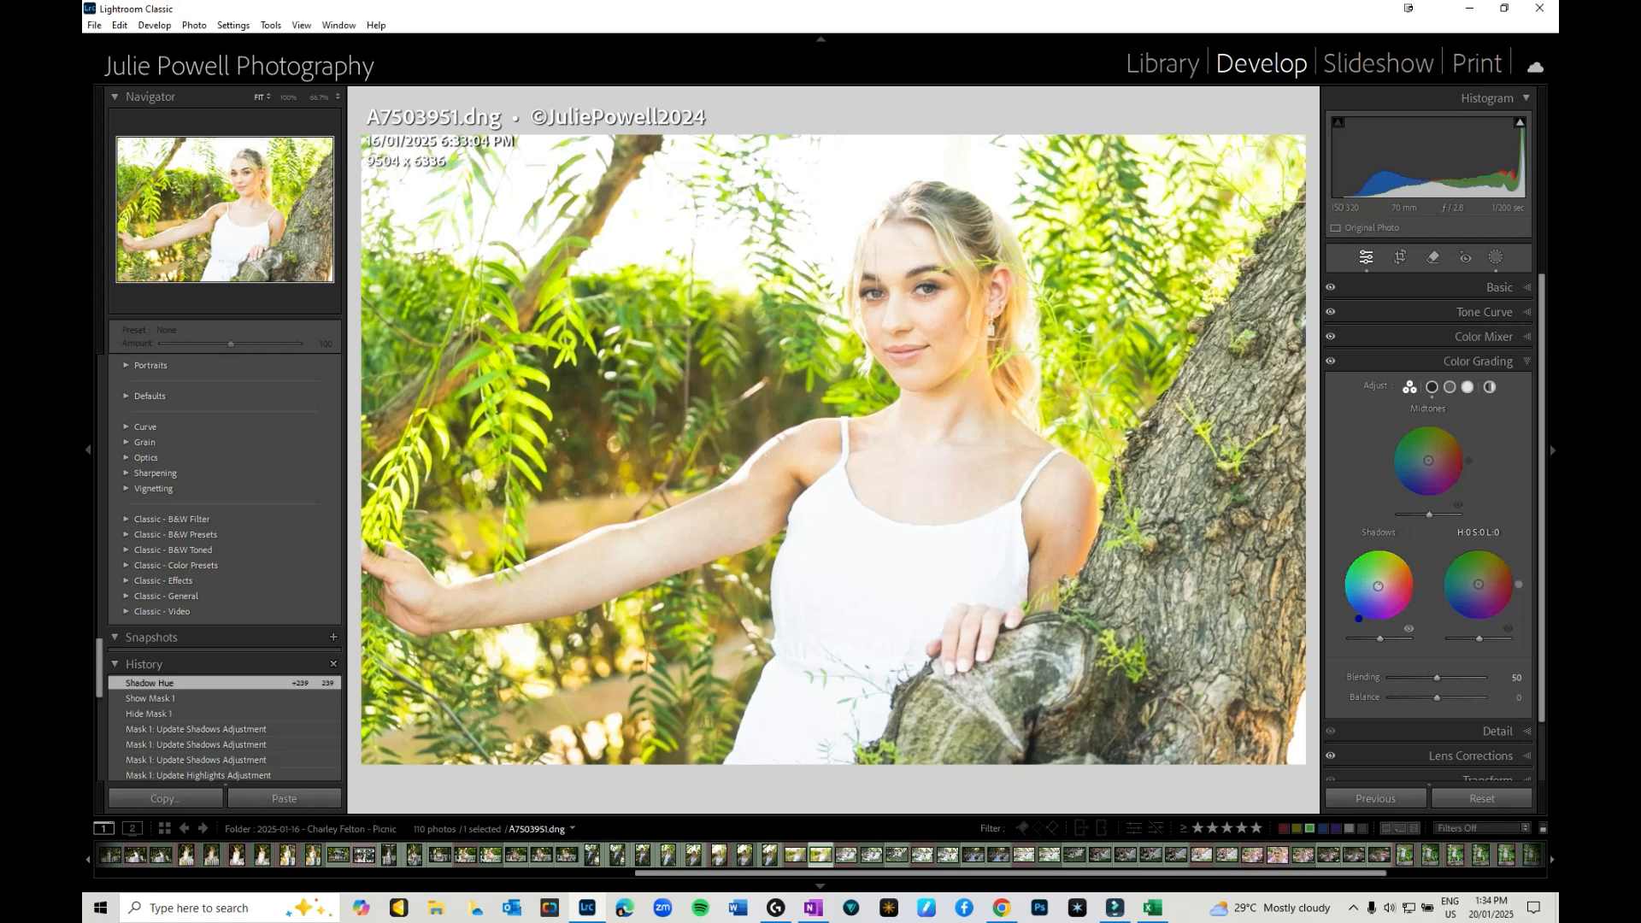
{"action": "left_click_drag", "start_coordinate": [1477, 583], "coordinate": [1497, 549]}
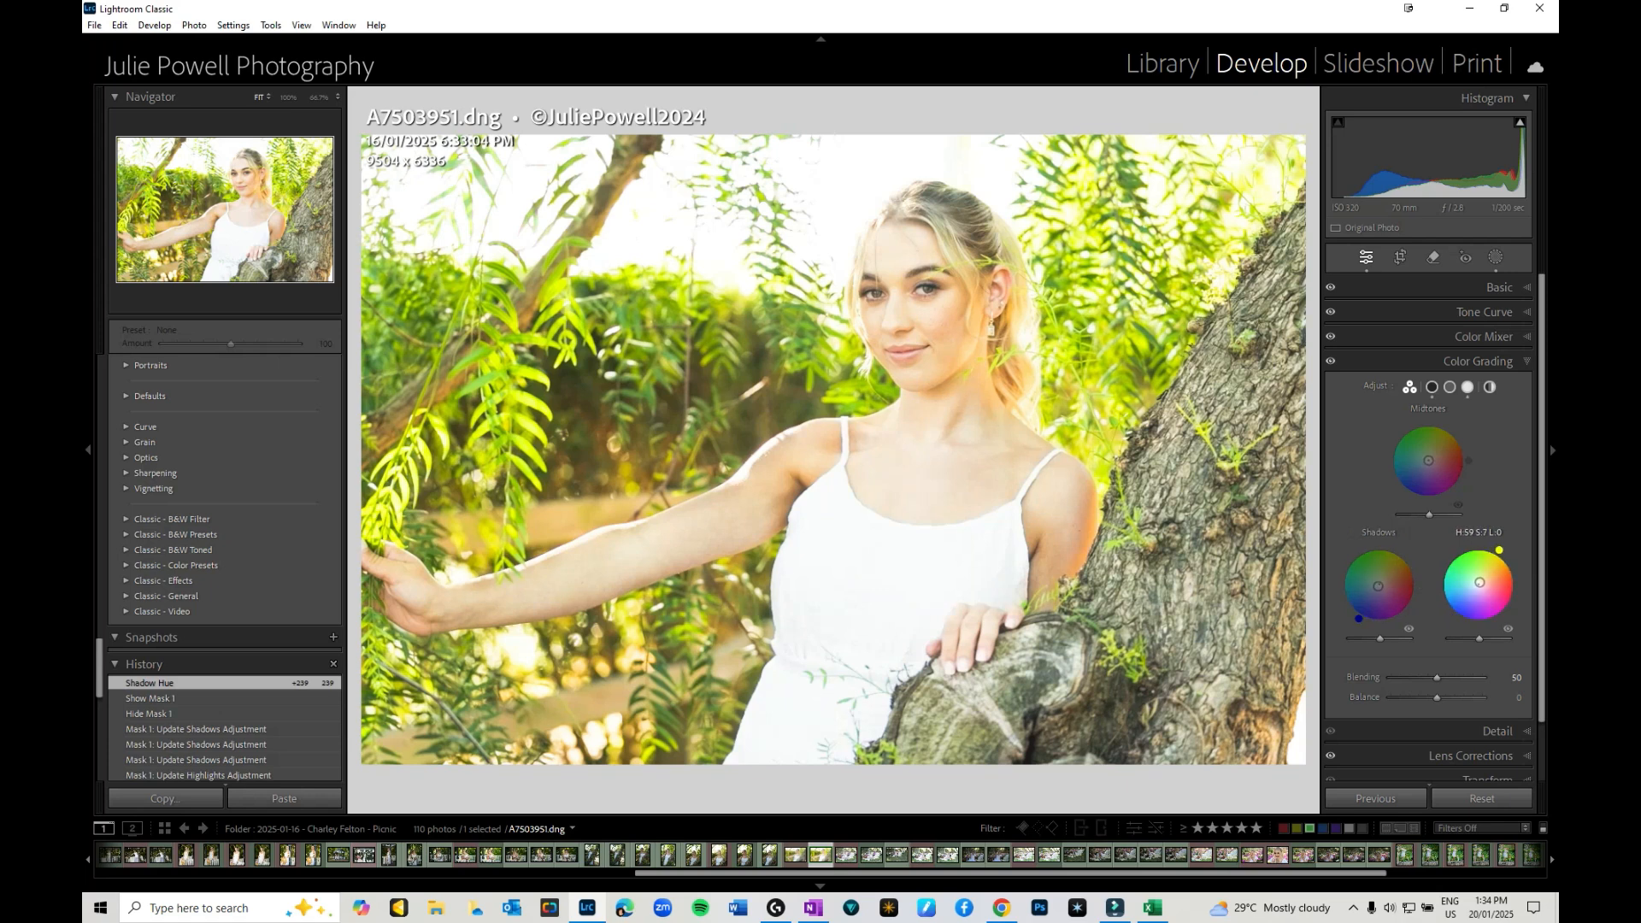
{"action": "left_click", "coordinate": [1478, 584]}
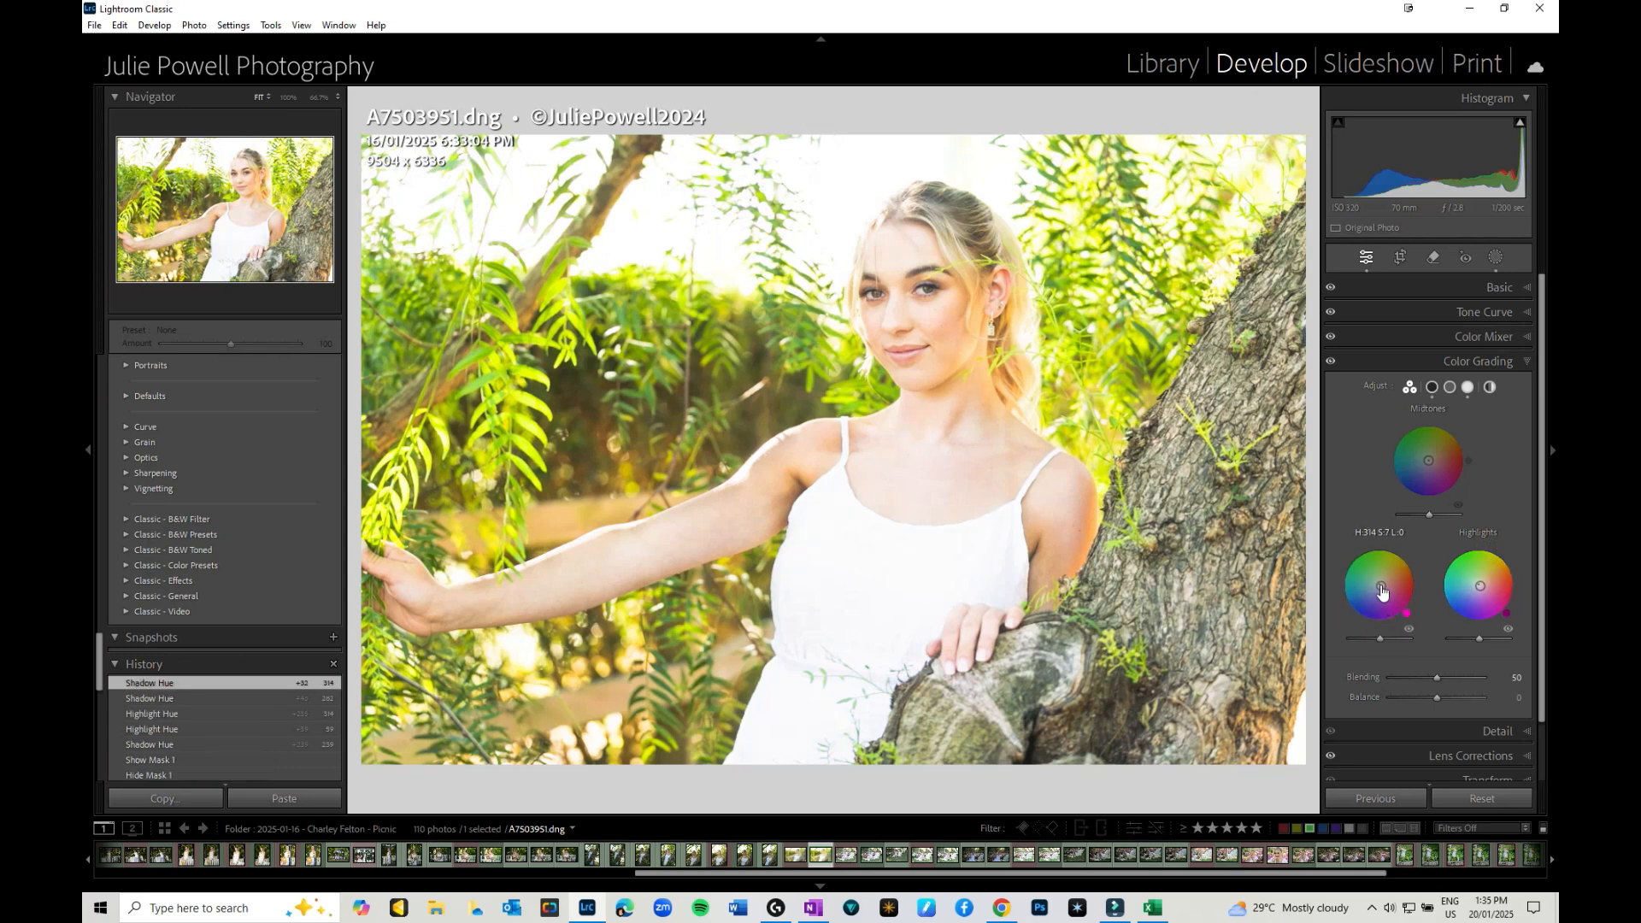
{"action": "left_click_drag", "start_coordinate": [1380, 587], "coordinate": [1371, 586]}
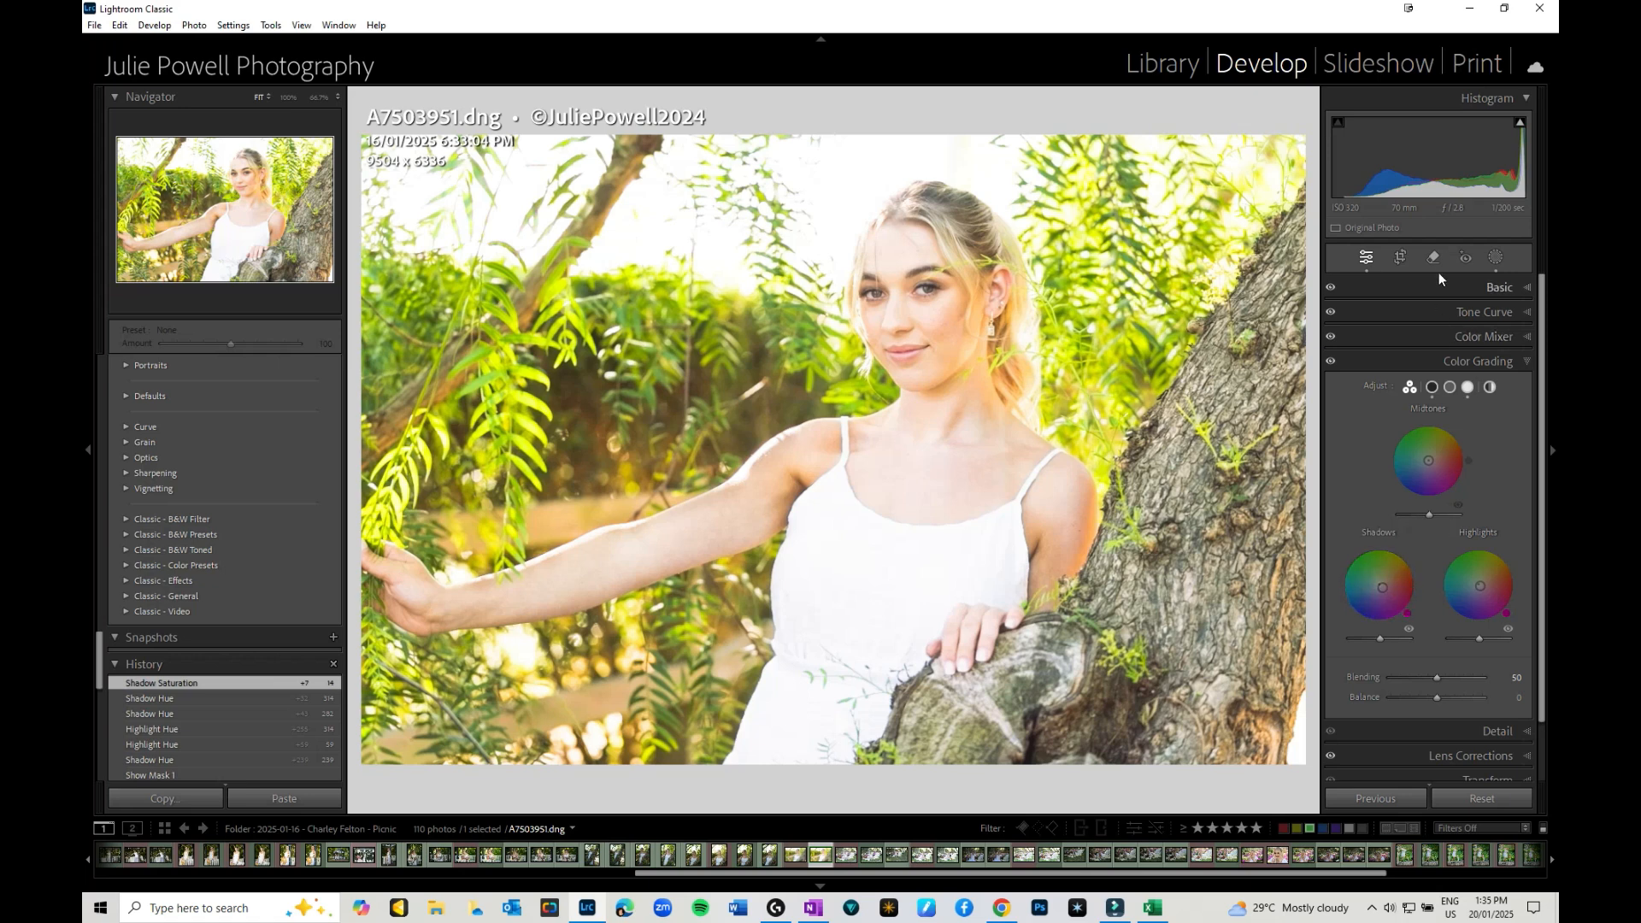
{"action": "mouse_move", "coordinate": [936, 403]}
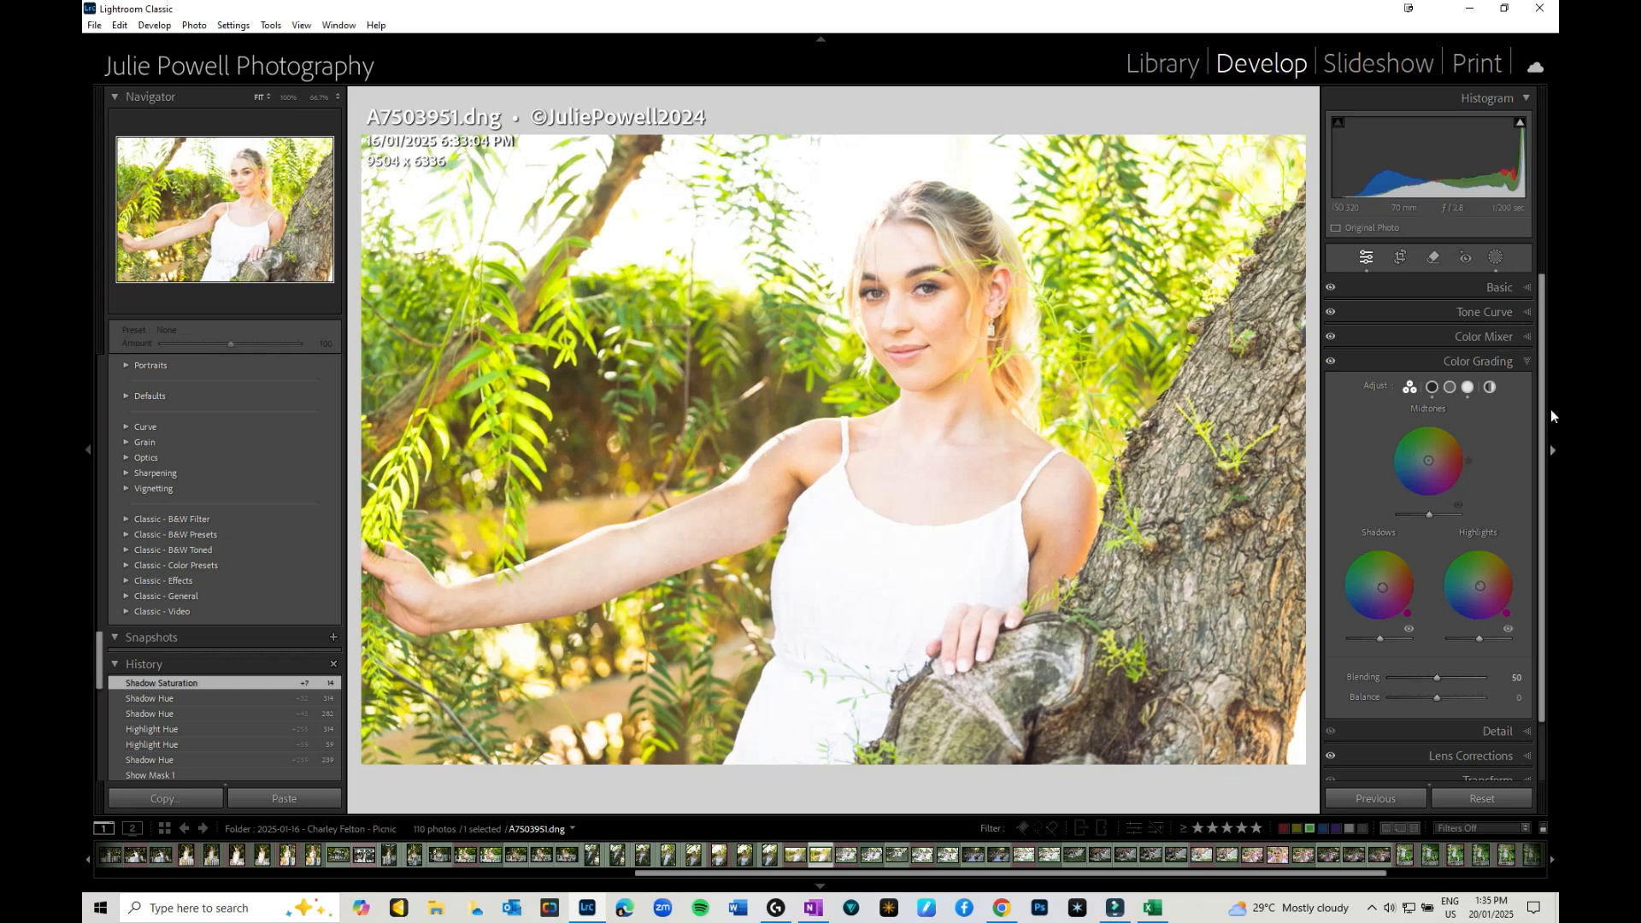
Collapse Color Grading and expand the Detail panel for sharpening and noise reduction.
{"action": "left_click", "coordinate": [1477, 360]}
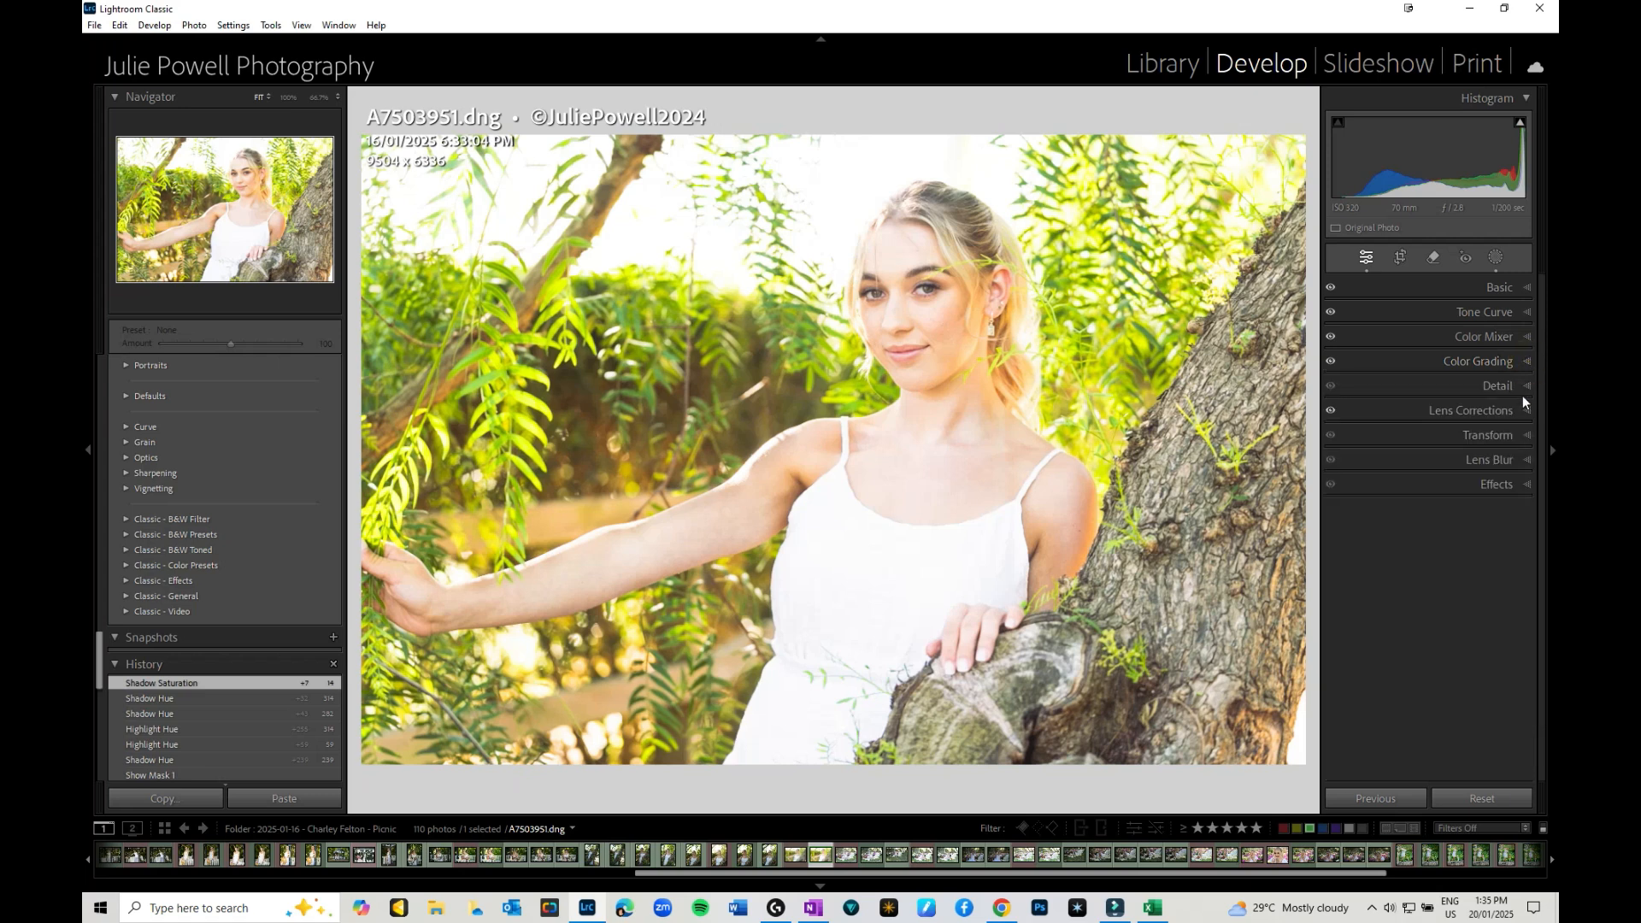
{"action": "left_click", "coordinate": [1498, 386]}
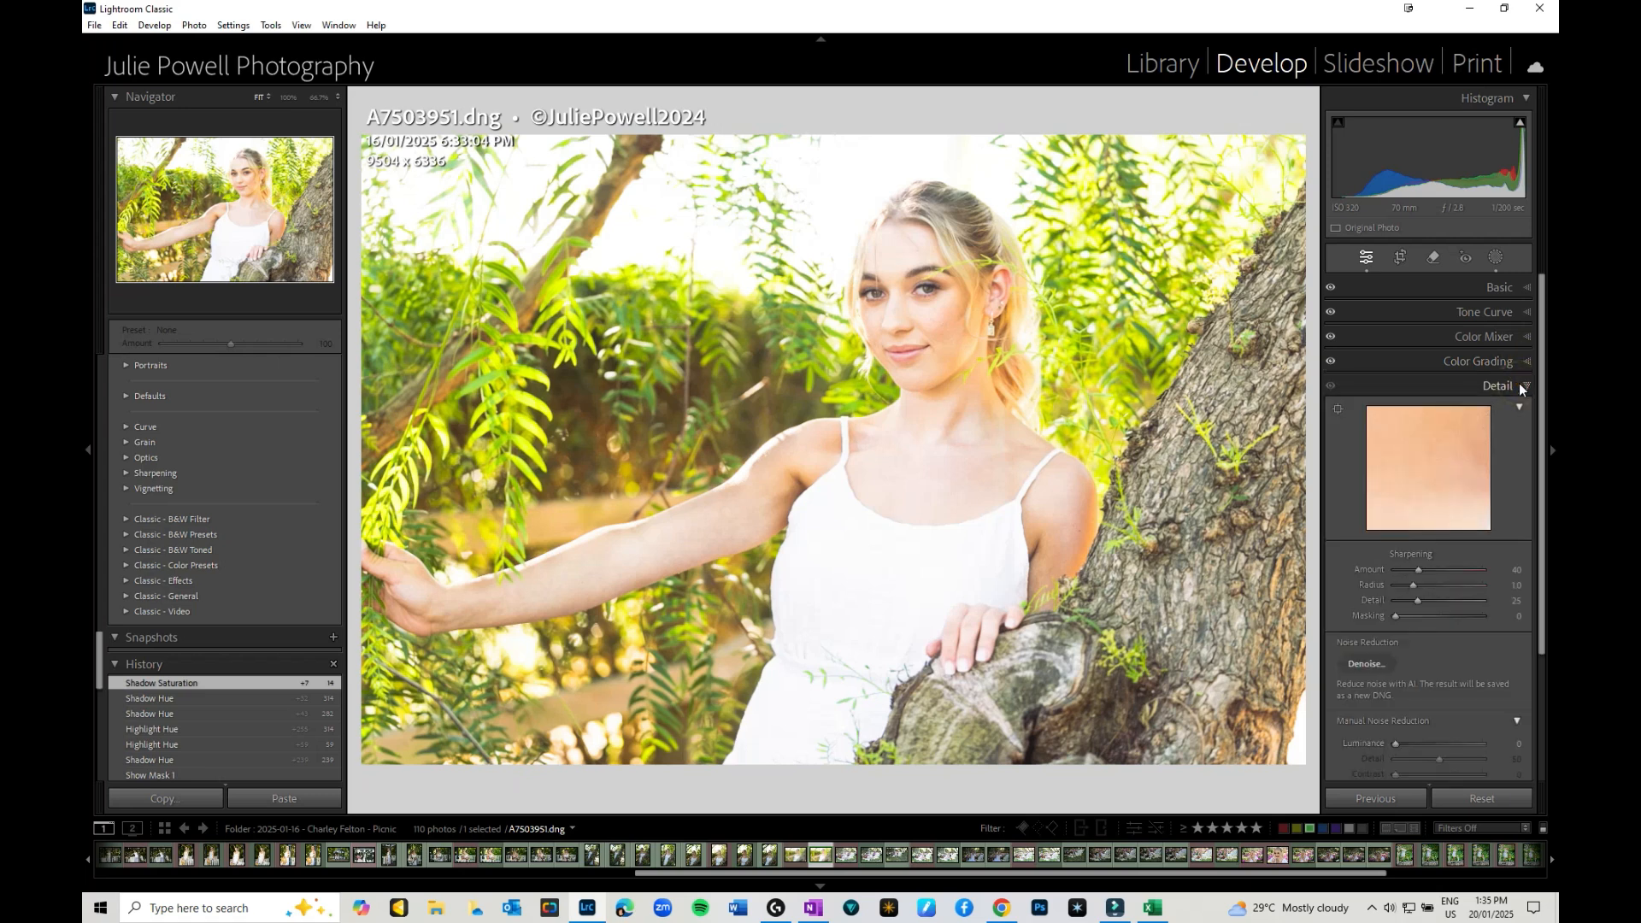